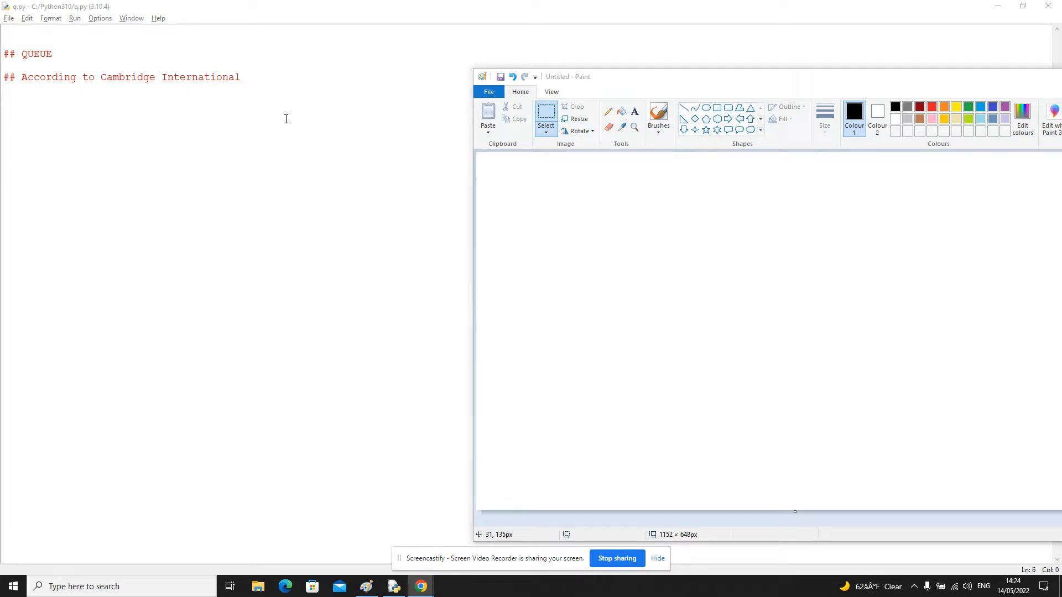
pyautogui.moveTo(412, 58)
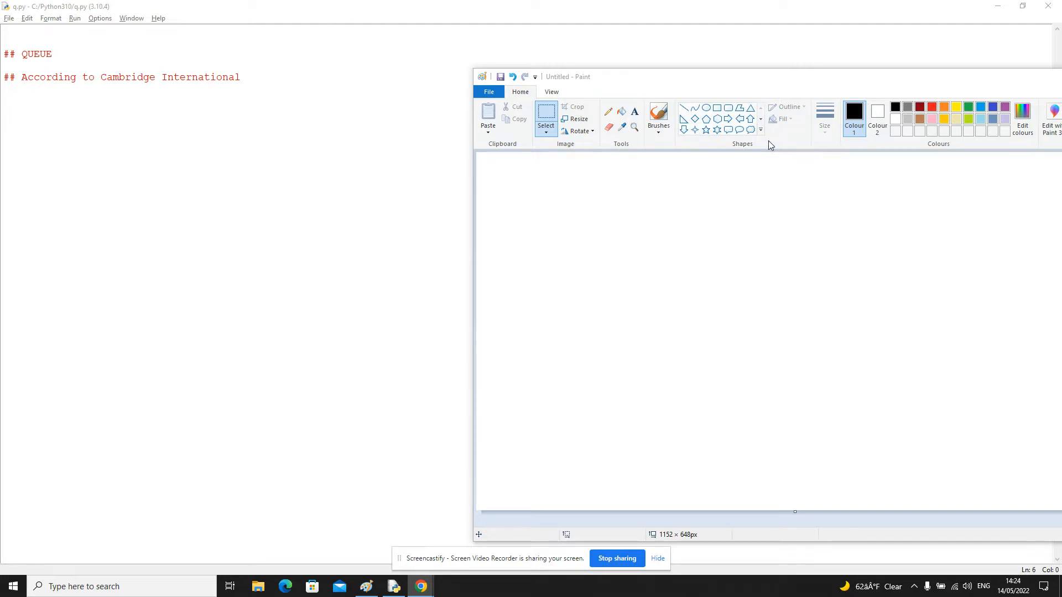
pyautogui.moveTo(704, 117)
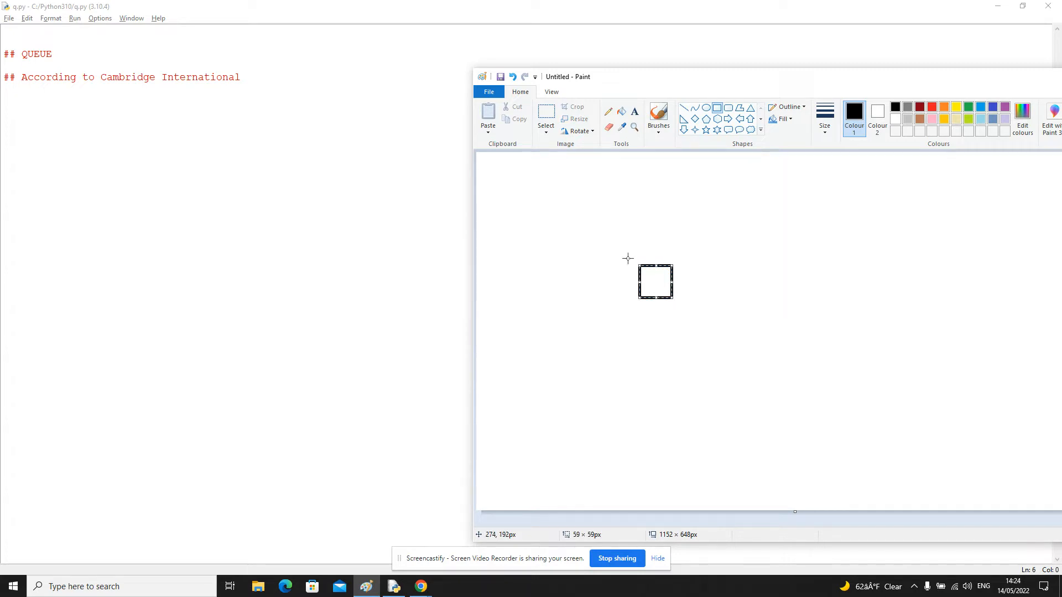
# Select the shape tool to draw the extra squares for the queue row.
pyautogui.click(546, 115)
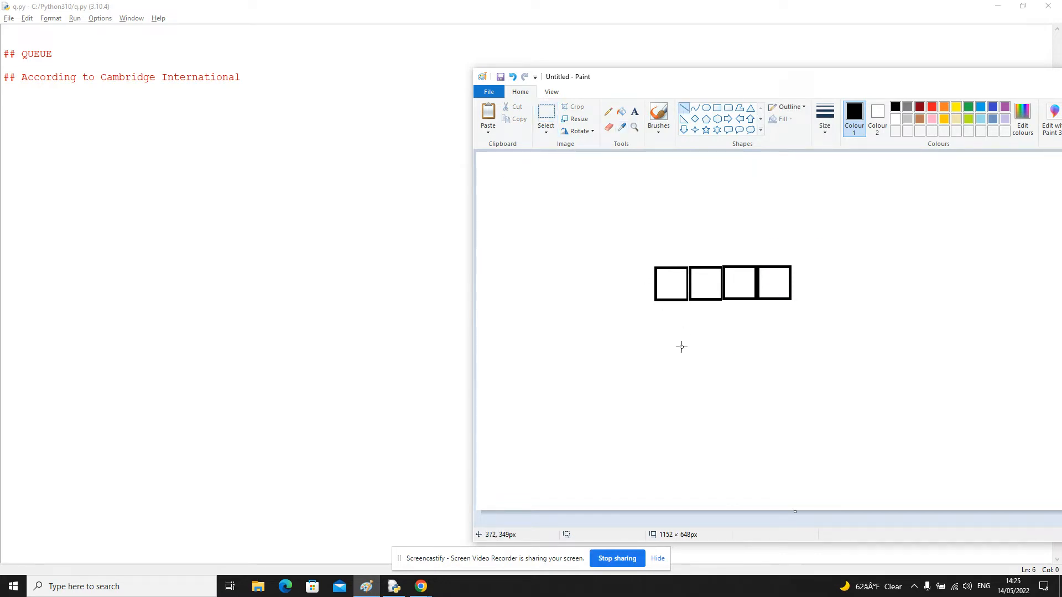
pyautogui.moveTo(674, 310)
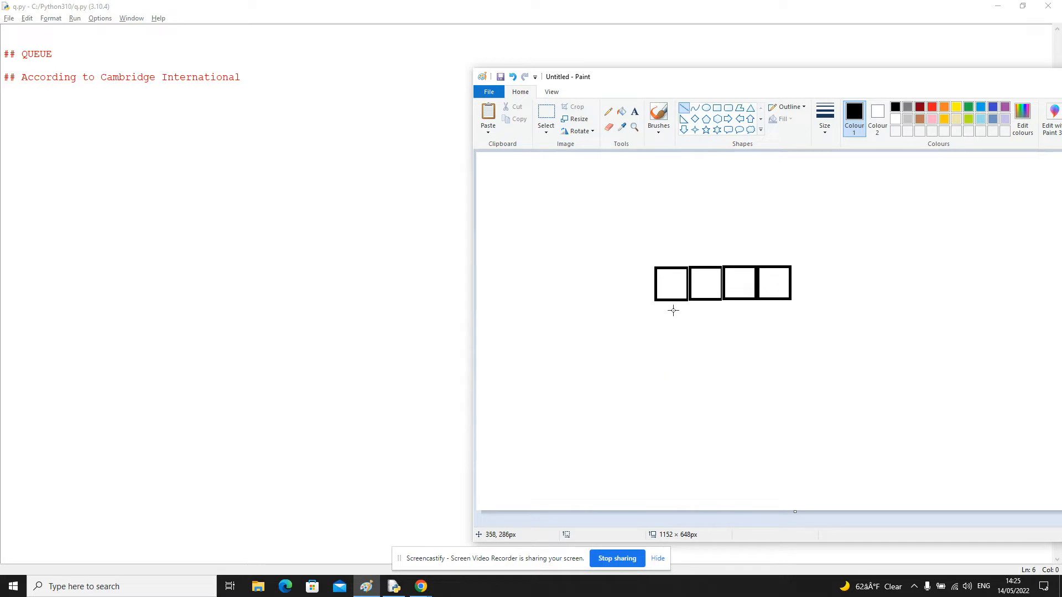
pyautogui.moveTo(670, 239)
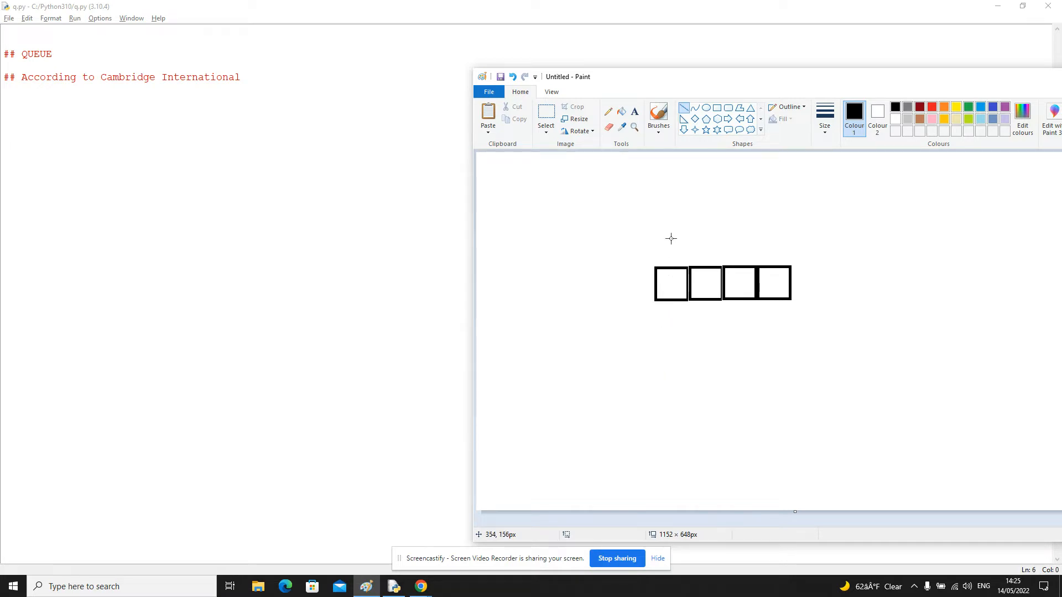
pyautogui.moveTo(711, 229)
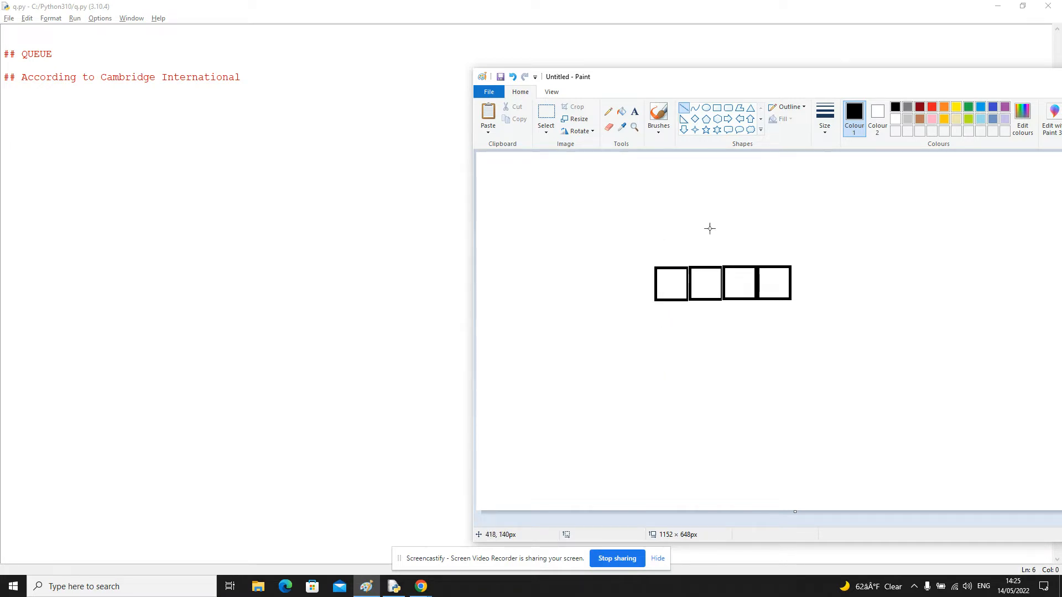
pyautogui.moveTo(663, 278)
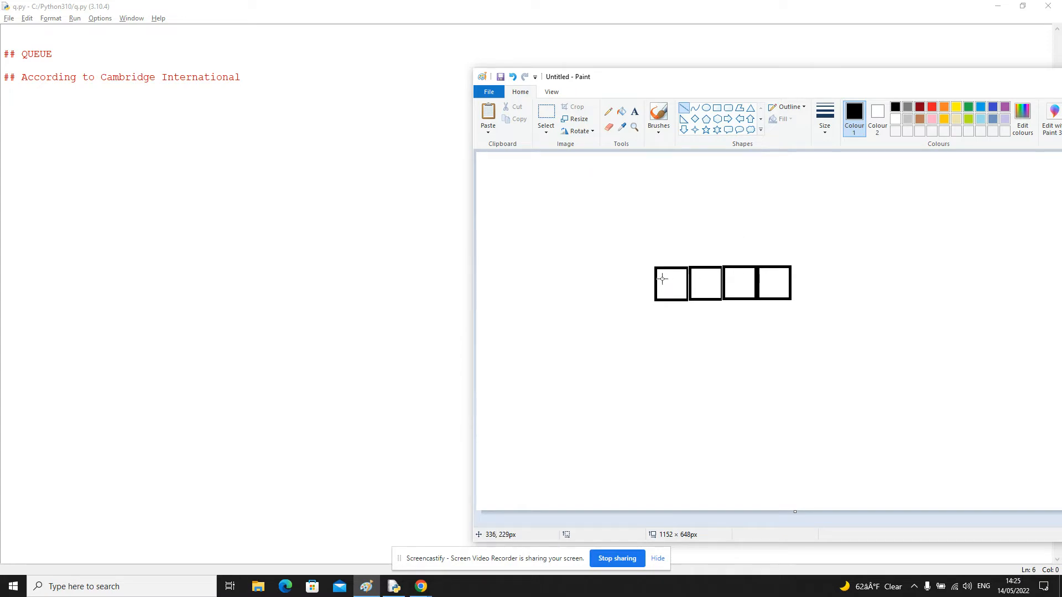
pyautogui.moveTo(723, 221)
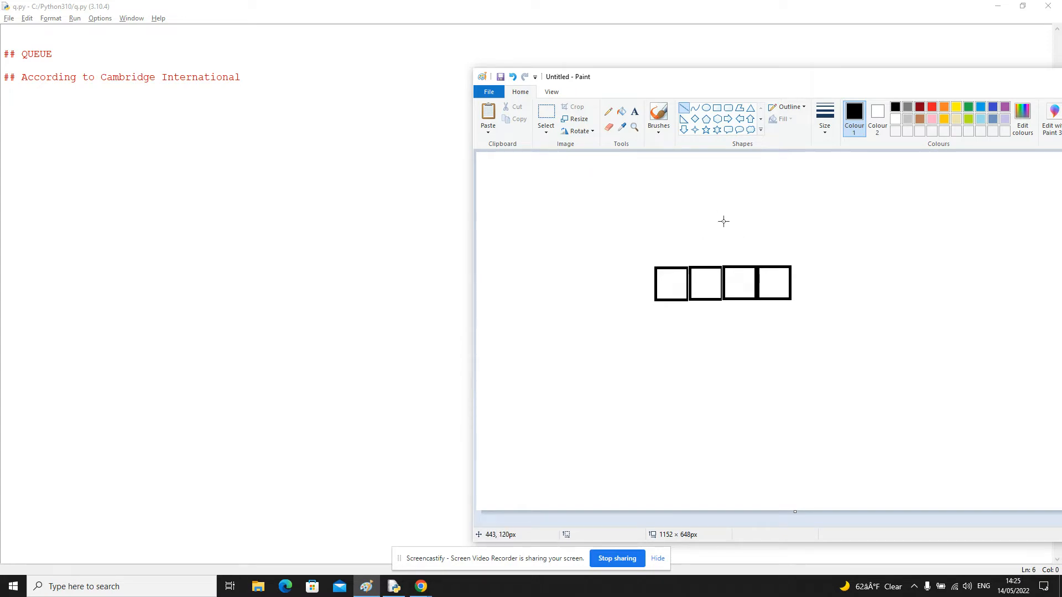
pyautogui.moveTo(698, 340)
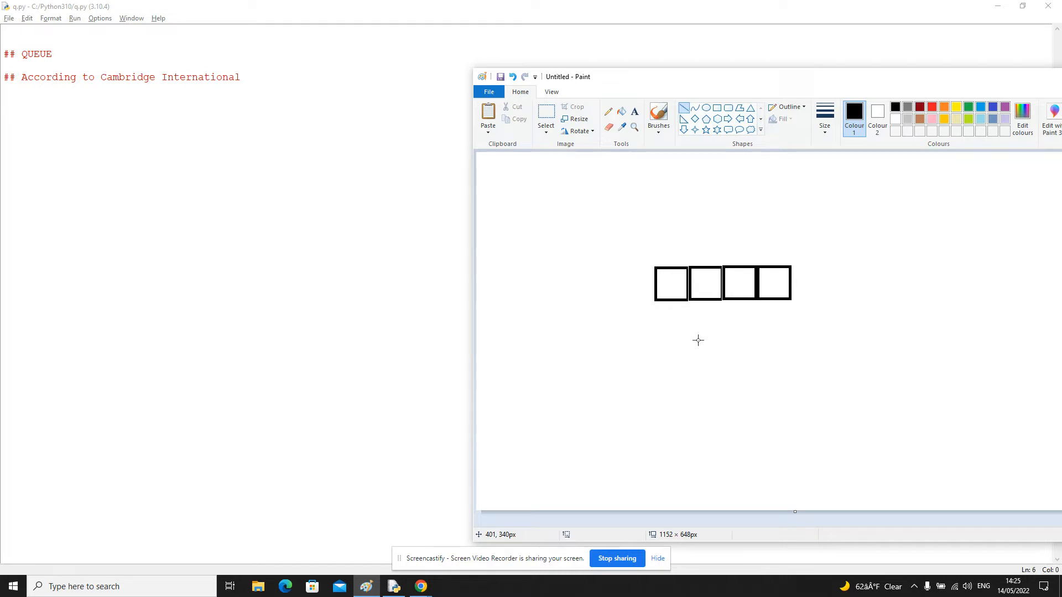
pyautogui.moveTo(674, 279)
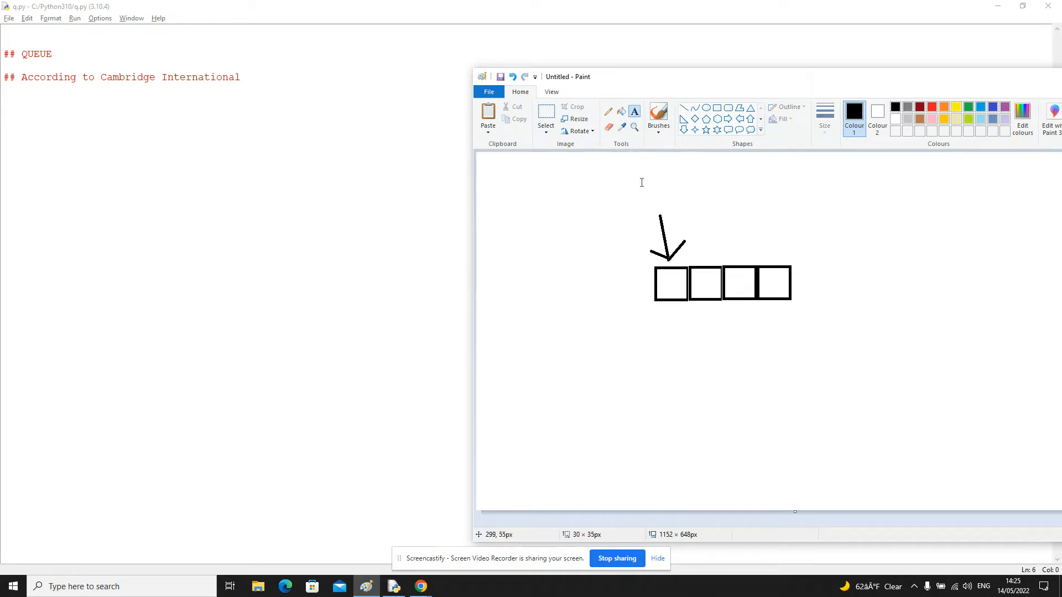
# Add the label SP at text size 48 above the downward arrow.
pyautogui.click(633, 111)
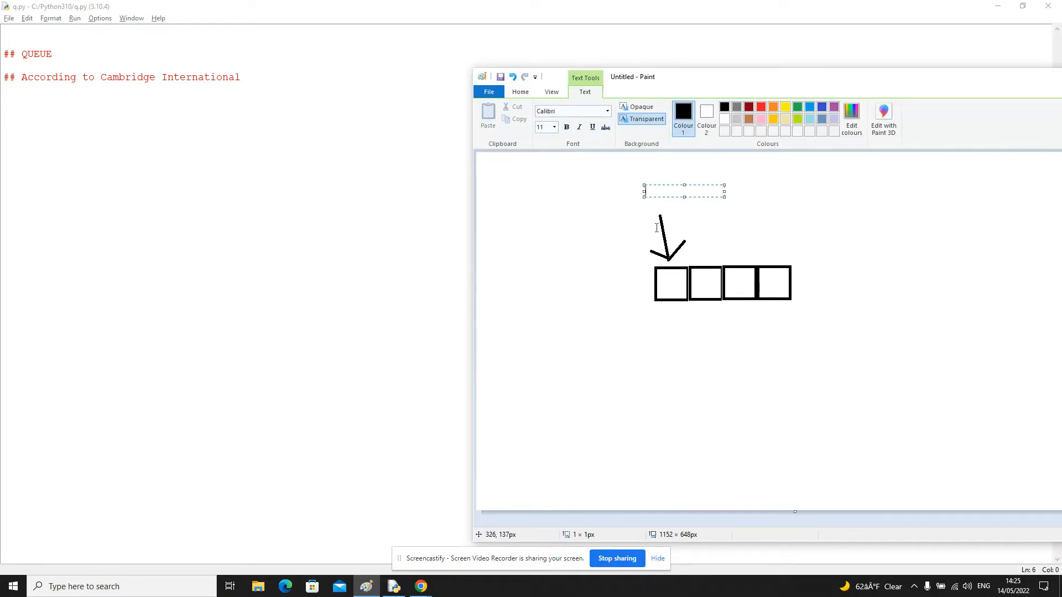
pyautogui.click(553, 128)
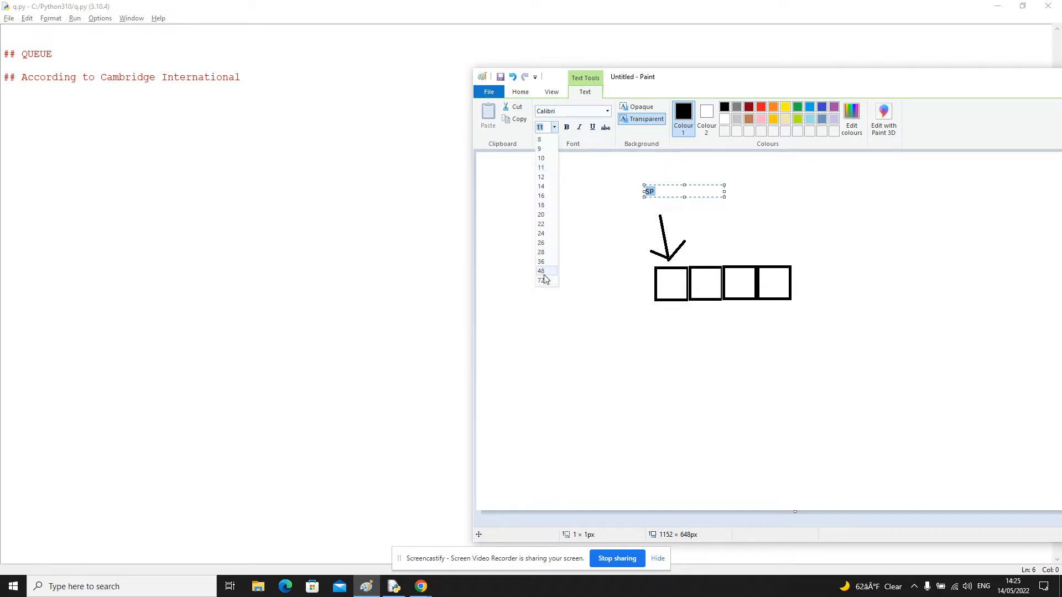
pyautogui.click(541, 270)
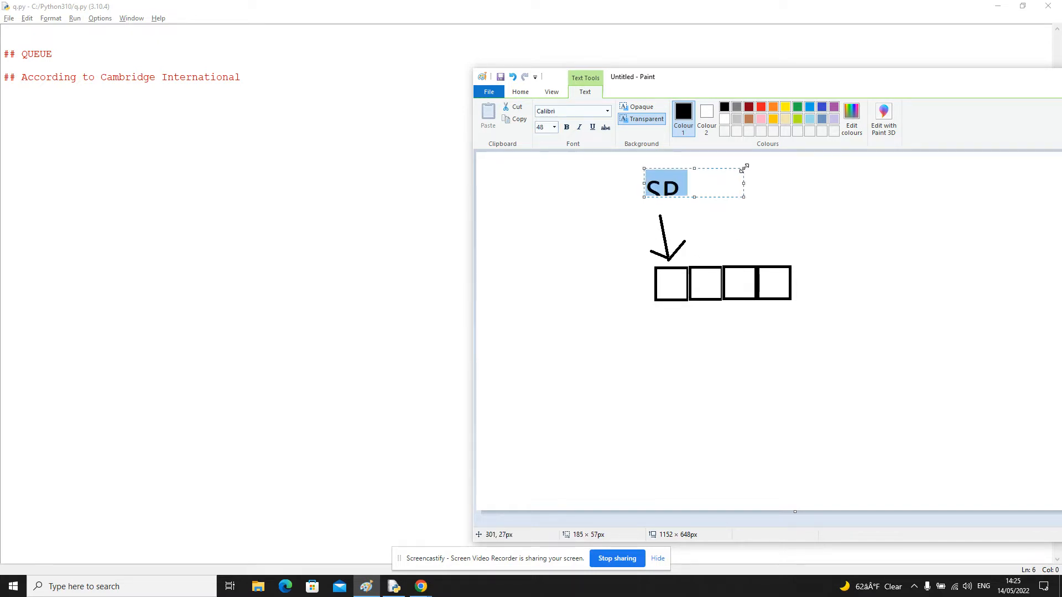
pyautogui.write('SP')
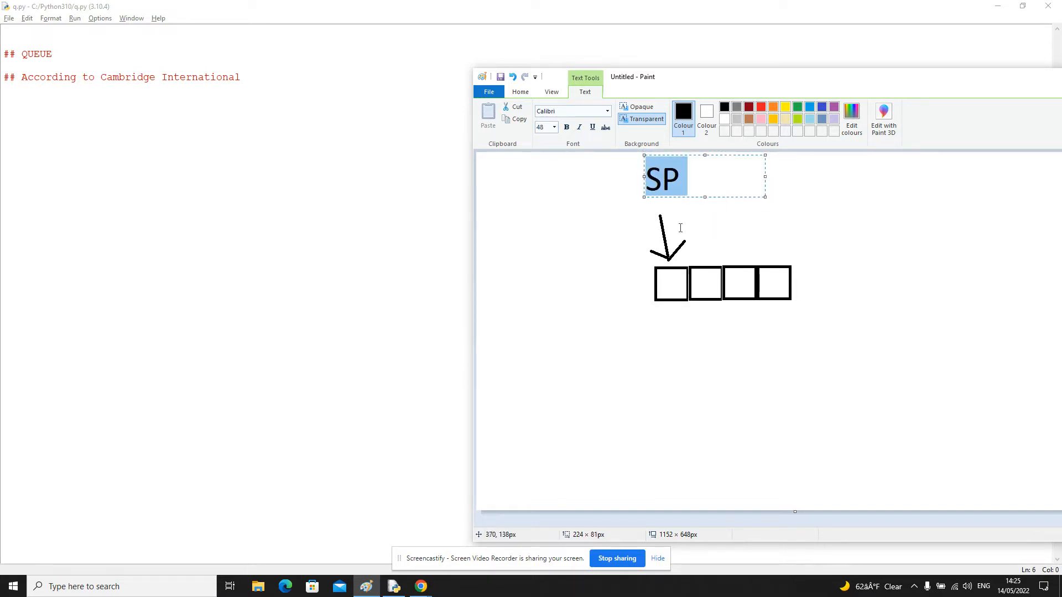
pyautogui.click(644, 339)
pyautogui.write('EP')
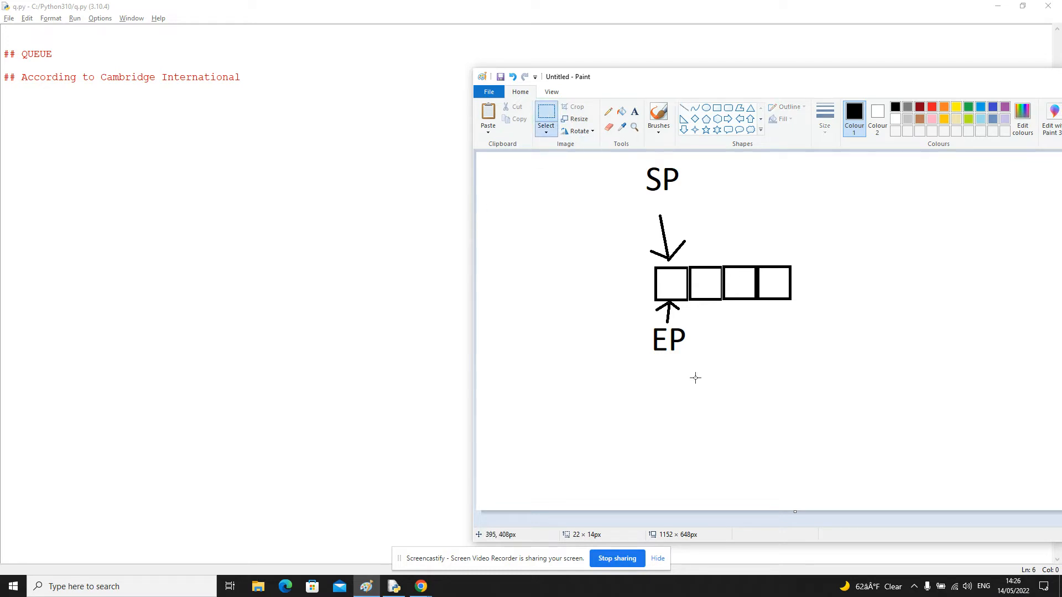
pyautogui.moveTo(695, 288)
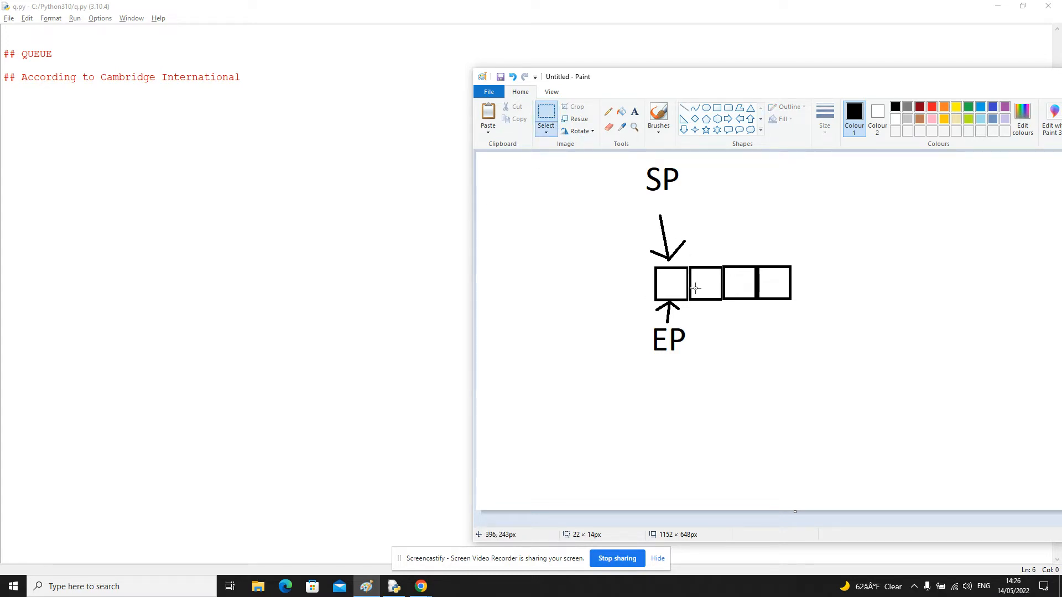
pyautogui.moveTo(666, 305)
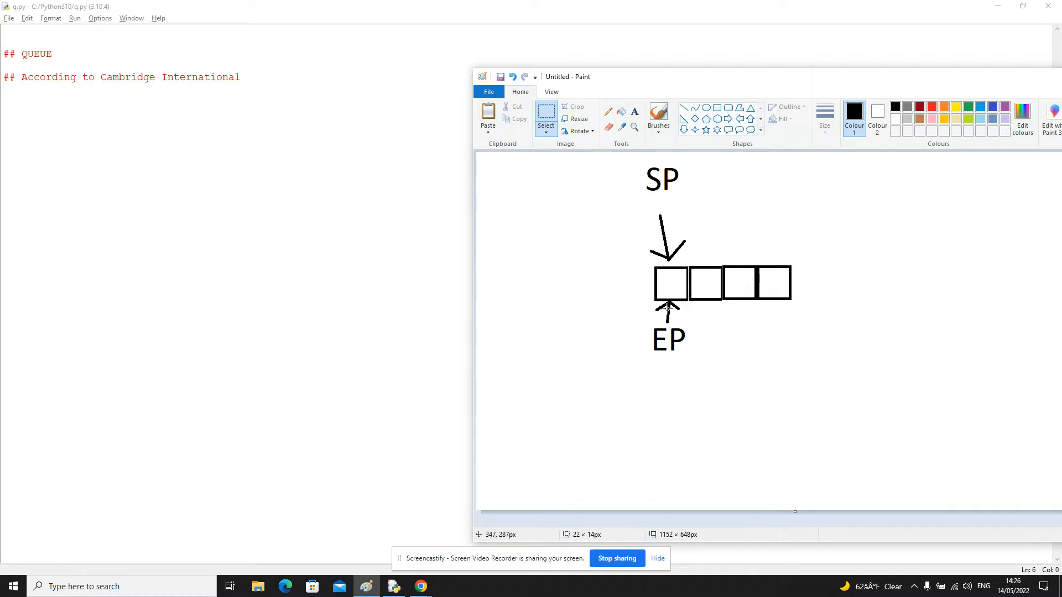
pyautogui.moveTo(650, 272)
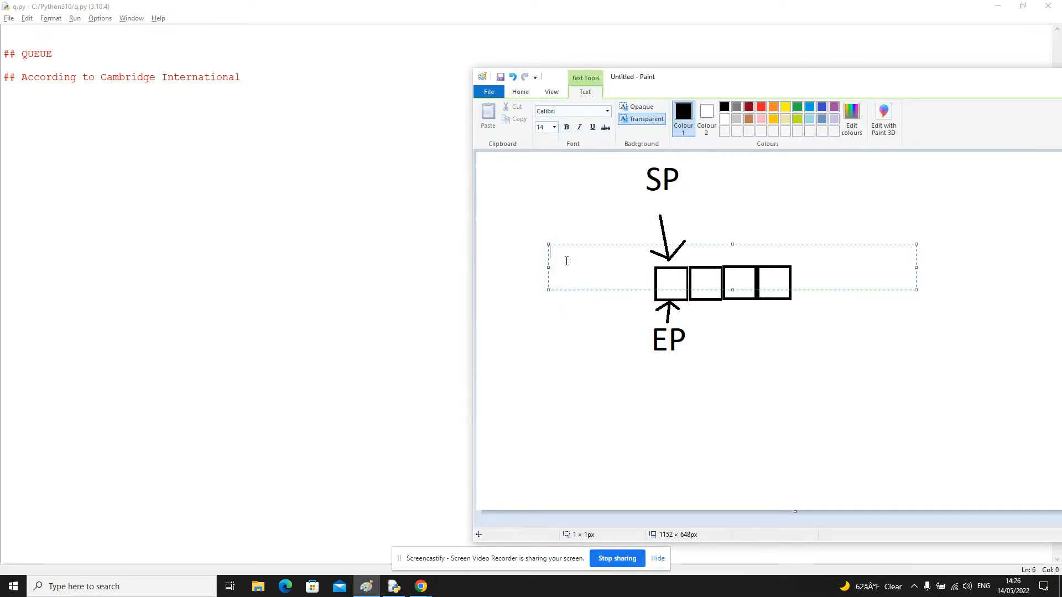
# Write X in the first box and P in the second box.
pyautogui.write('X')
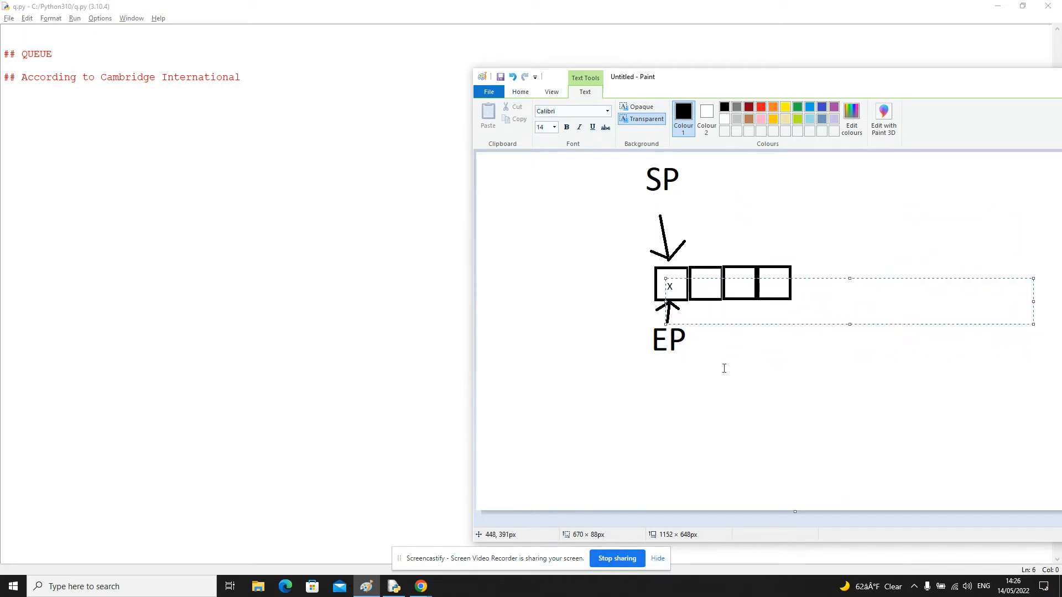
pyautogui.click(724, 396)
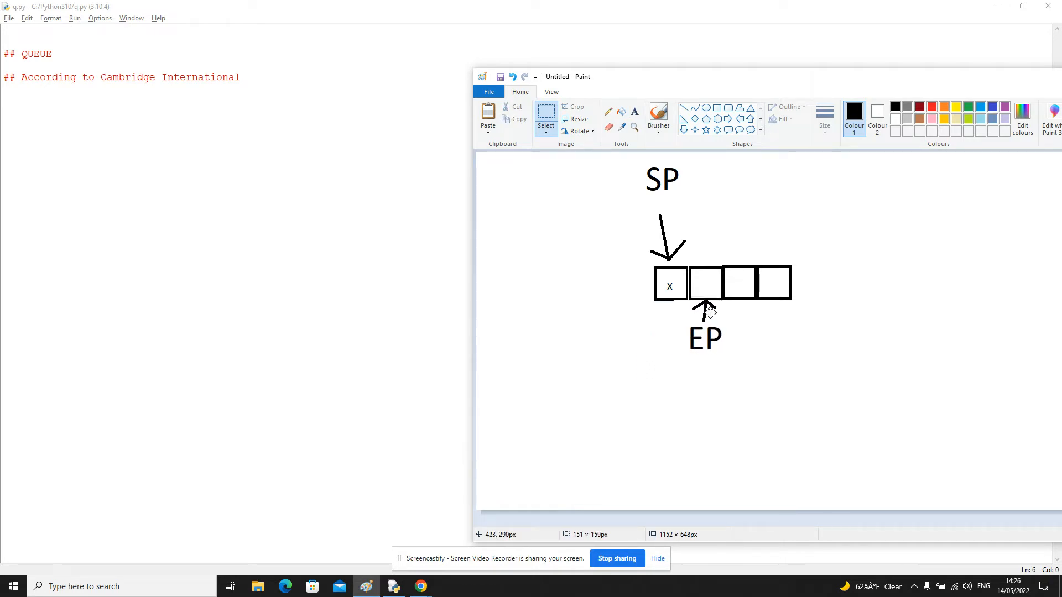
pyautogui.moveTo(708, 312)
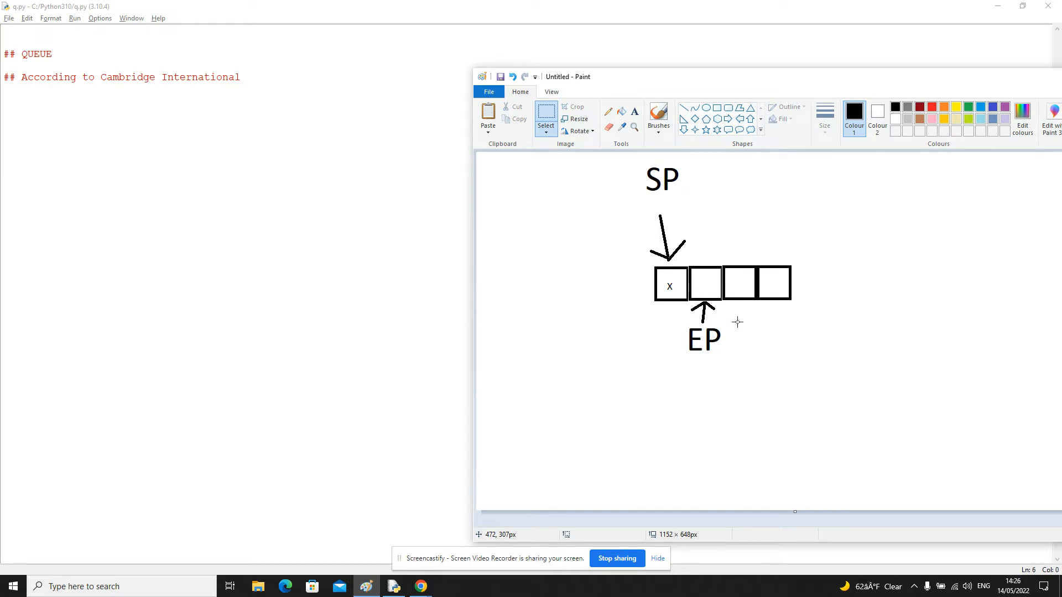
pyautogui.moveTo(621, 291)
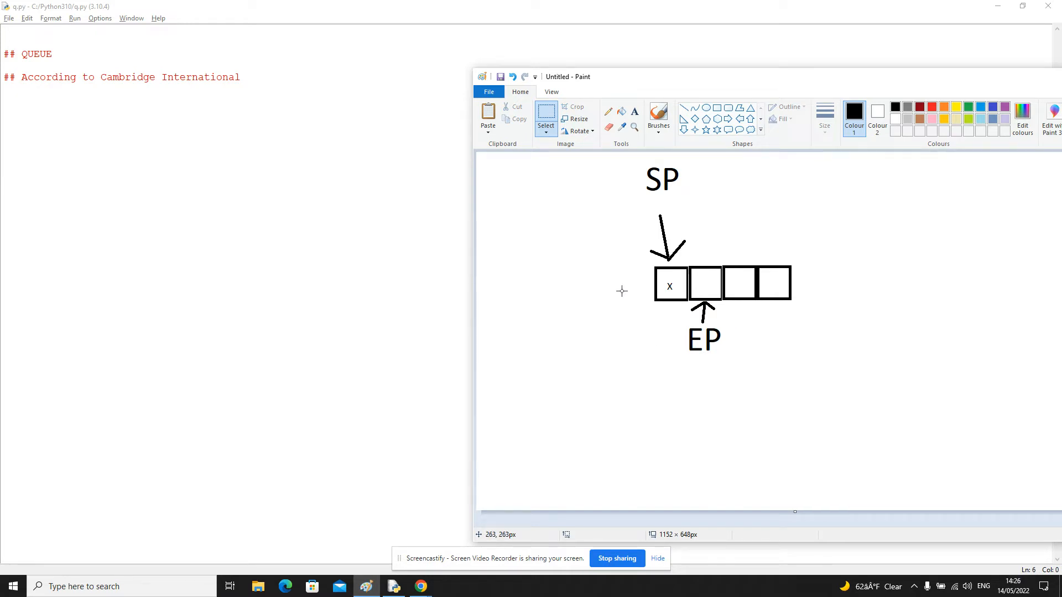
pyautogui.moveTo(740, 369)
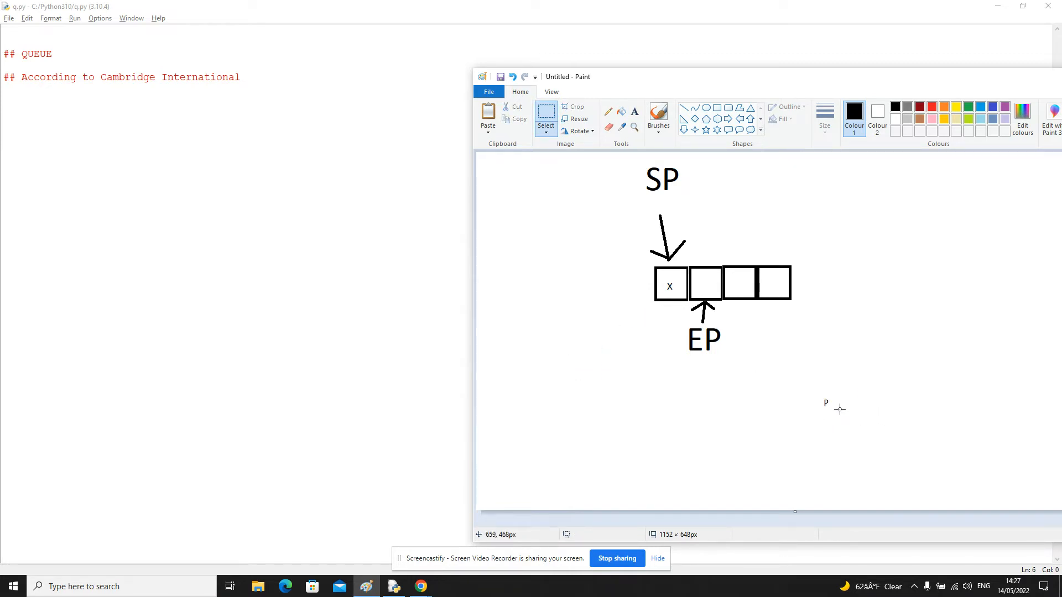
pyautogui.click(826, 403)
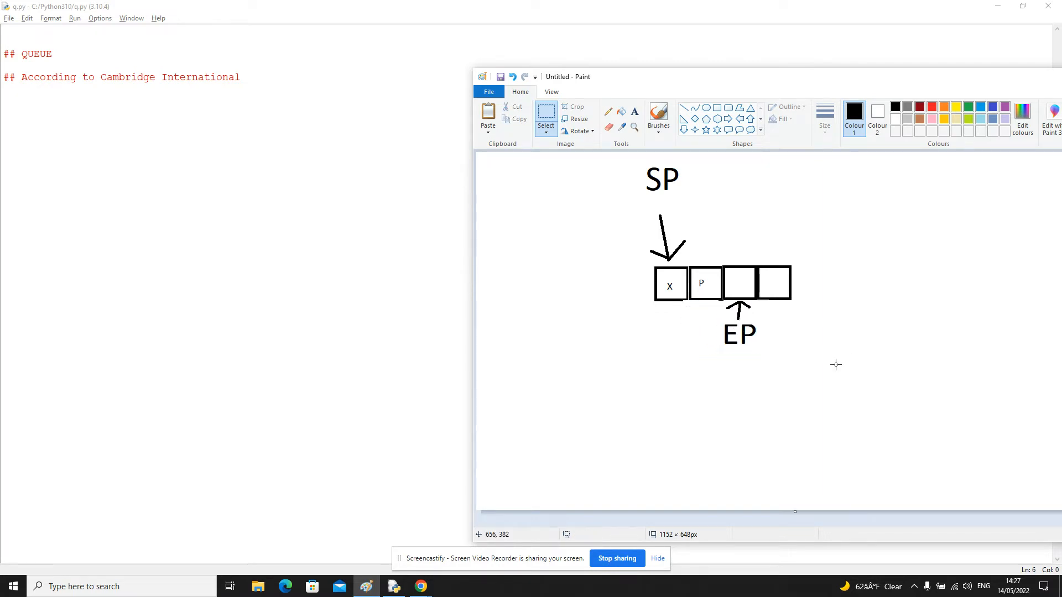
pyautogui.moveTo(732, 332)
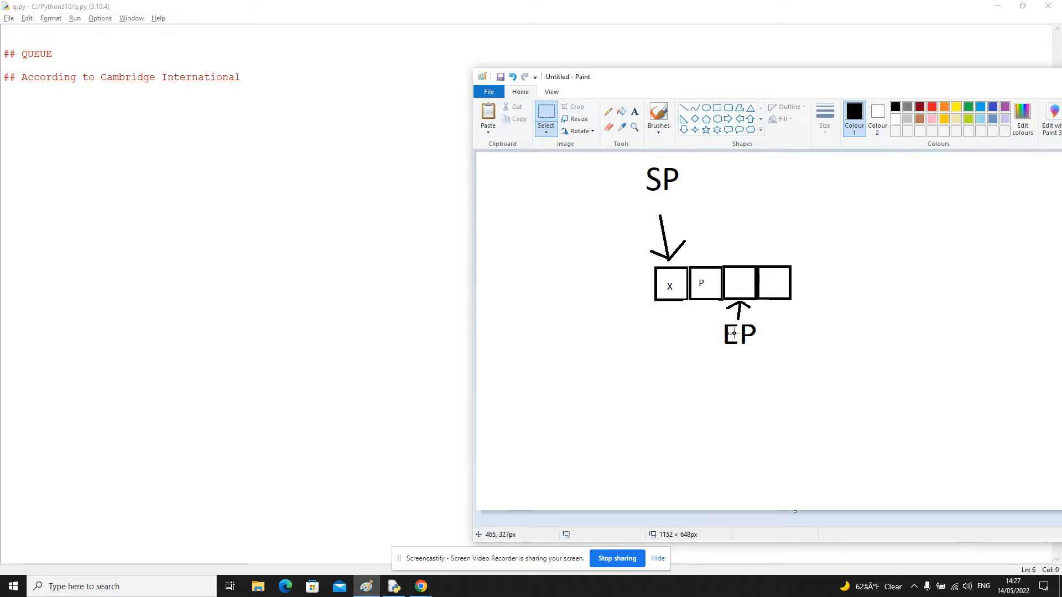
pyautogui.moveTo(549, 197)
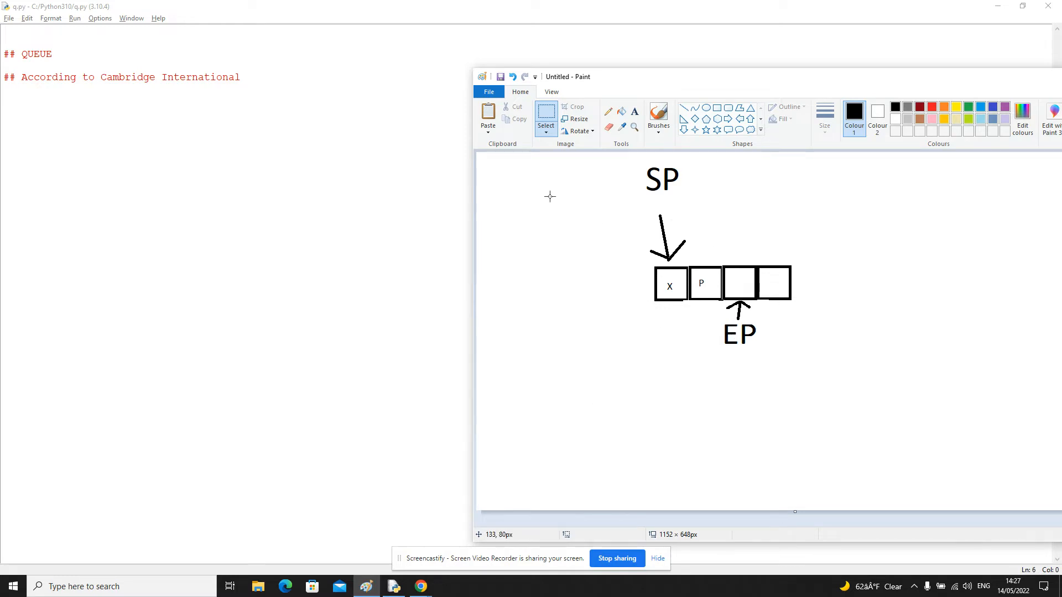
pyautogui.moveTo(657, 156)
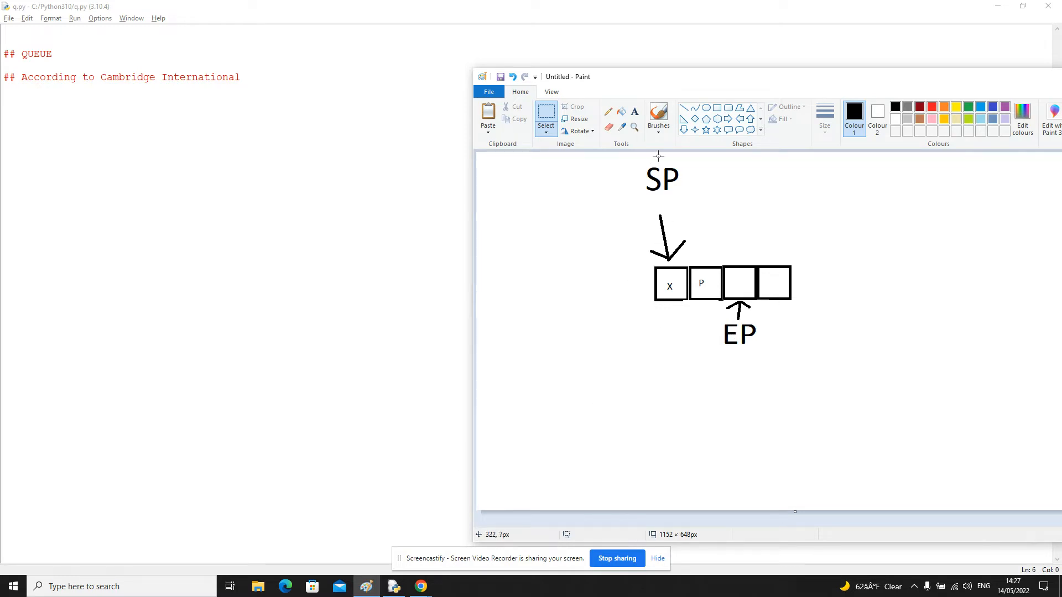
pyautogui.moveTo(693, 248)
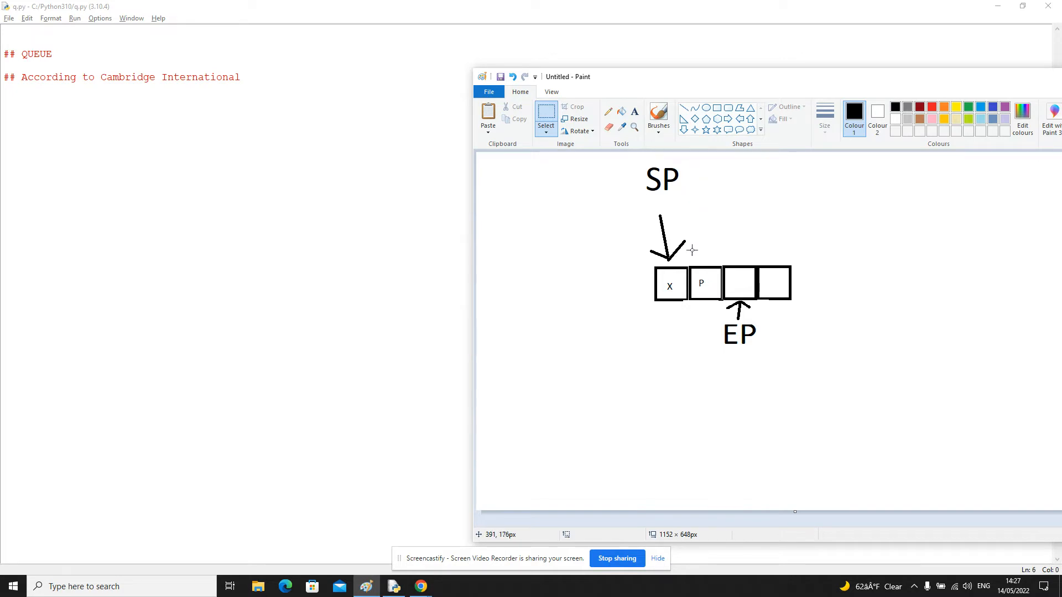
pyautogui.moveTo(665, 282)
pyautogui.write('Q')
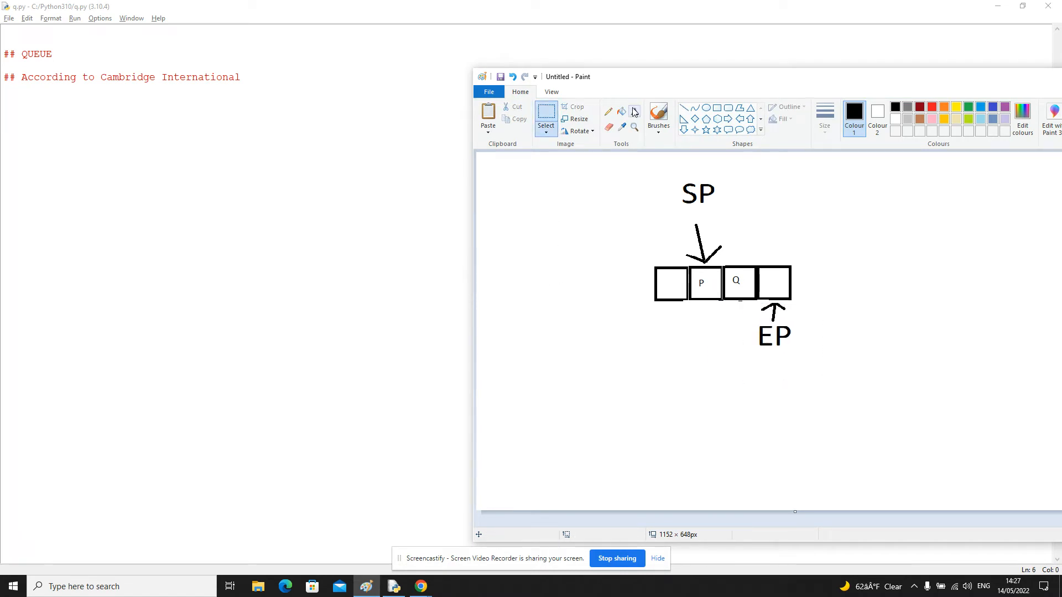
# Place the text cursor in the last box for the R label.
pyautogui.click(775, 282)
pyautogui.write('R')
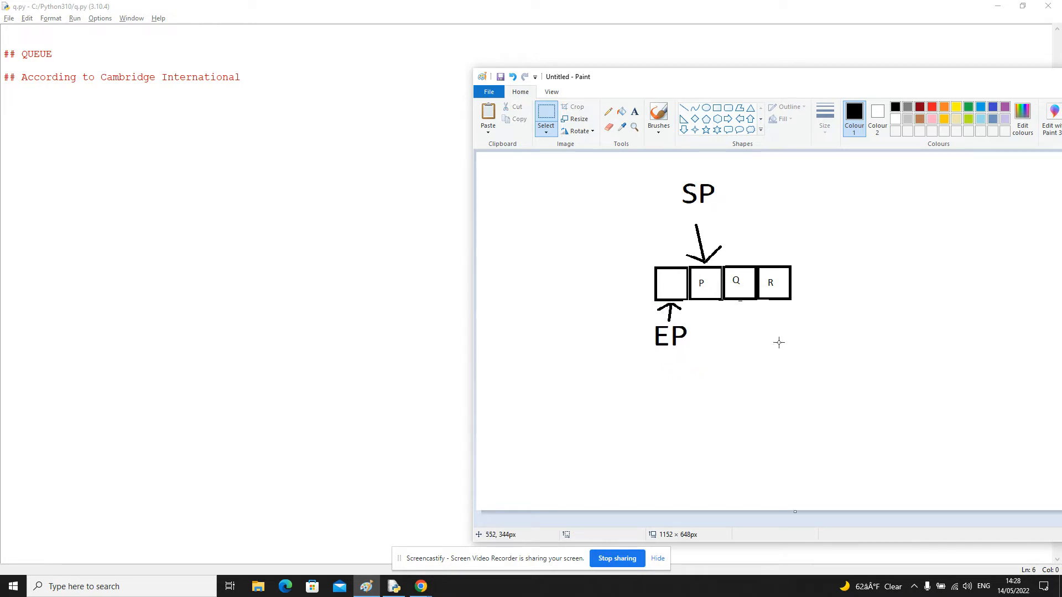
pyautogui.moveTo(750, 344)
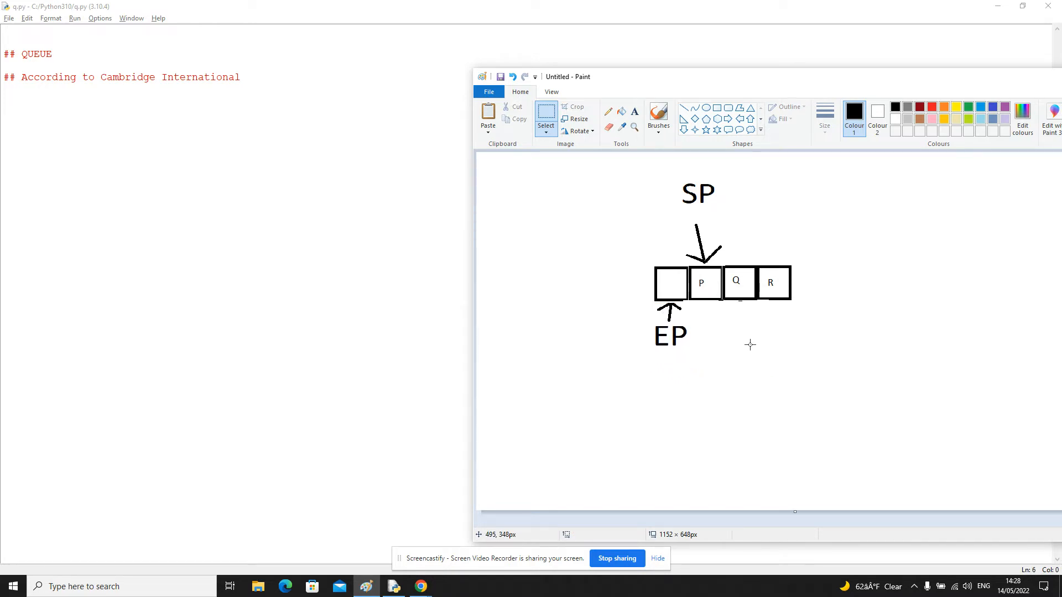
# Start a text label inside the empty first box for the letter O.
pyautogui.click(634, 111)
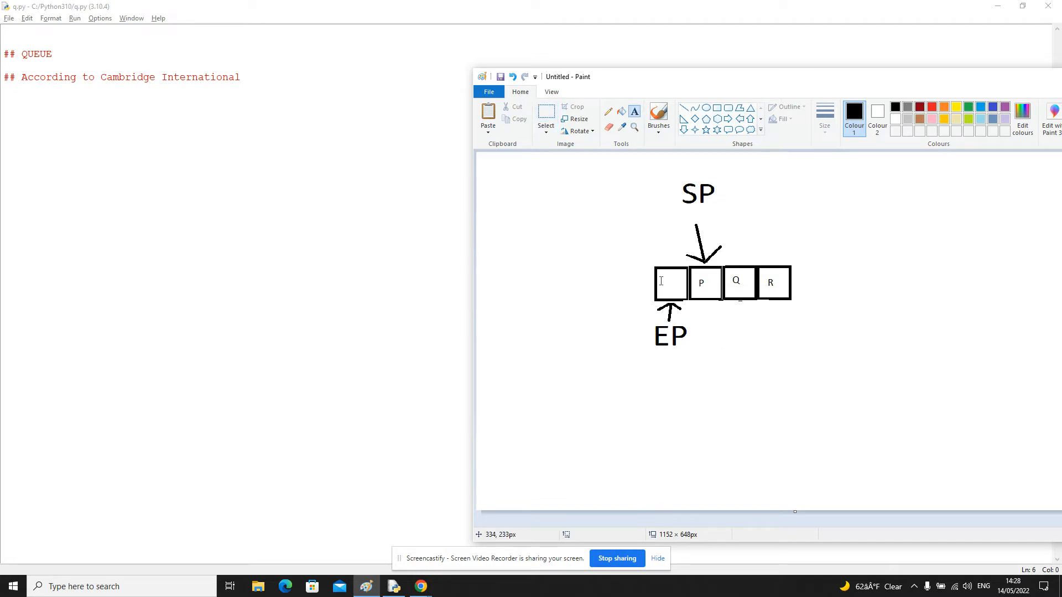
pyautogui.click(670, 280)
pyautogui.write('O')
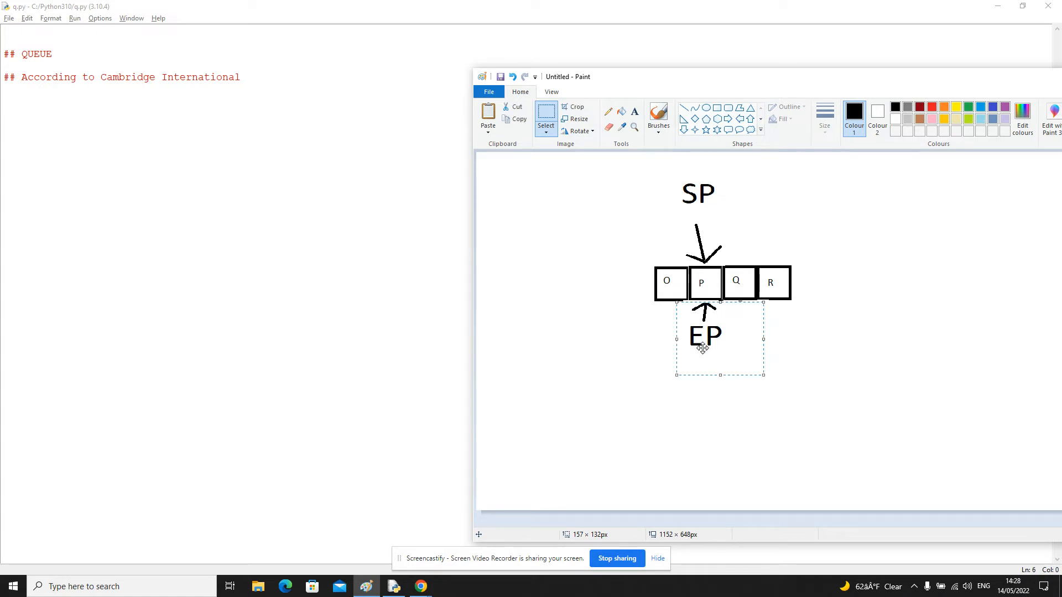
pyautogui.moveTo(710, 394)
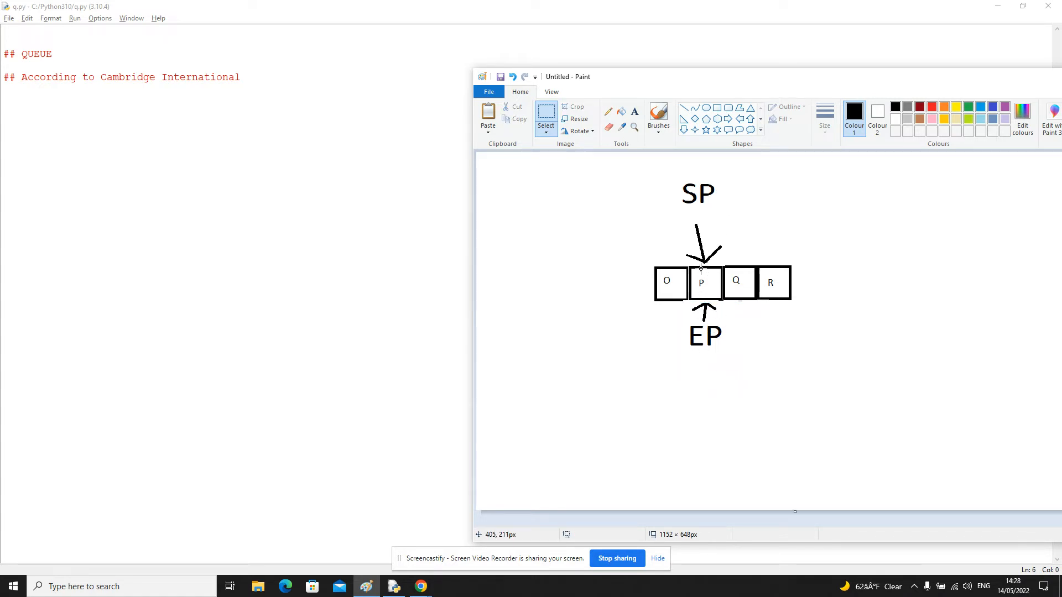
pyautogui.moveTo(698, 281)
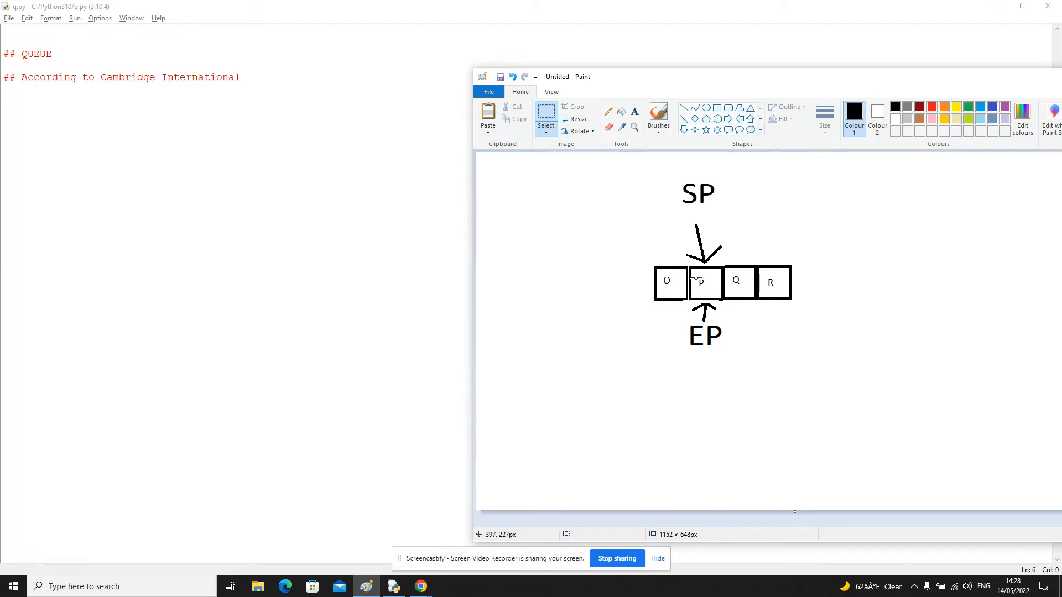
pyautogui.moveTo(726, 333)
pyautogui.write(' (')
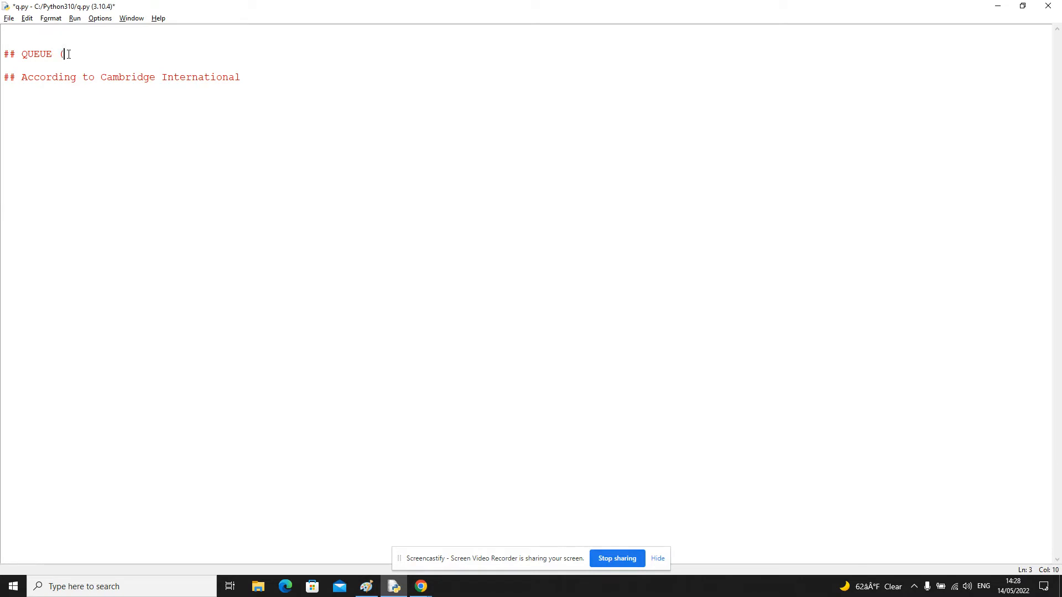
# Mark the heading as circular and add an if __name__ == "__main__": block with q = [].
pyautogui.write('circular)')
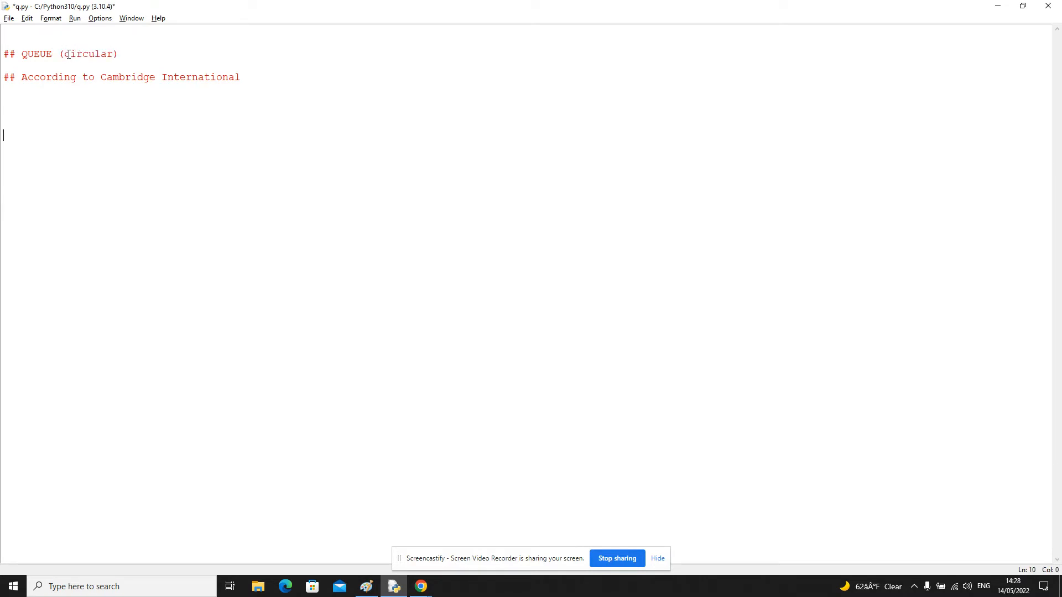
pyautogui.write('if')
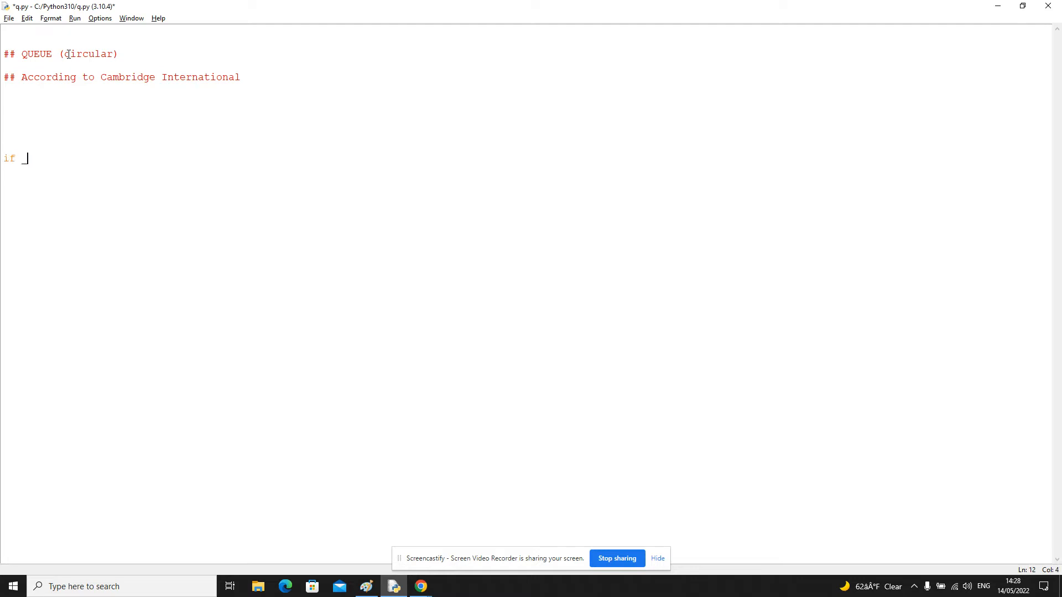
pyautogui.write('__name__ ==')
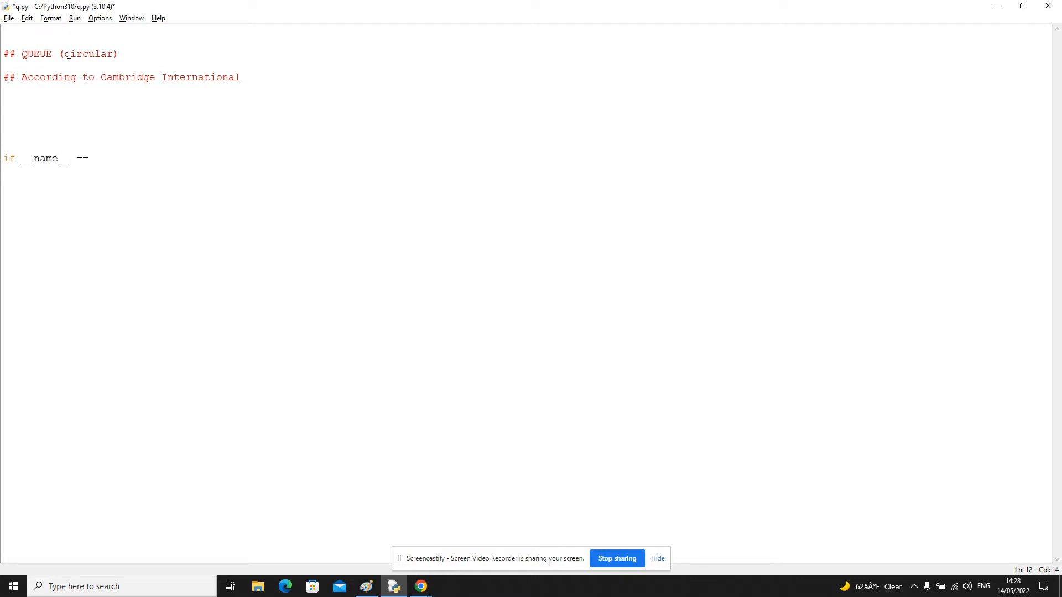
pyautogui.write('"__main__":')
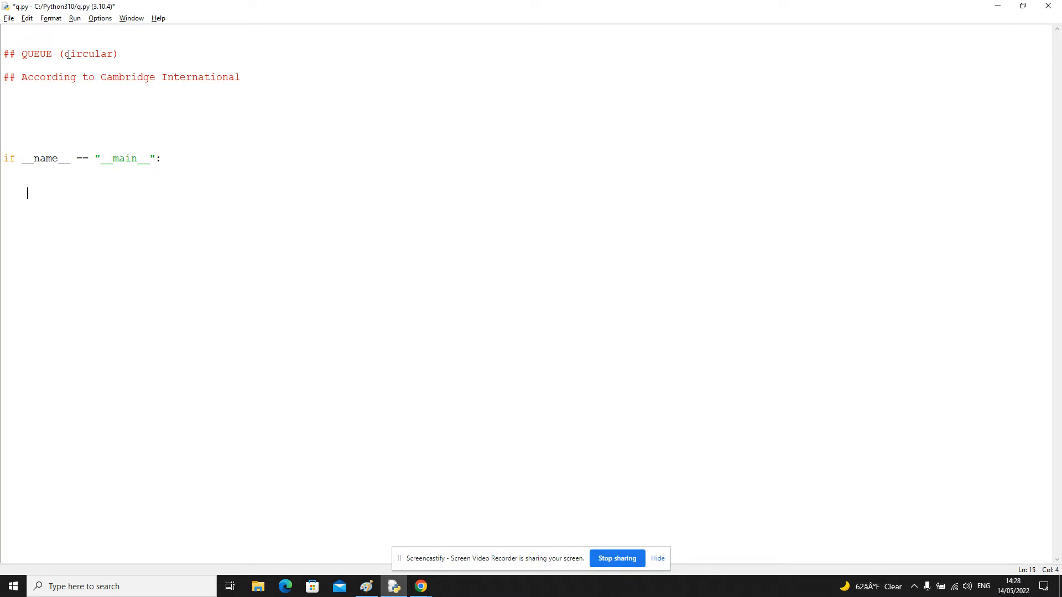
pyautogui.write('q = [')
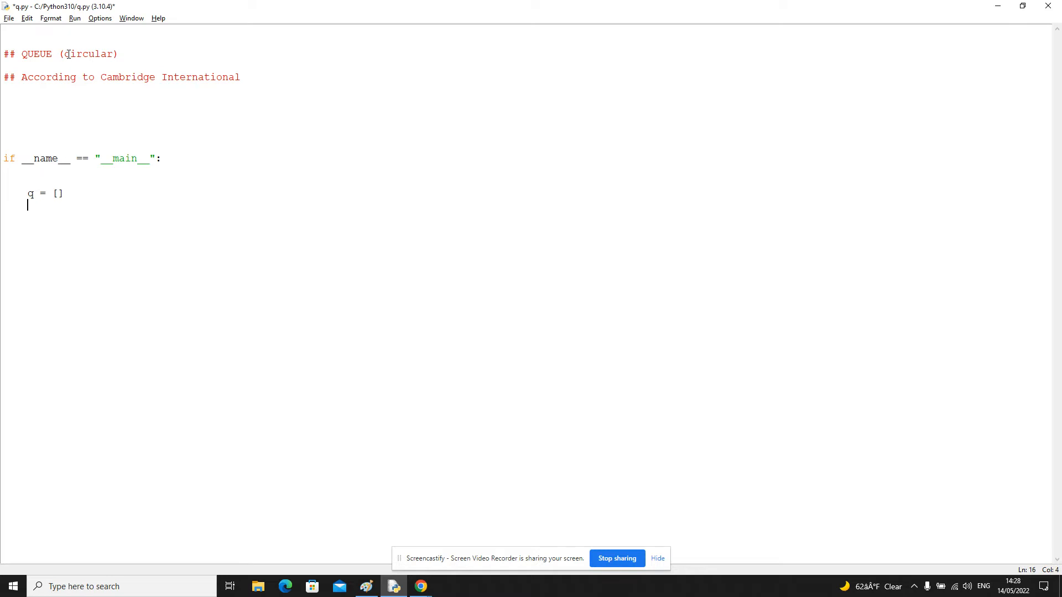
# Declare StartPointer and EndPointer, replacing None with 0.
pyautogui.write('StartPointer = N')
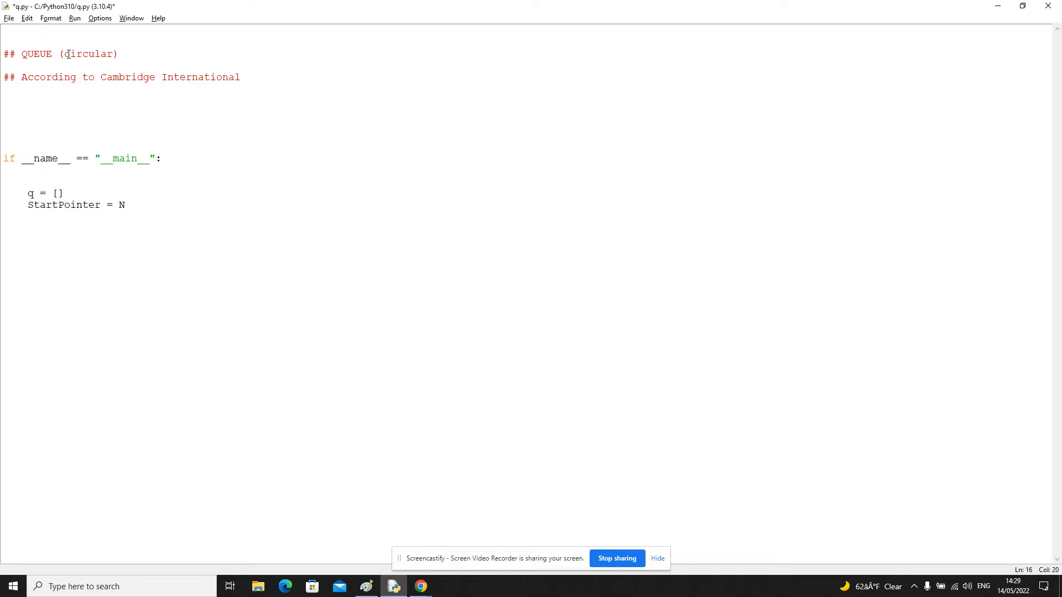
pyautogui.write('one')
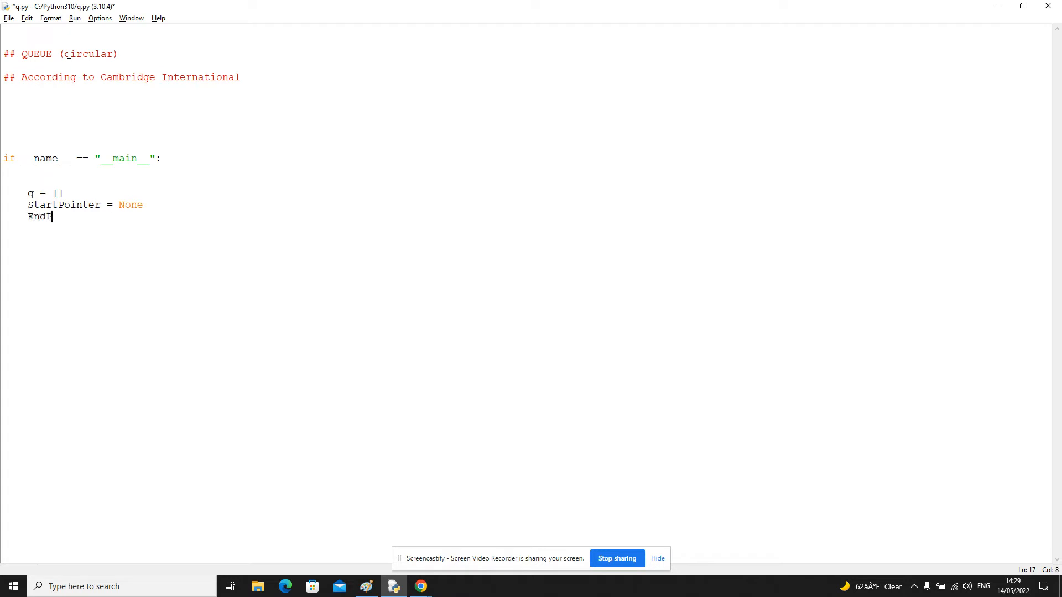
pyautogui.write('ointer = None')
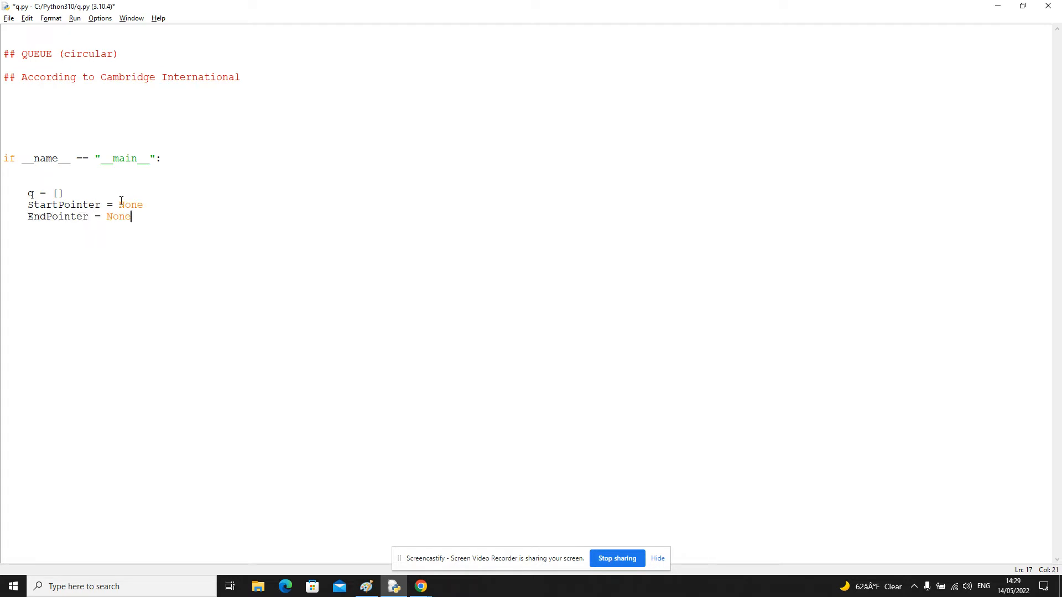
pyautogui.doubleClick(131, 204)
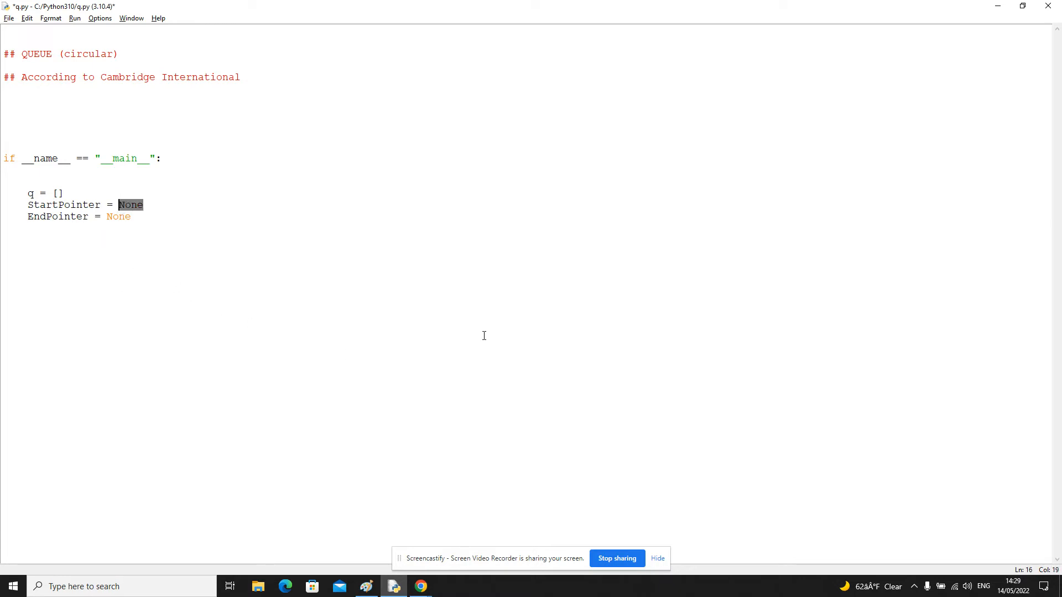
pyautogui.click(366, 586)
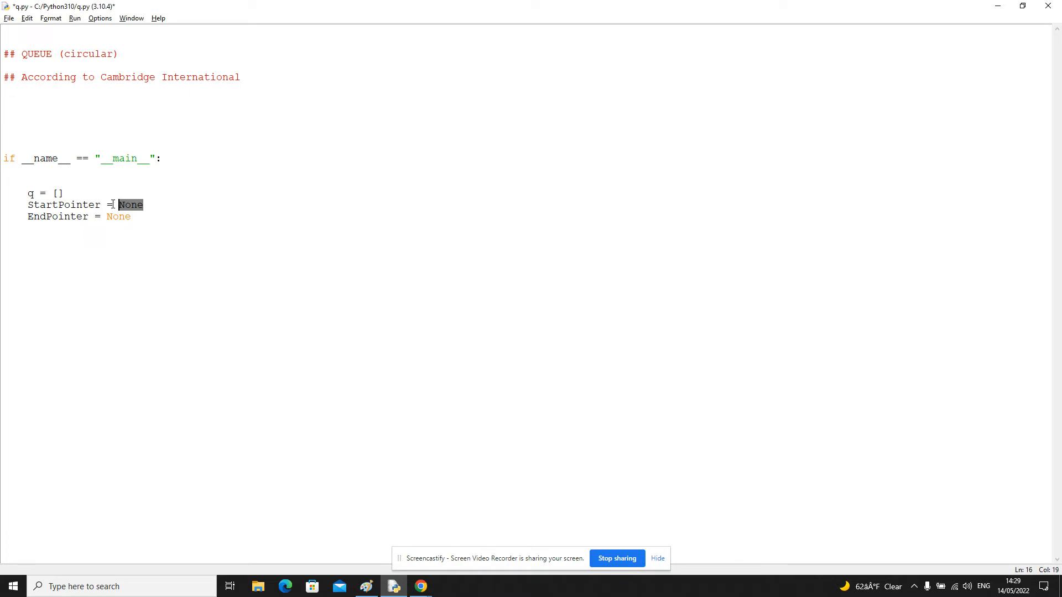
pyautogui.write('0')
pyautogui.click(78, 215)
pyautogui.write('0')
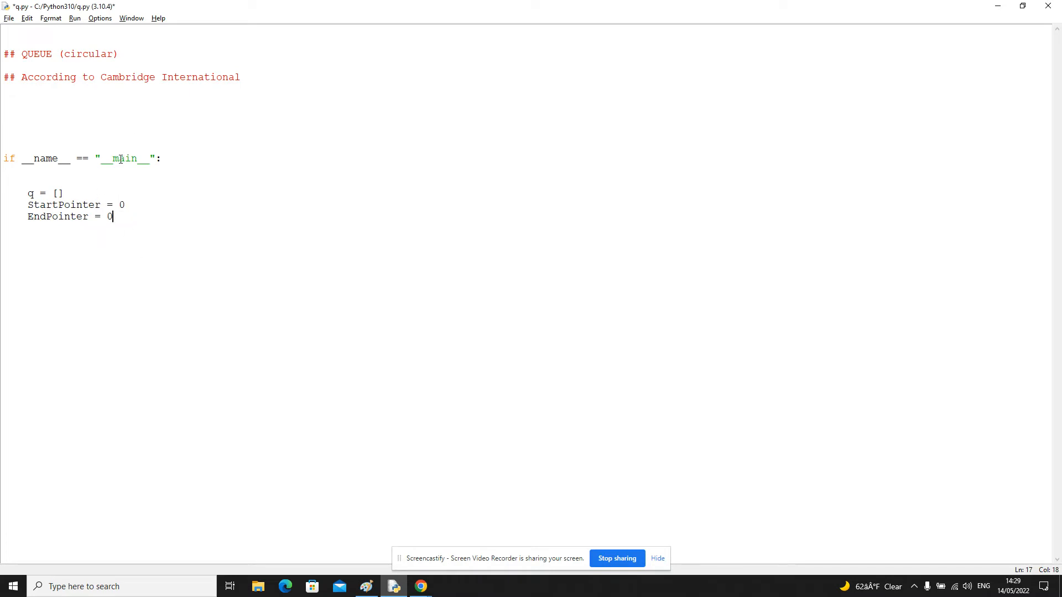
pyautogui.press('Return')
pyautogui.write('de')
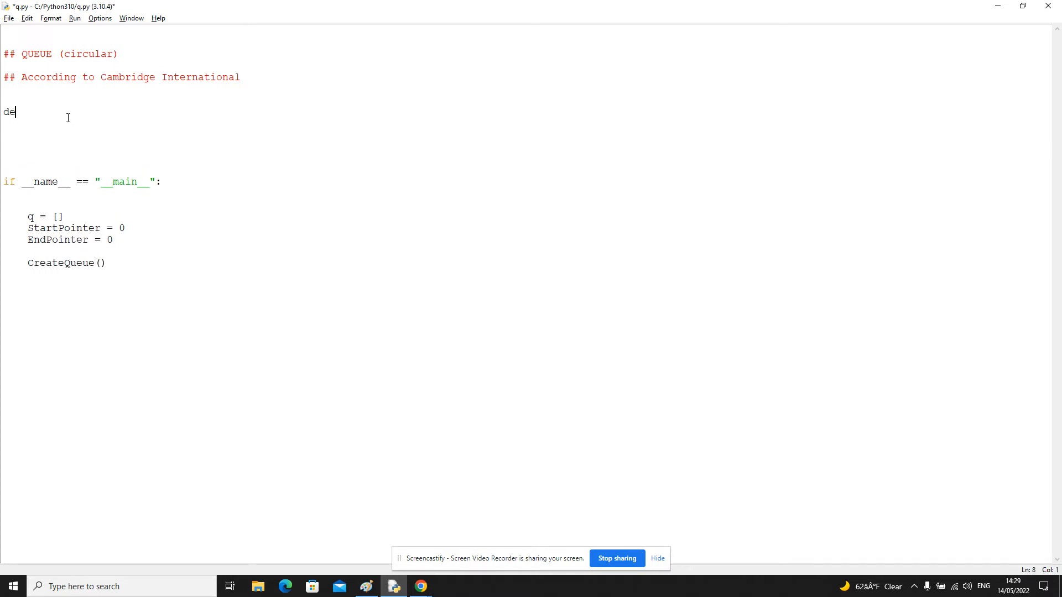
# Build q as [None for i in range(SIZE)] and declare SIZE = 10.
pyautogui.write('f CreateQue')
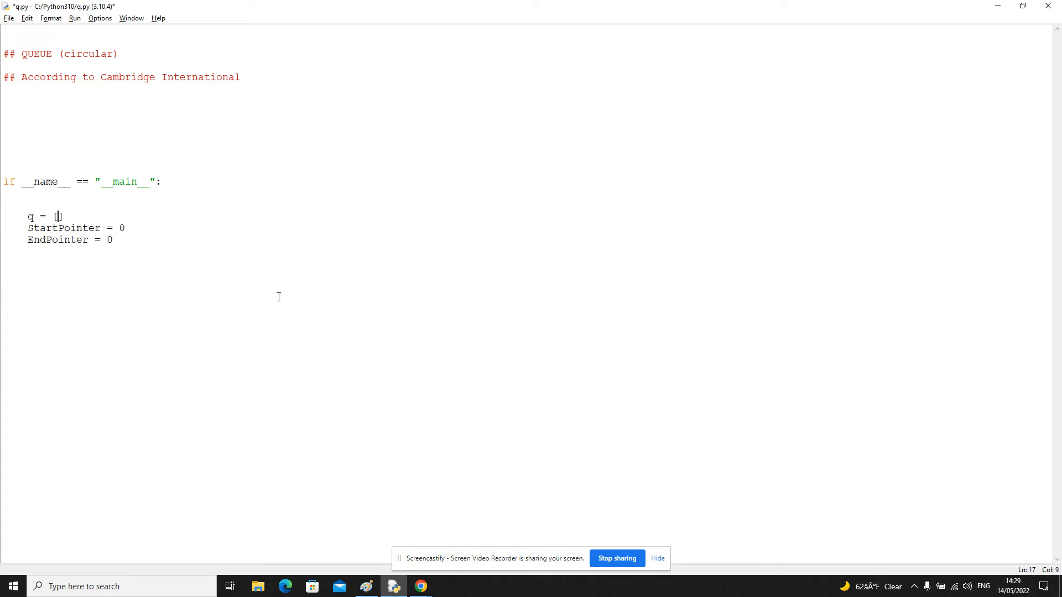
pyautogui.write('None')
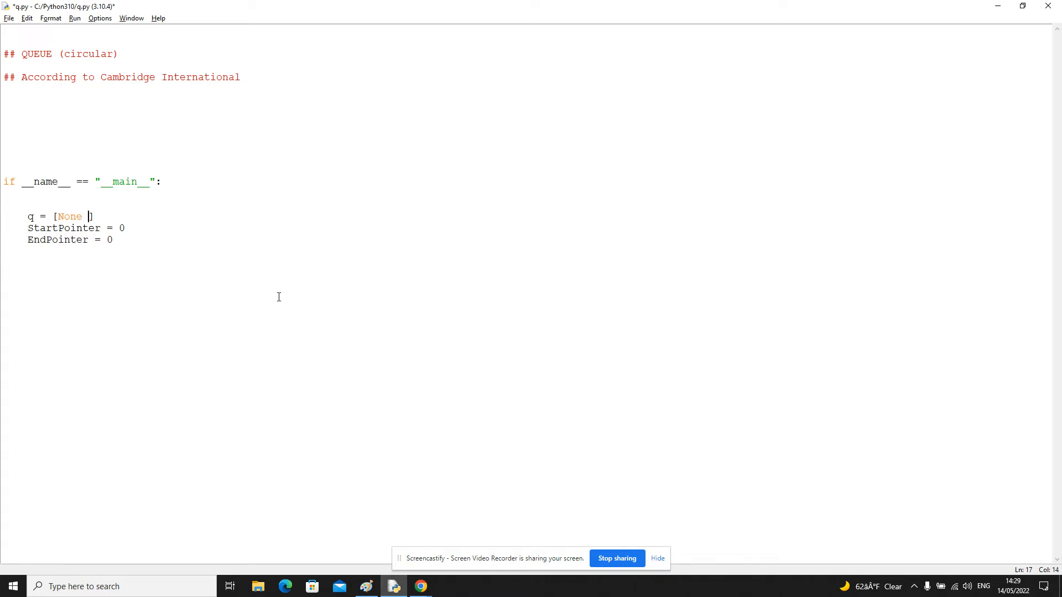
pyautogui.write('for i in range(SIZE')
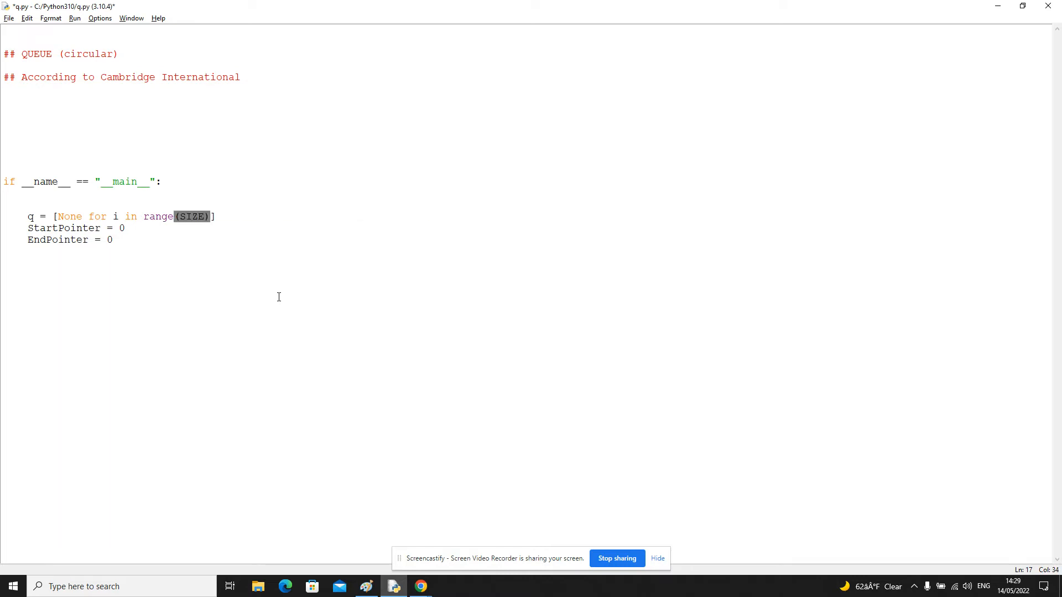
pyautogui.write('SIZE')
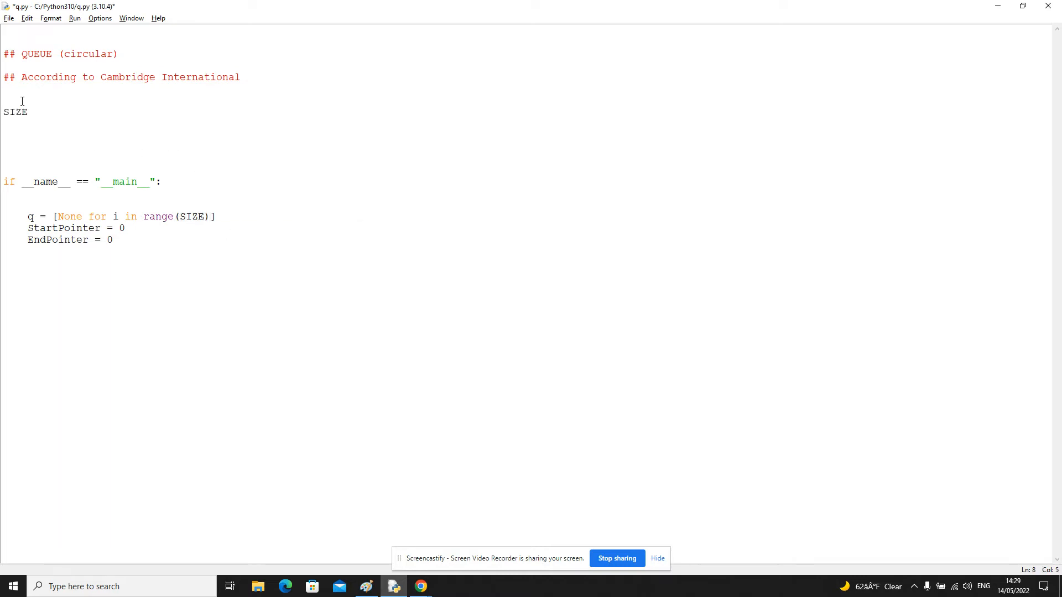
pyautogui.write('= 10')
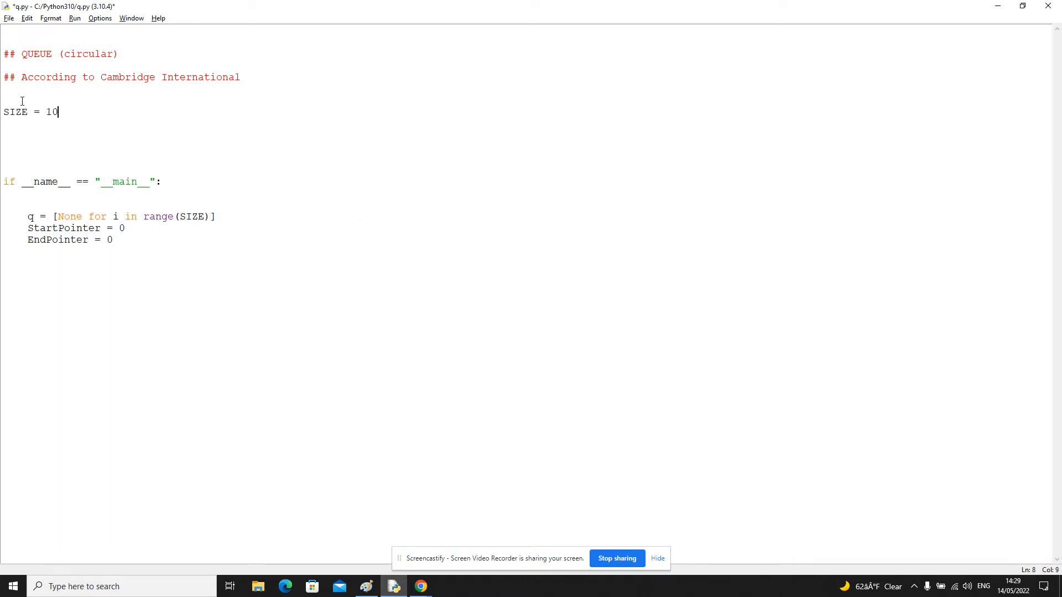
pyautogui.press('Return')
pyautogui.write('def E')
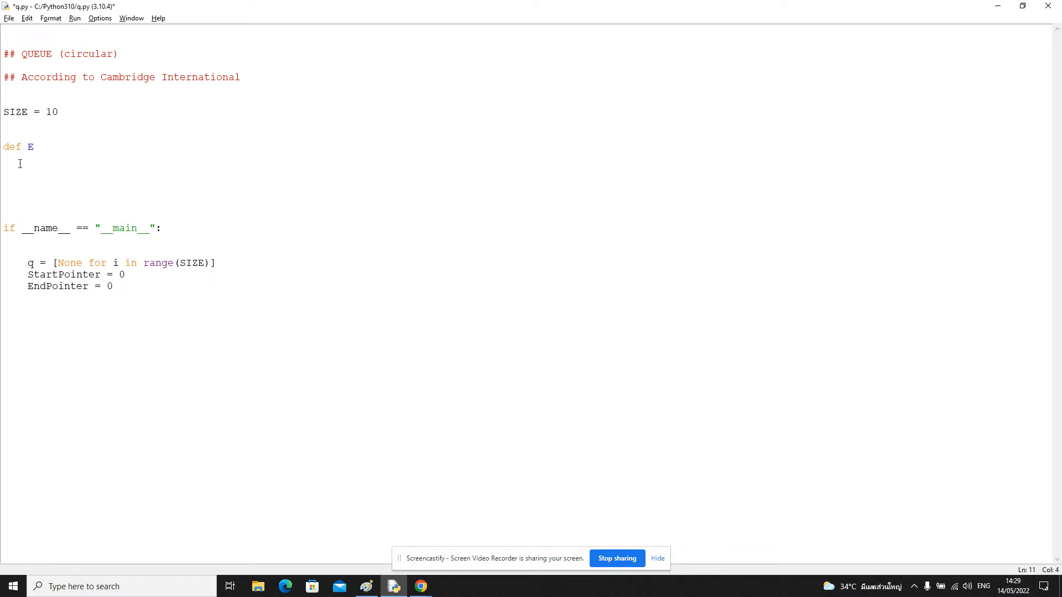
# Define Enqueue and Dequeue, with Enqueue printing f"{NewData} was added to the queue".
pyautogui.write('nqueue()')
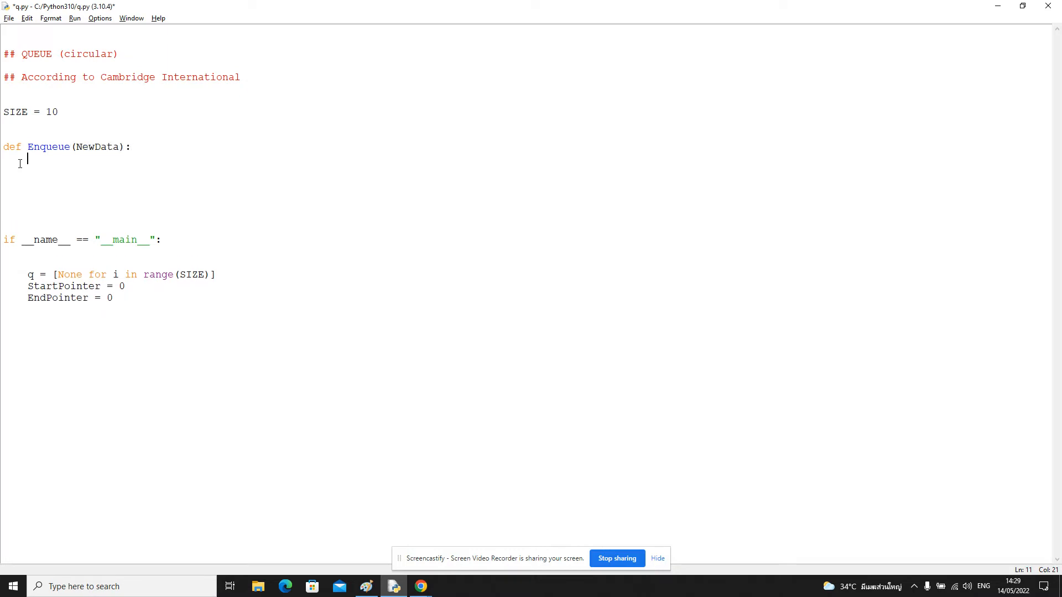
pyautogui.write('pass')
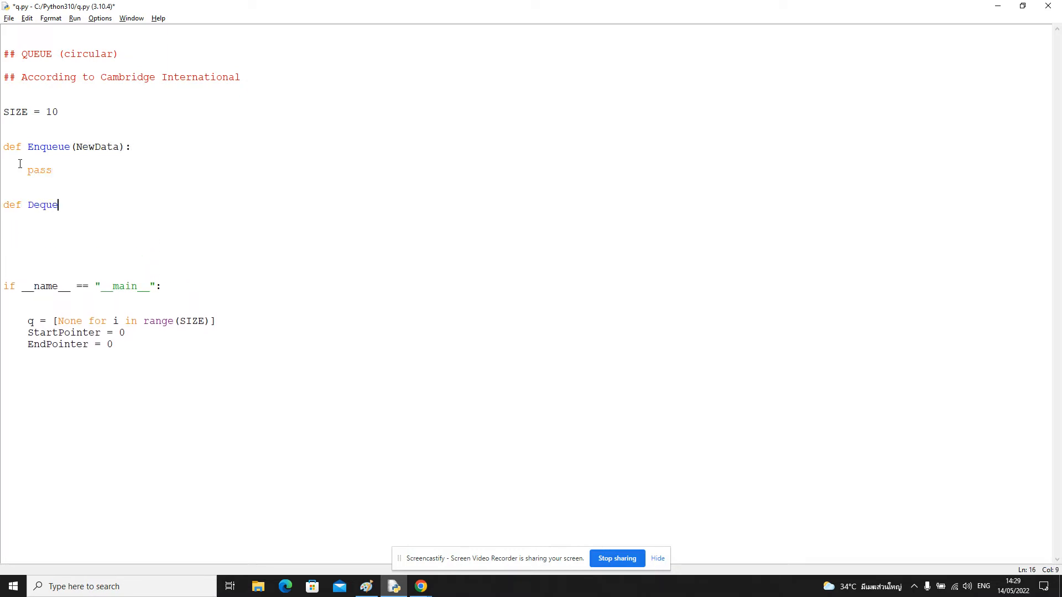
pyautogui.write('ue():')
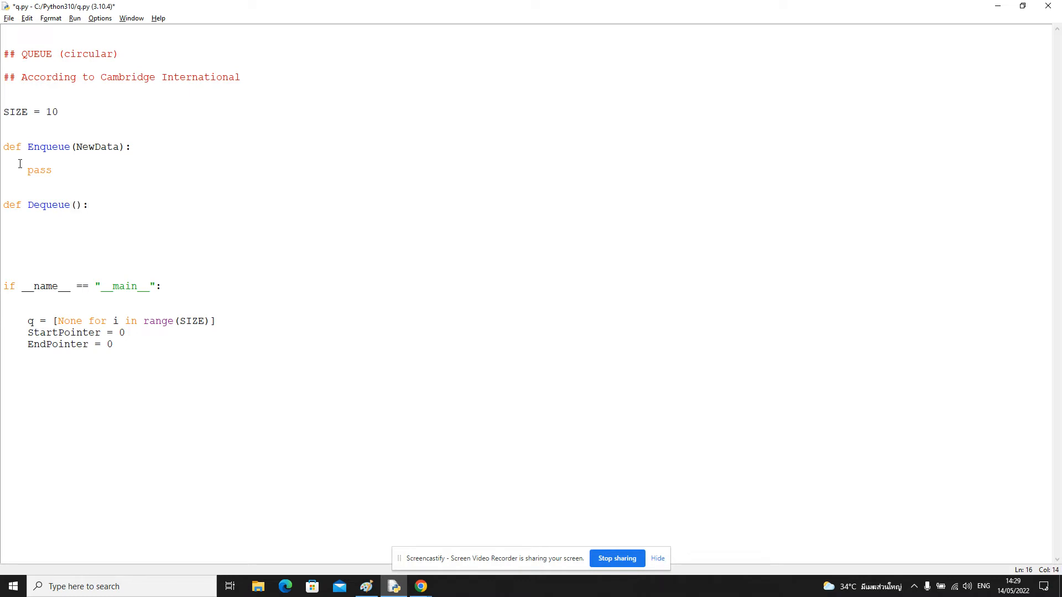
pyautogui.doubleClick(39, 170)
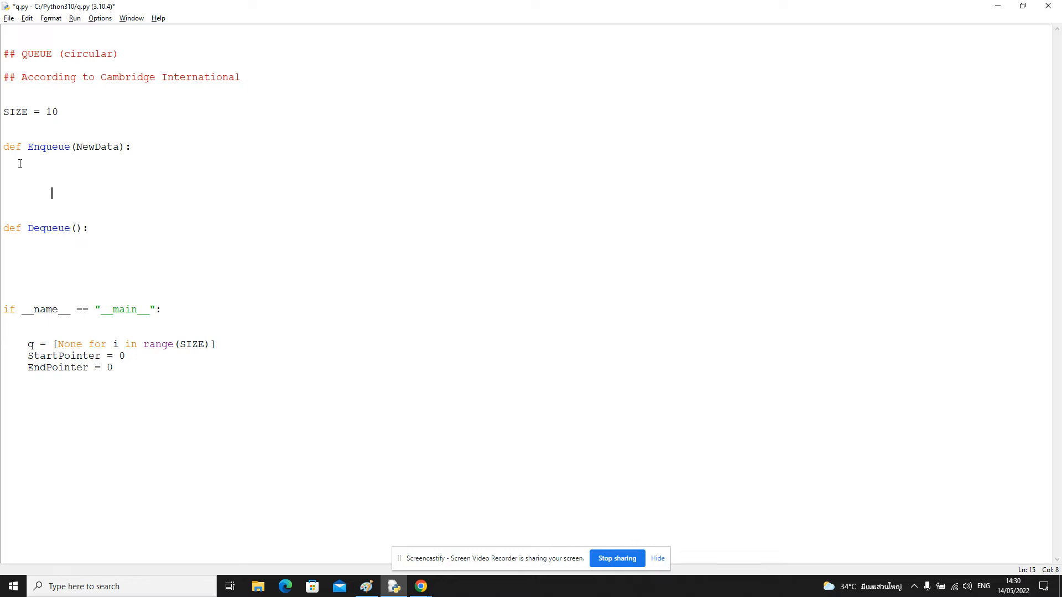
pyautogui.write('print(f"')
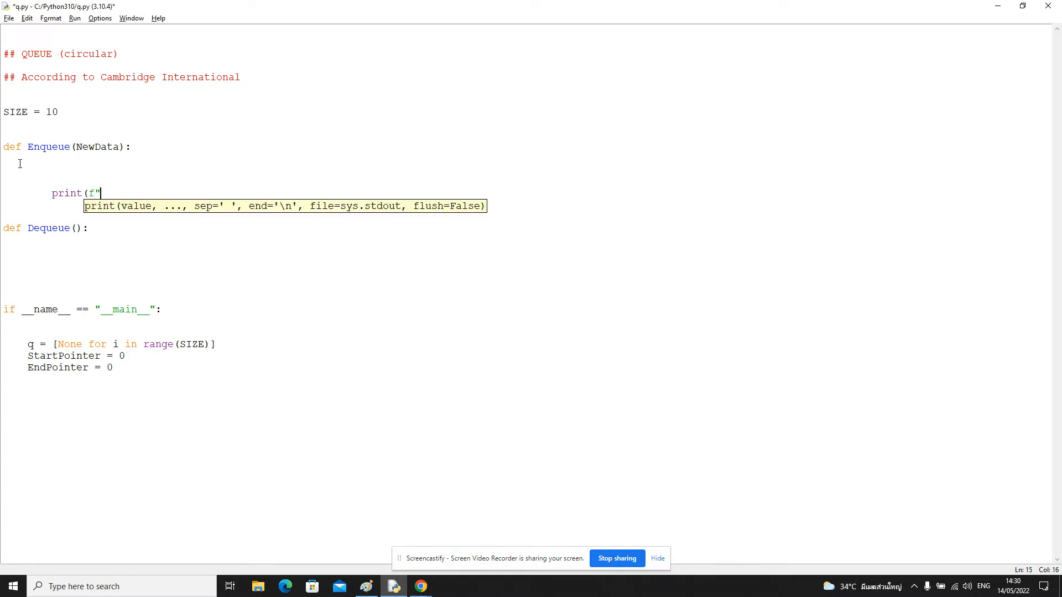
pyautogui.write('{NewDAta} was a')
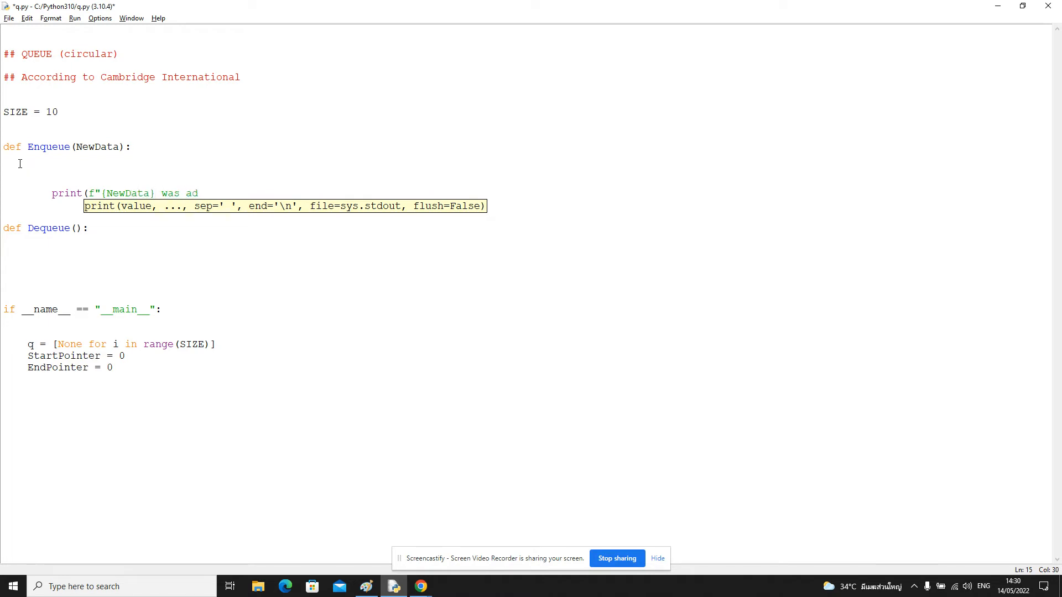
pyautogui.write('ded to the queue"')
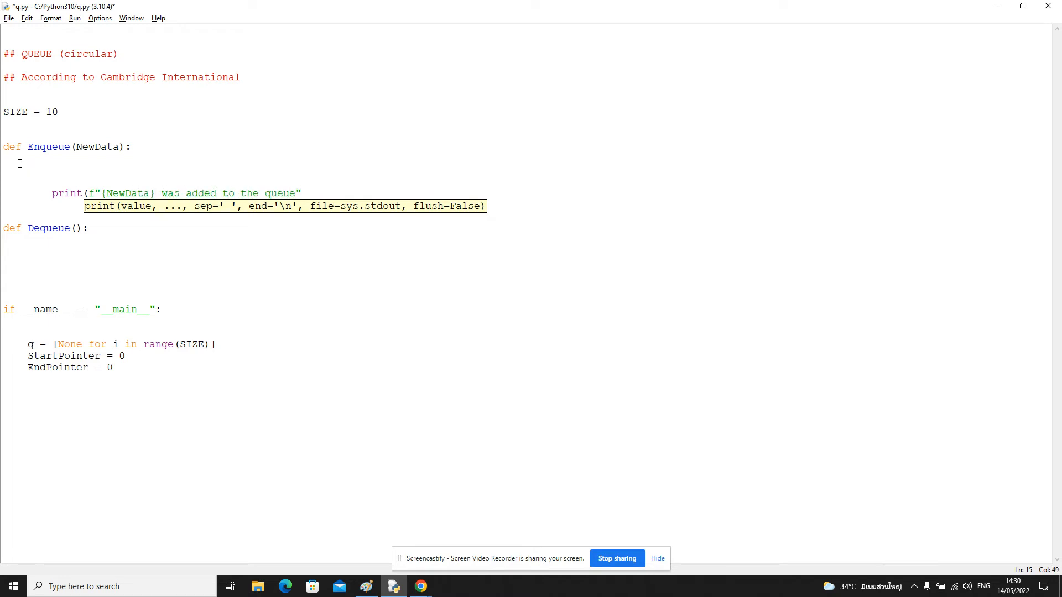
pyautogui.press('Delete')
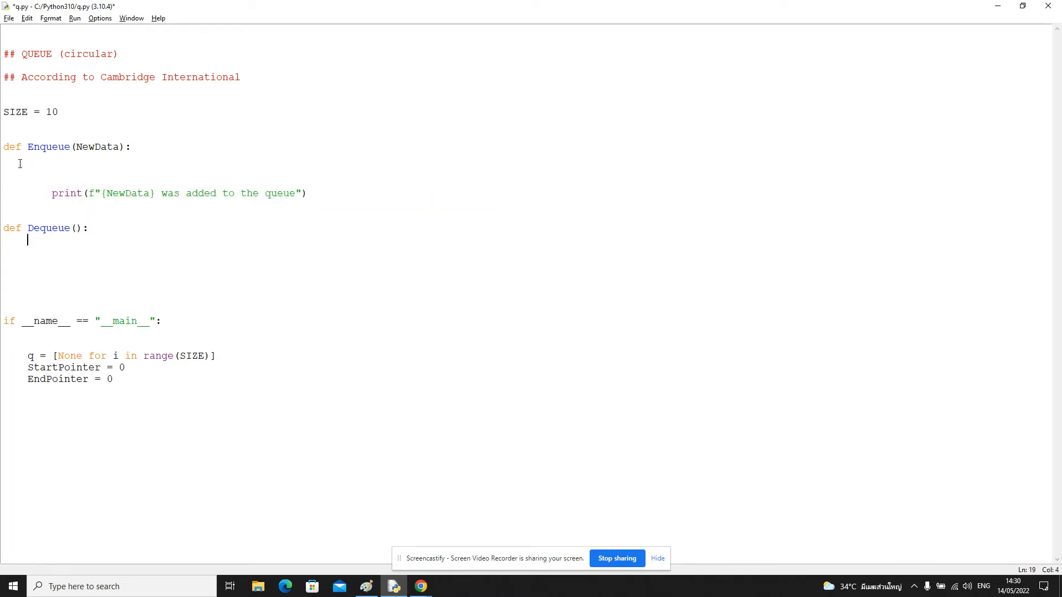
# Give Dequeue a matching print changed to f"{Removed} left the queue".
pyautogui.write('print(f"{NewData} was added to the queue")')
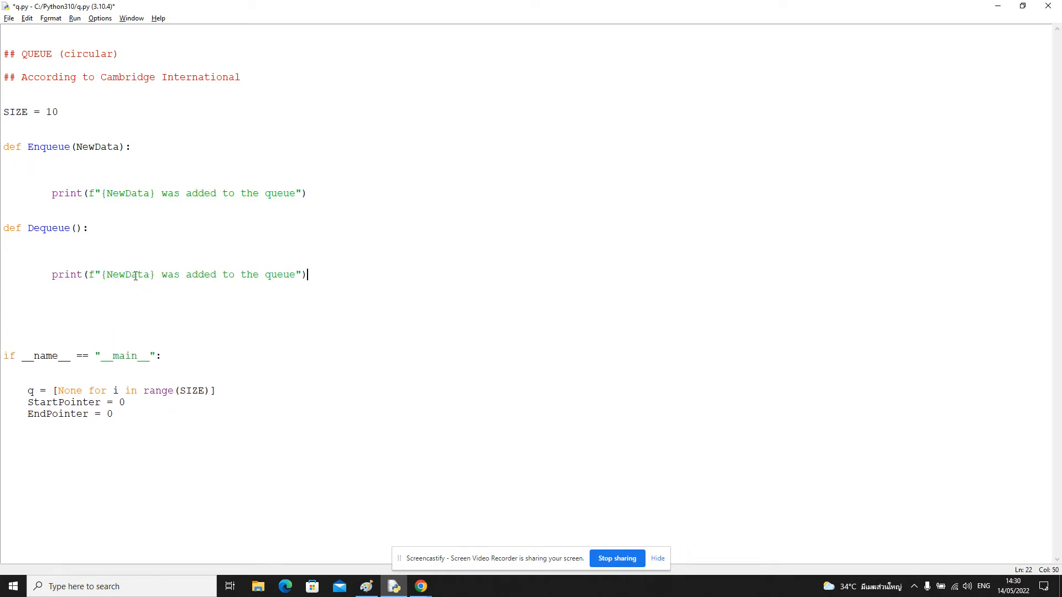
pyautogui.write('Rem')
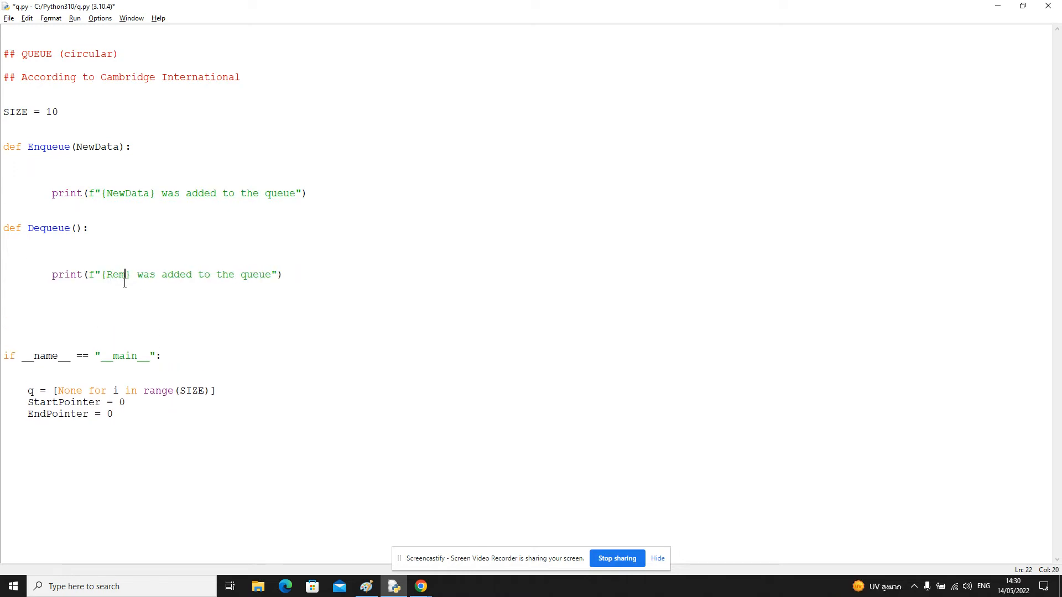
pyautogui.doubleClick(200, 274)
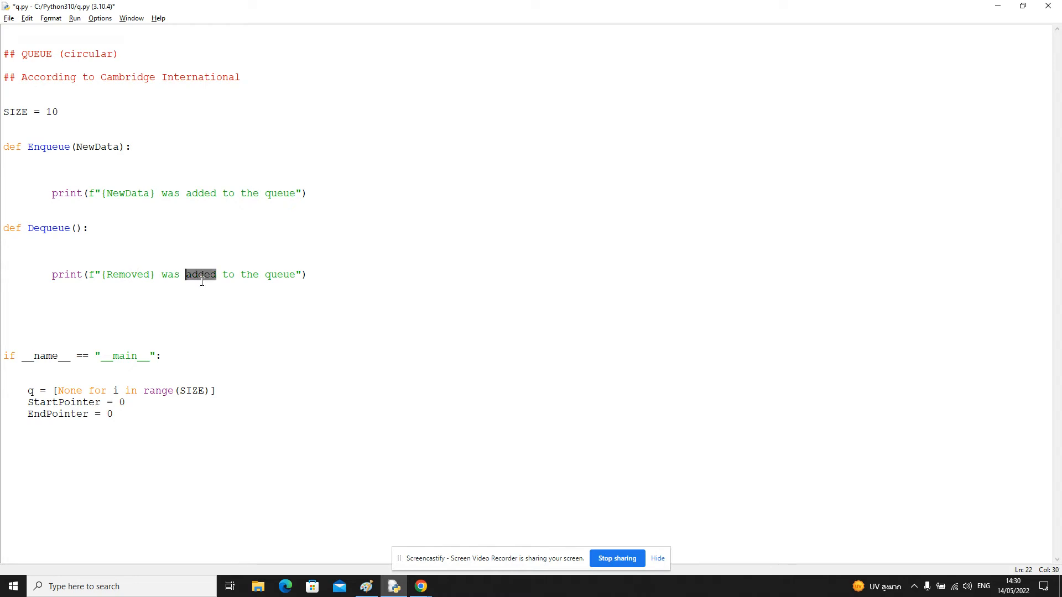
pyautogui.write('lef')
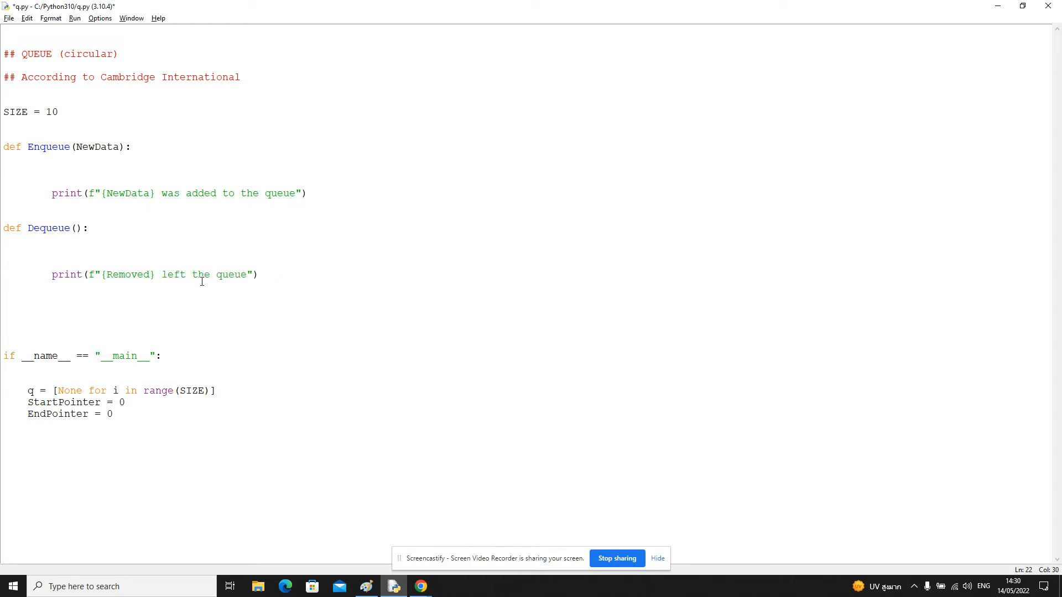
pyautogui.click(130, 147)
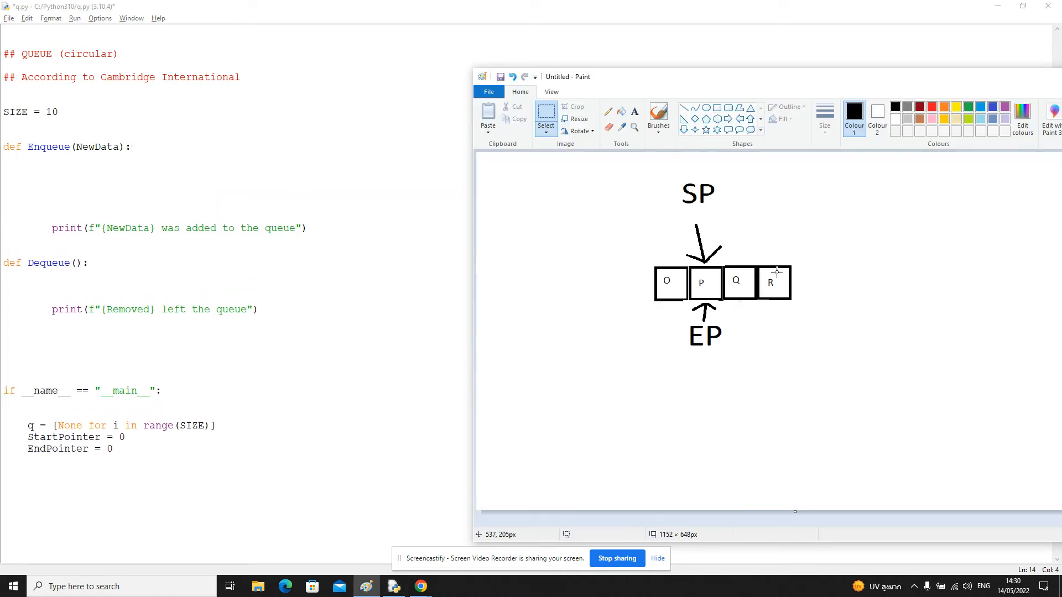
pyautogui.moveTo(635, 262)
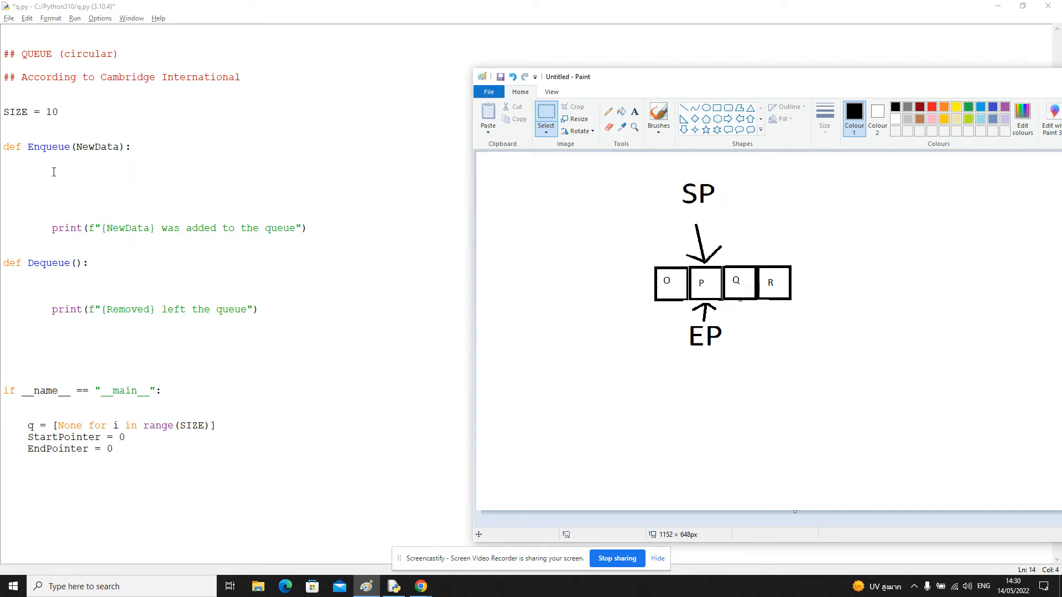
# Add if StartPointer == EndPointer and q[StartPointer] is not None: print("Queue is full"), then else.
pyautogui.write('if St')
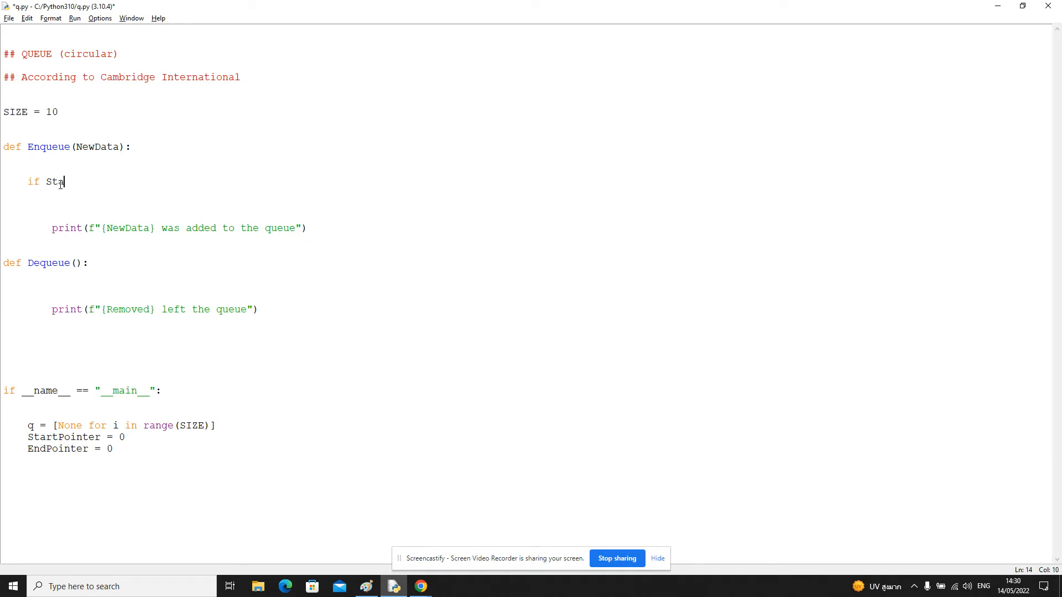
pyautogui.write('artPointer ==')
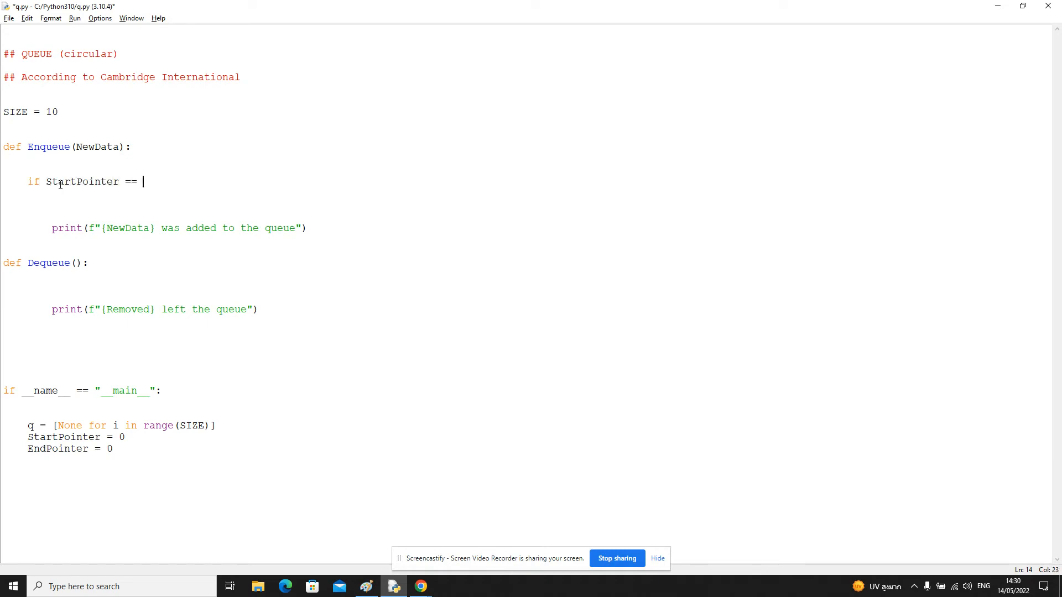
pyautogui.write('EndPointer')
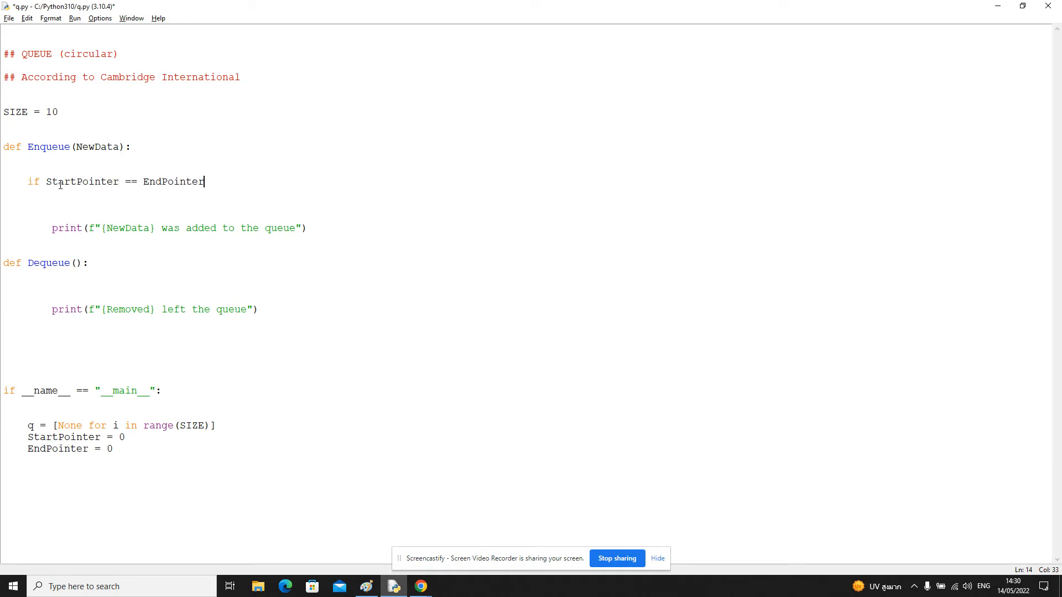
pyautogui.write('and q')
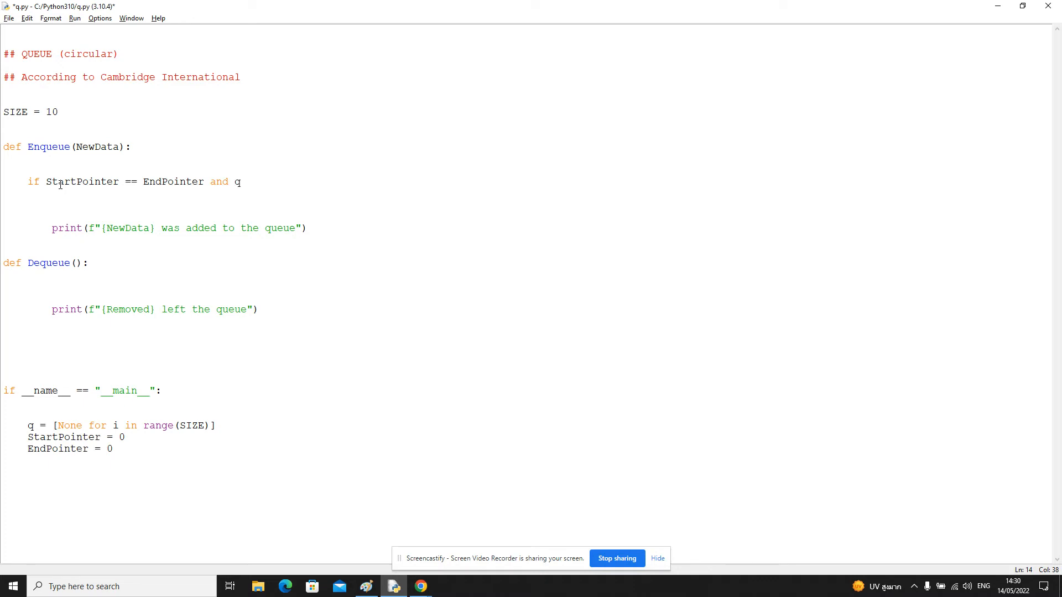
pyautogui.write('[StartPointer]')
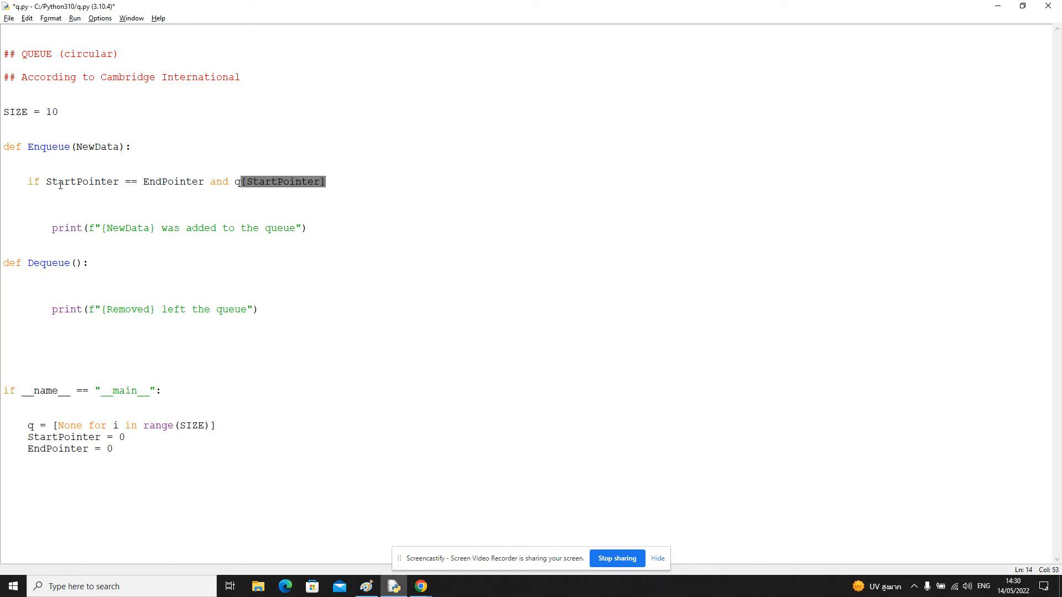
pyautogui.write('bi')
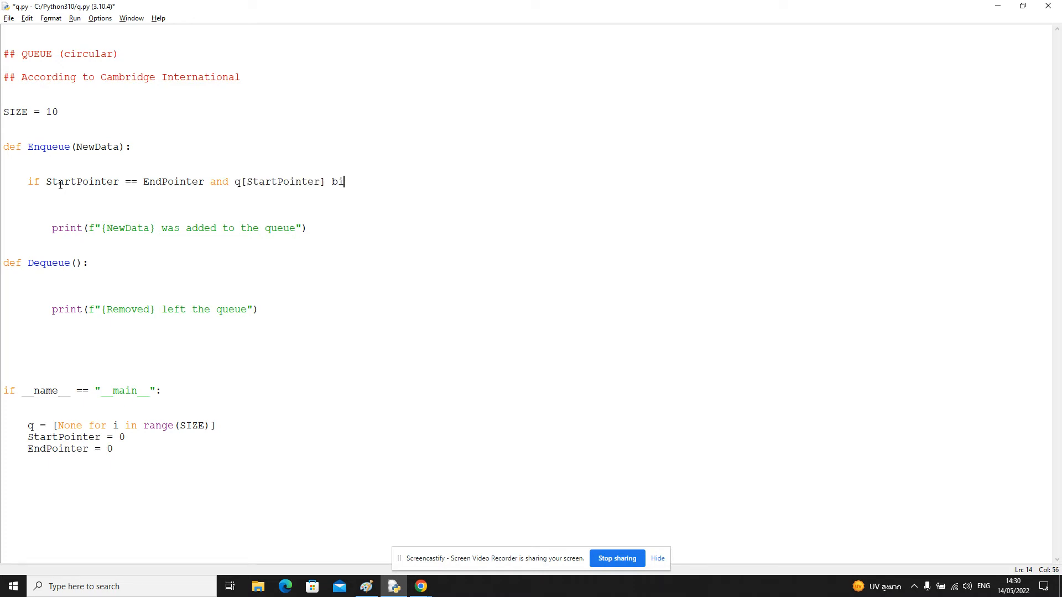
pyautogui.write('s not None:')
pyautogui.write('print("')
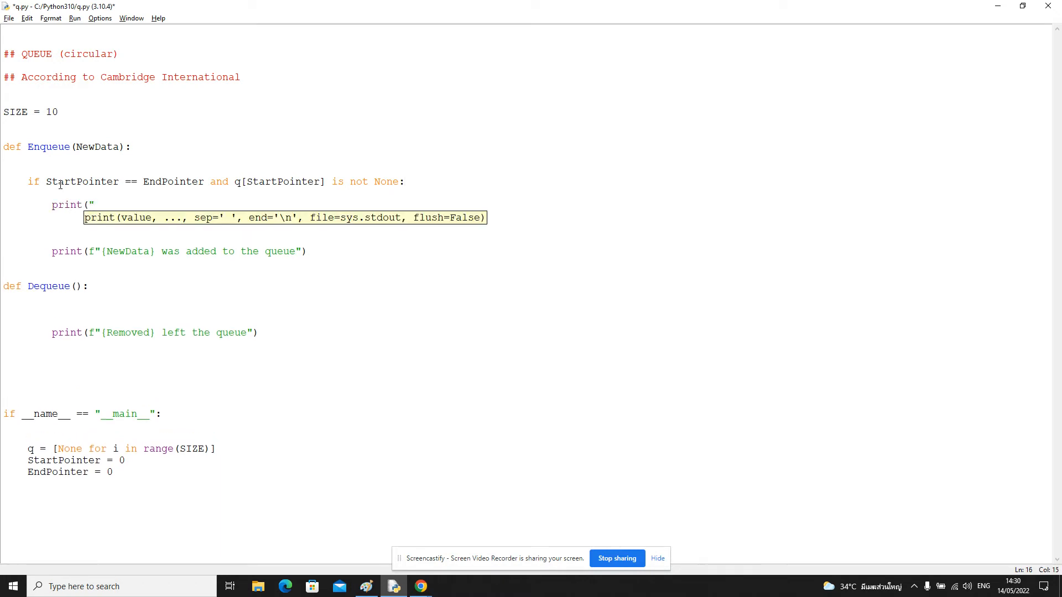
pyautogui.write('Queue is full")(')
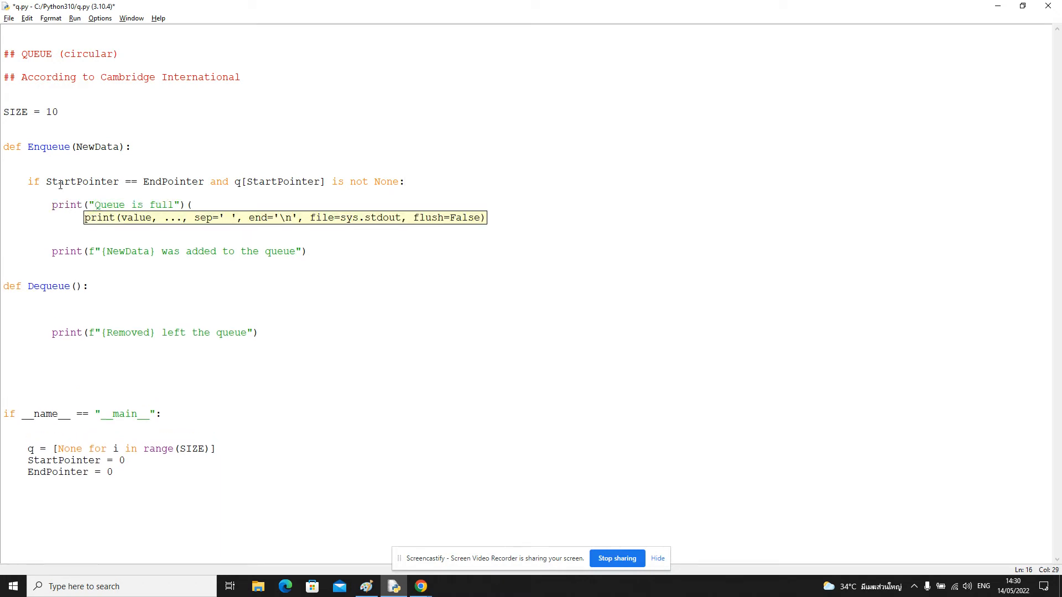
pyautogui.write('else:')
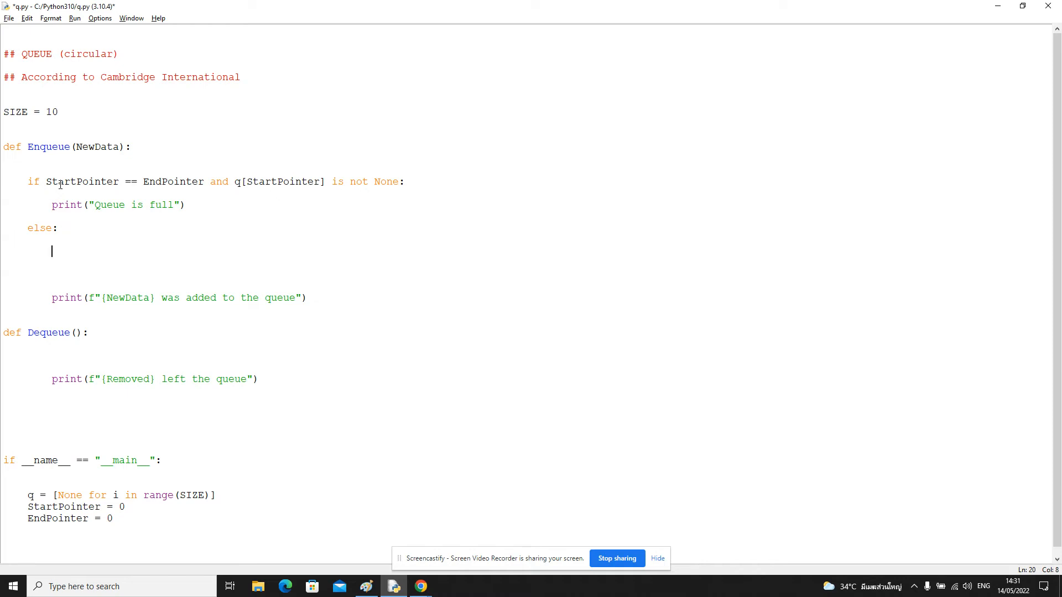
# Store NewData at q[EndPointer], increment EndPointer, and reset it to 0 at SIZE.
pyautogui.write('q[EndPointer')
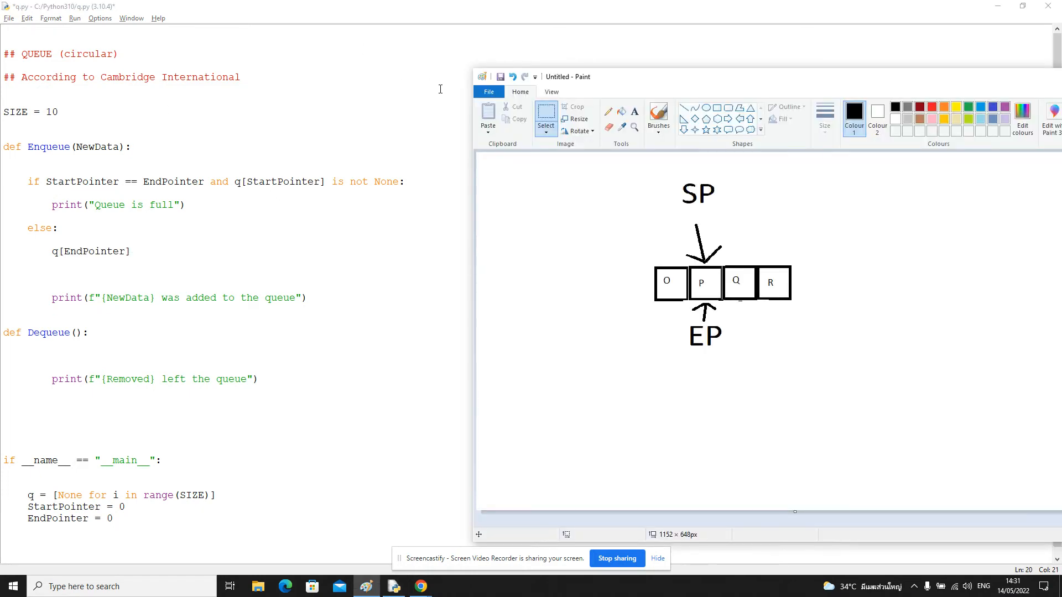
pyautogui.moveTo(733, 316)
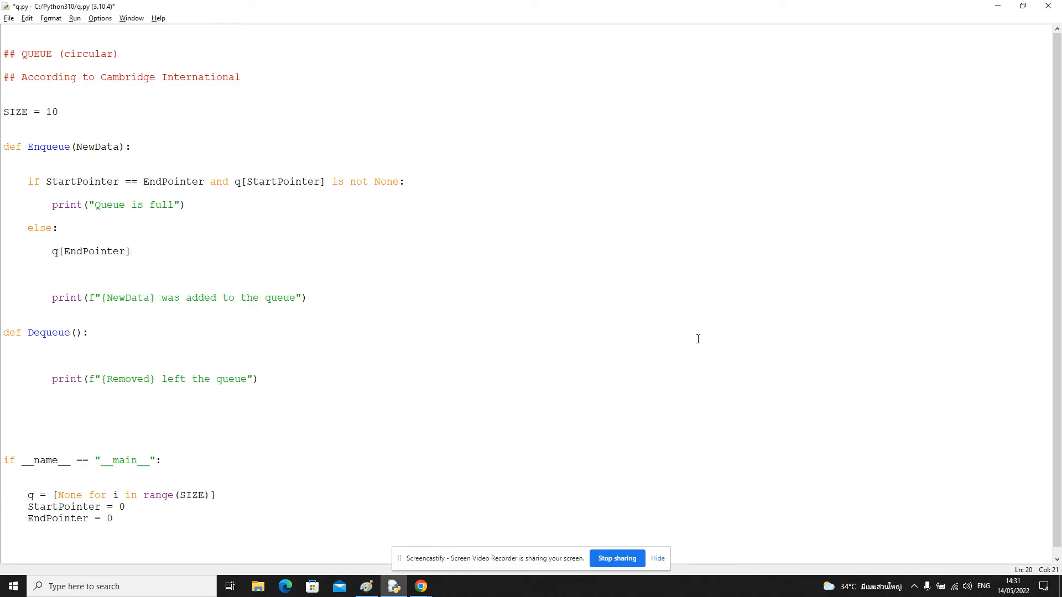
pyautogui.write('= New')
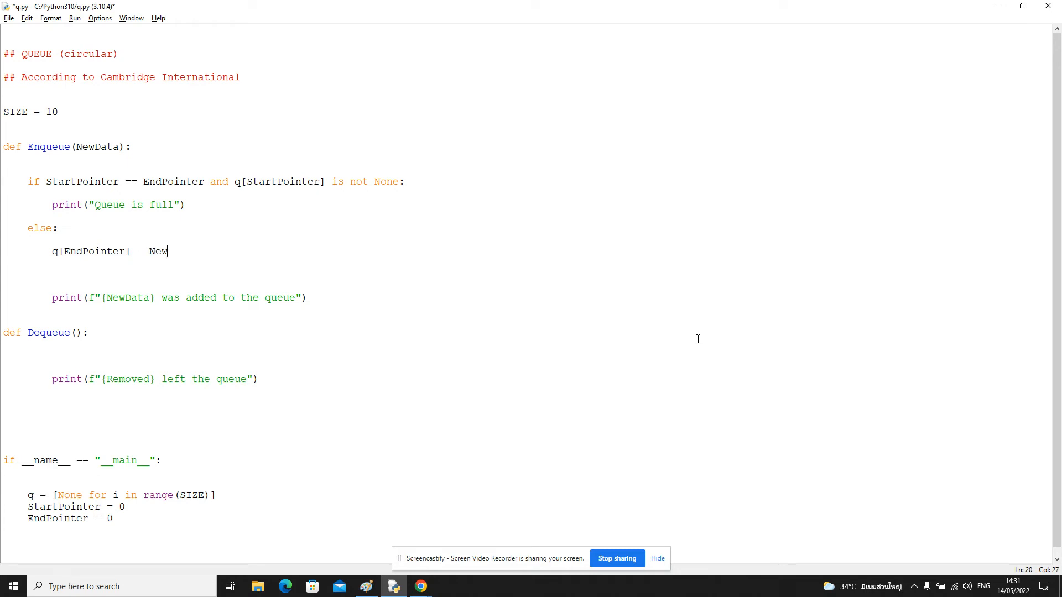
pyautogui.write('Data')
pyautogui.click(525, 273)
pyautogui.write('ne')
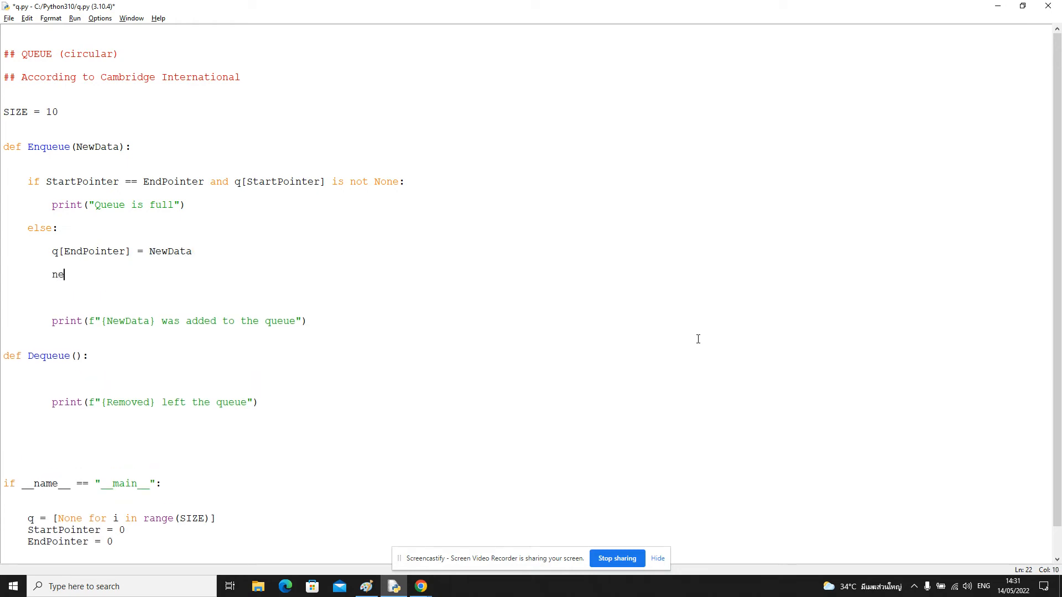
pyautogui.write('ndPointer')
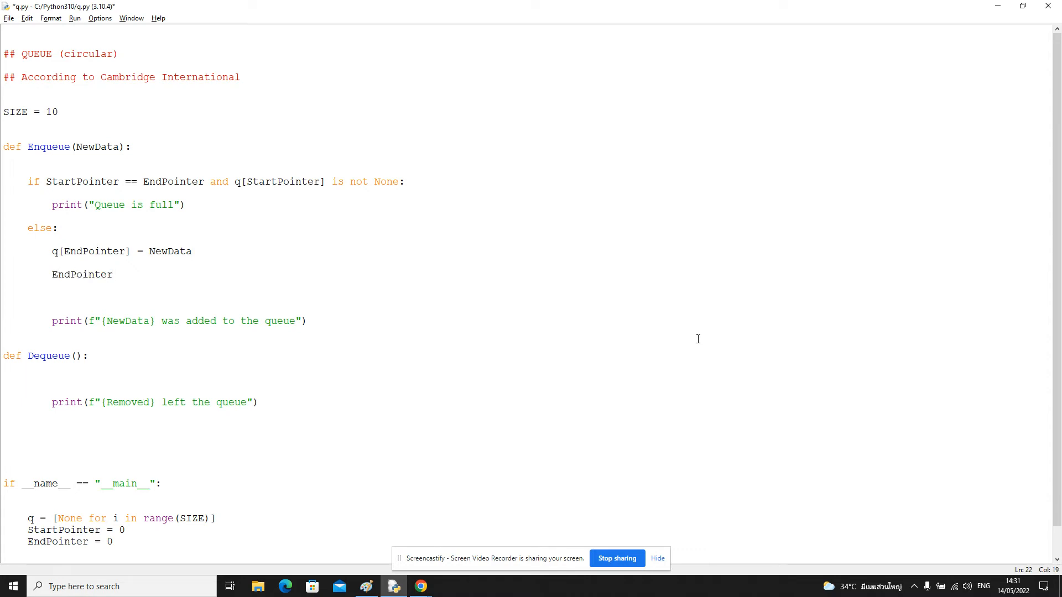
pyautogui.write('+= 1')
pyautogui.write('if EndPointer == SIZE')
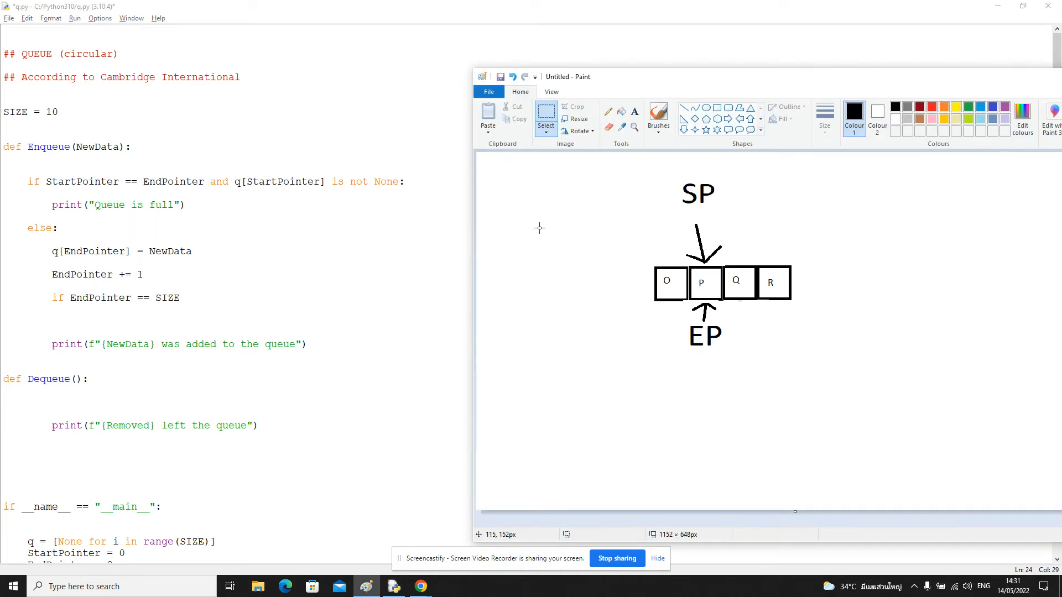
pyautogui.moveTo(601, 179)
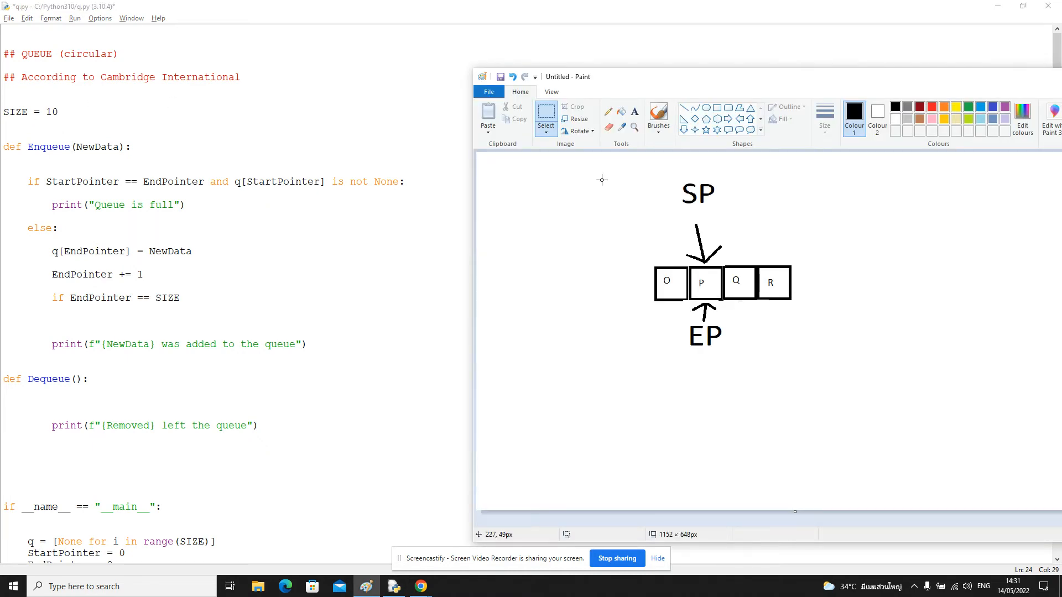
pyautogui.moveTo(783, 284)
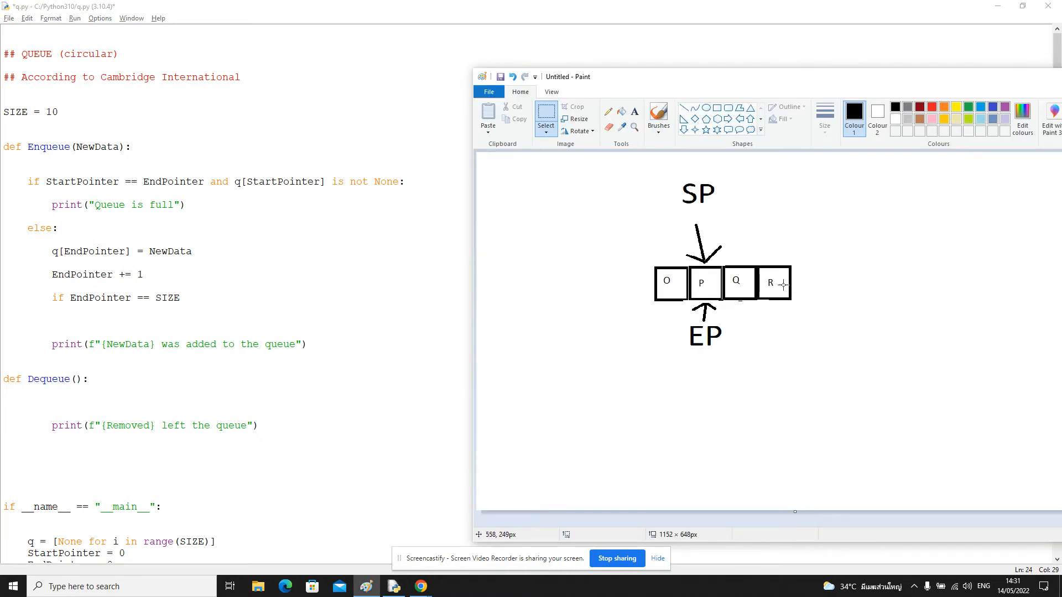
pyautogui.moveTo(804, 299)
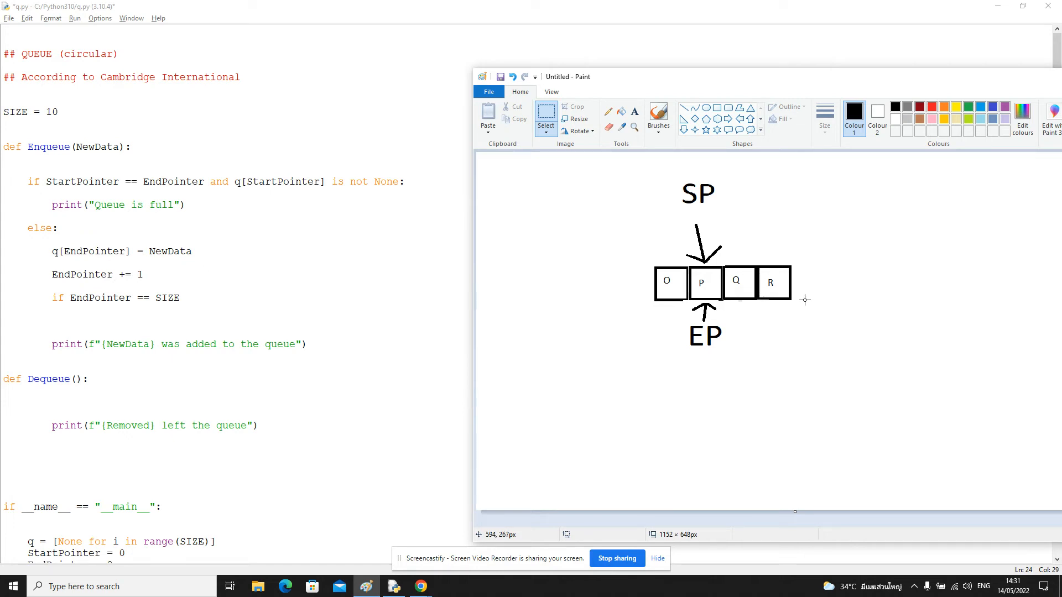
pyautogui.moveTo(852, 298)
pyautogui.write(':')
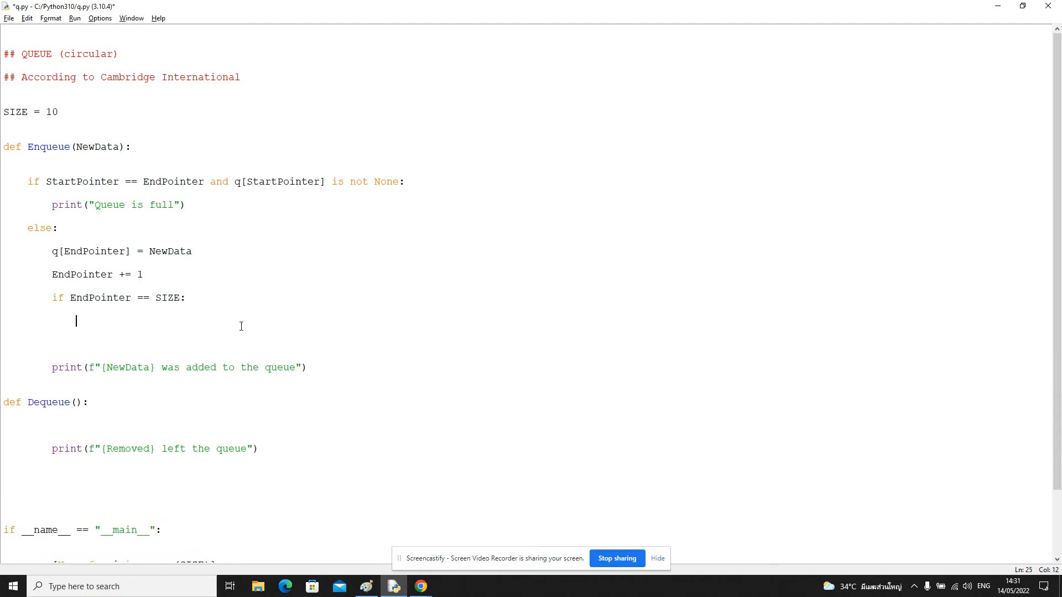
pyautogui.write('EndPointer =')
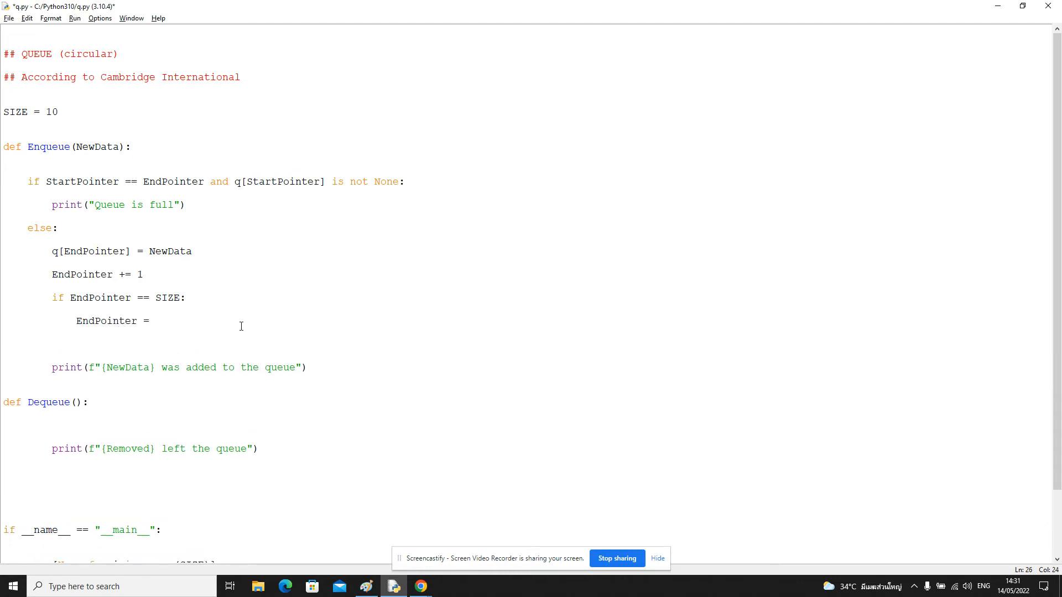
pyautogui.write('0')
pyautogui.write('Enq')
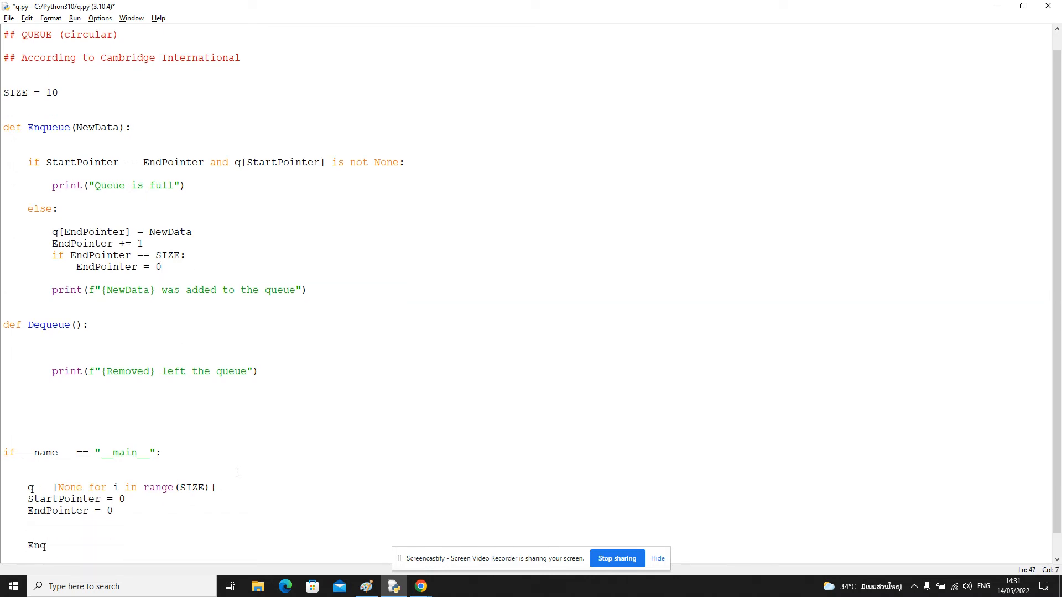
# Add a test call Enqueue("yellow") and run the script, hitting an UnboundLocalError.
pyautogui.write('ueue("yell')
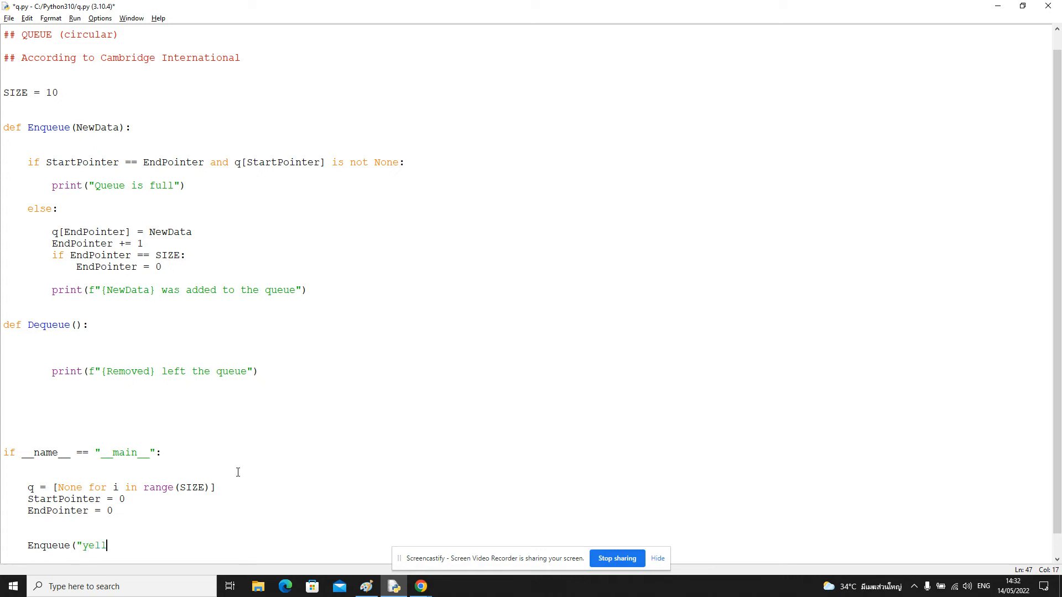
pyautogui.write('ow")')
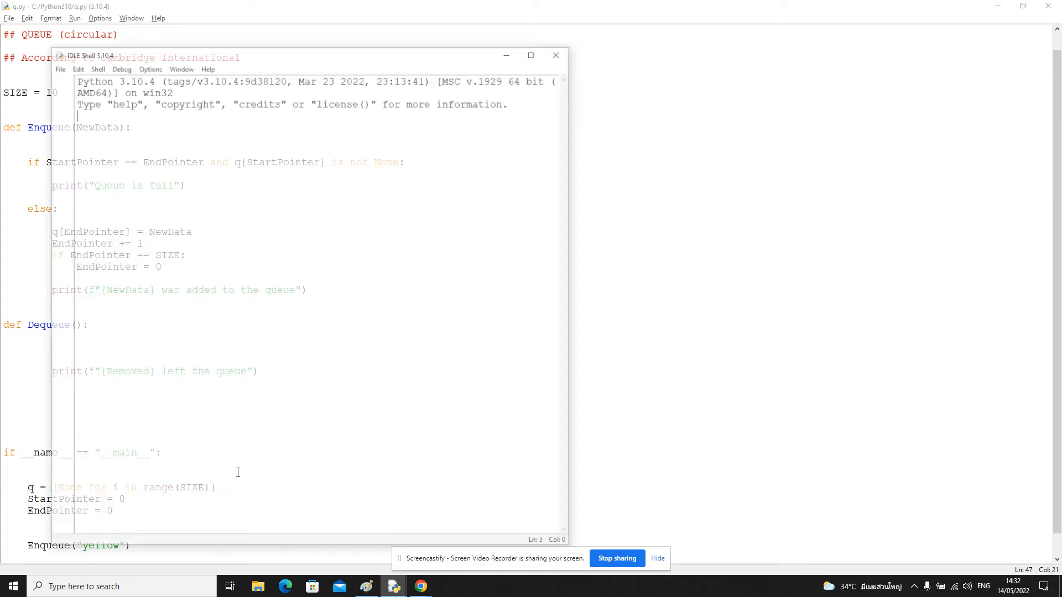
pyautogui.press('F5')
pyautogui.write('g')
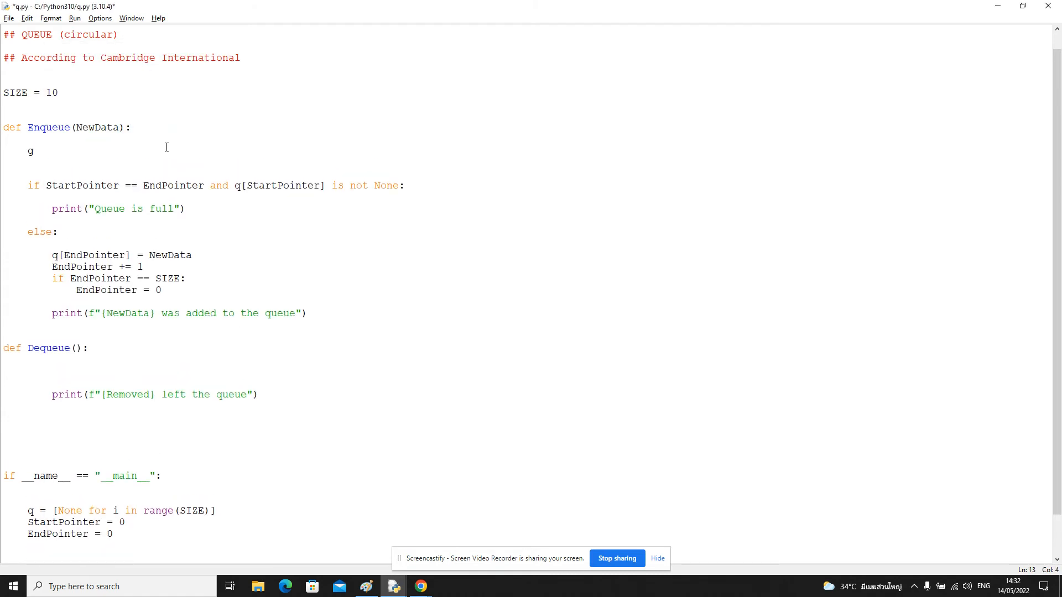
# Declare global EndPointer in Enqueue, rerun and confirm yellow is stored in q.
pyautogui.write('lobal EndPointer')
pyautogui.write('q')
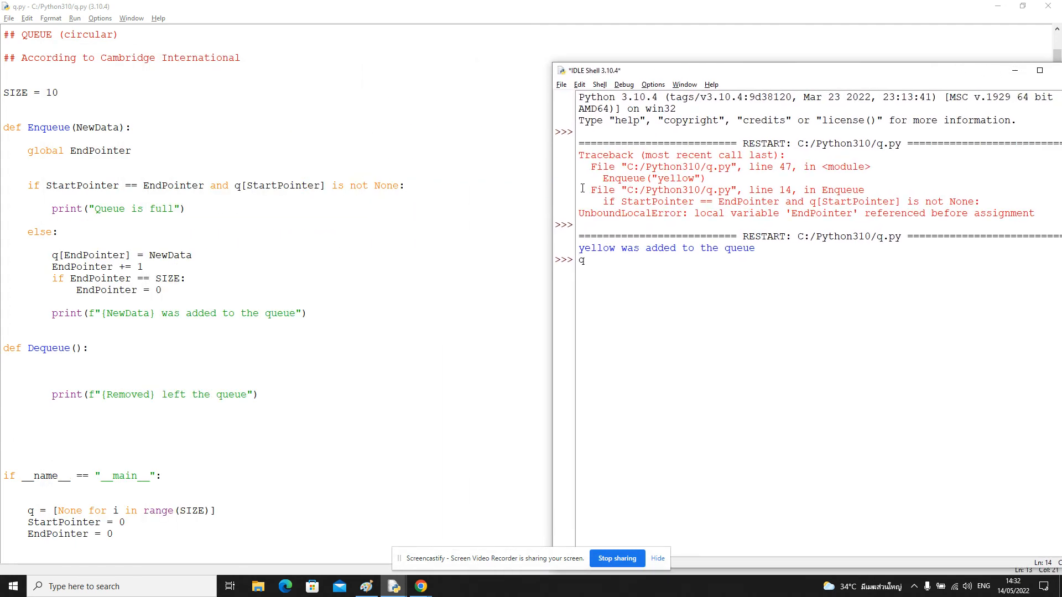
pyautogui.press('Return')
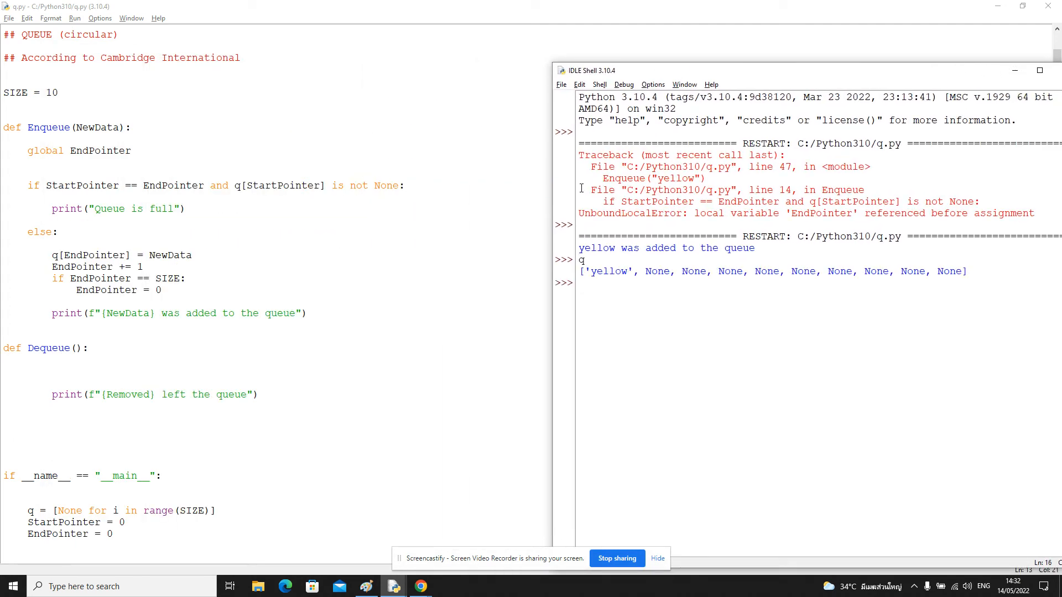
pyautogui.doubleClick(662, 271)
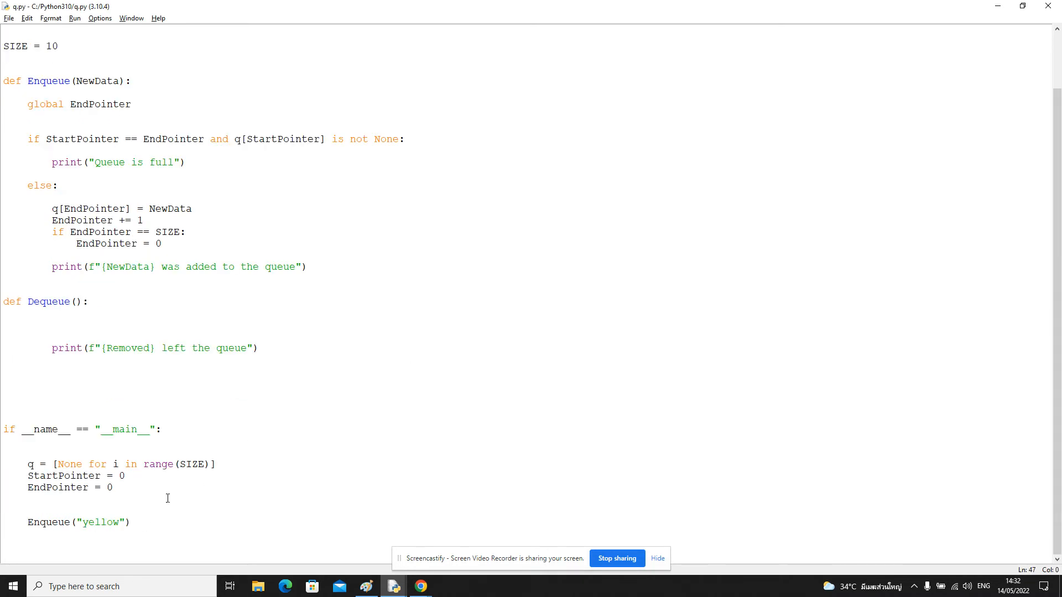
# Give Dequeue an 'is None' check that prints "Queue is empty", consulting the pointer diagram.
pyautogui.click(251, 201)
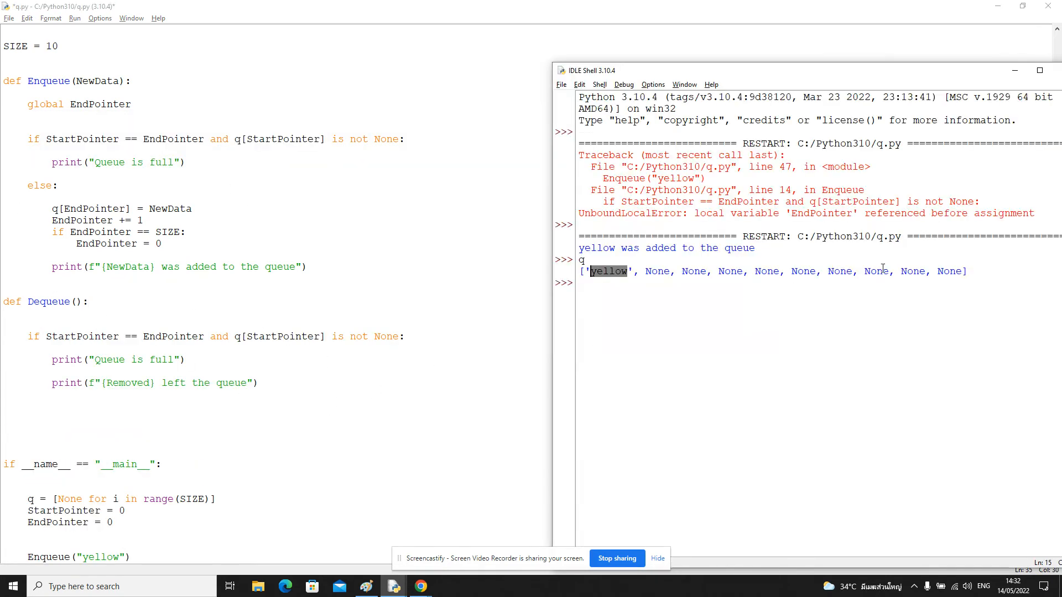
pyautogui.click(366, 586)
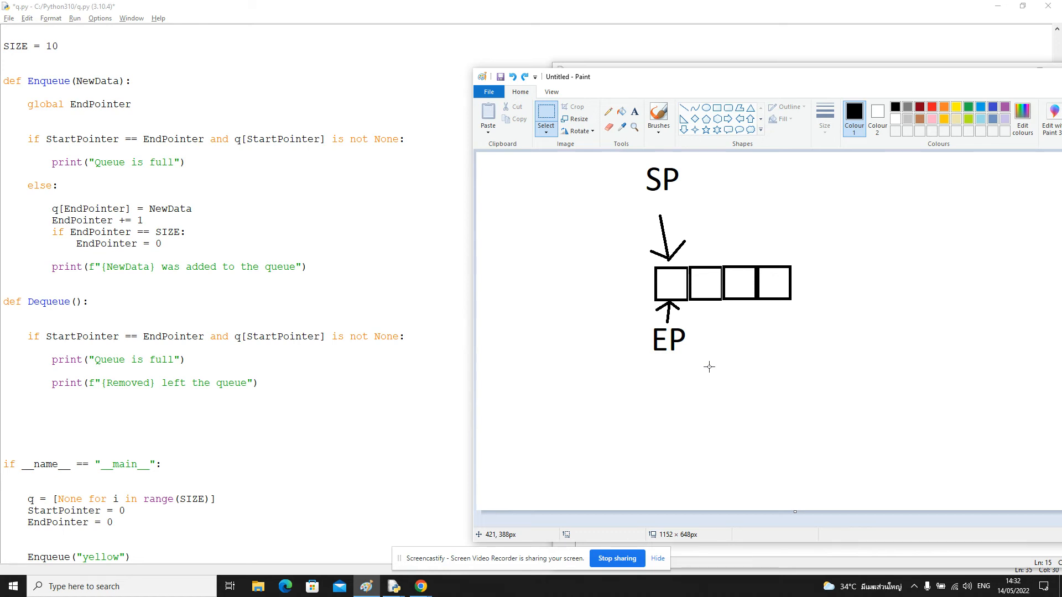
pyautogui.moveTo(379, 330)
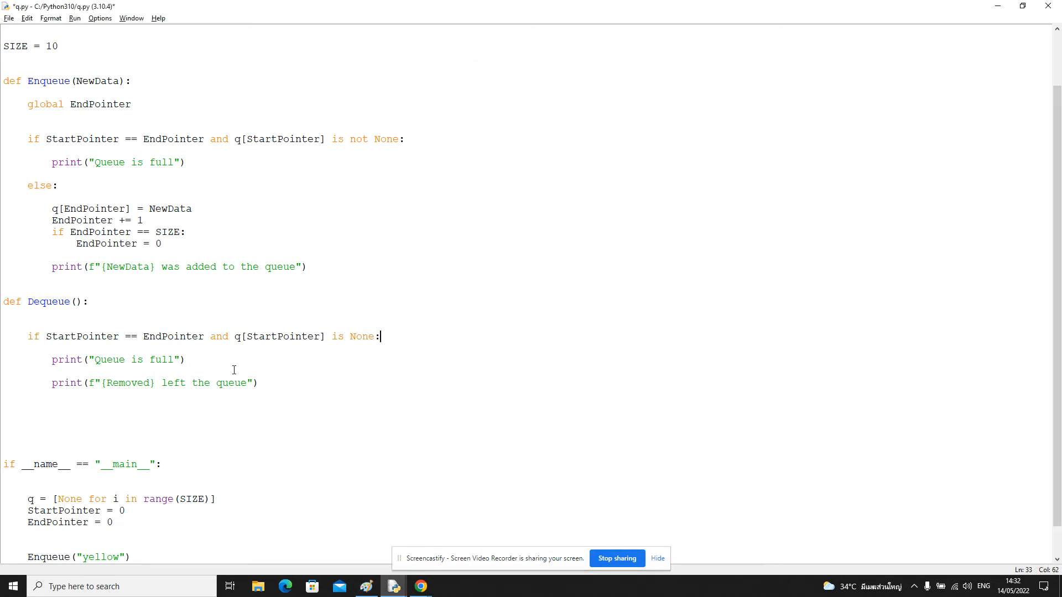
pyautogui.write('empty')
pyautogui.write('else:')
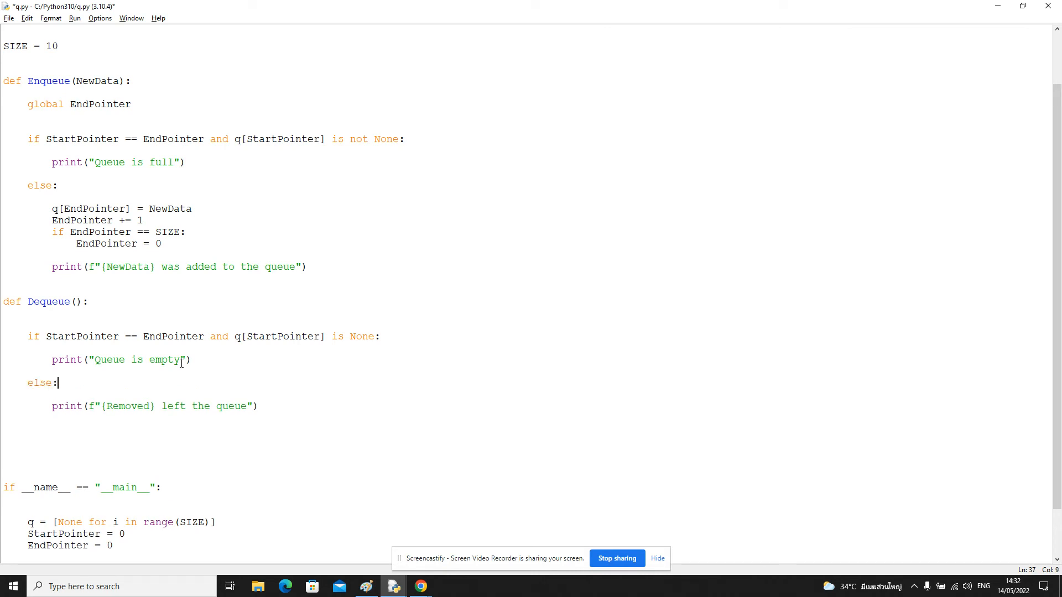
pyautogui.press('Return')
pyautogui.write('Re')
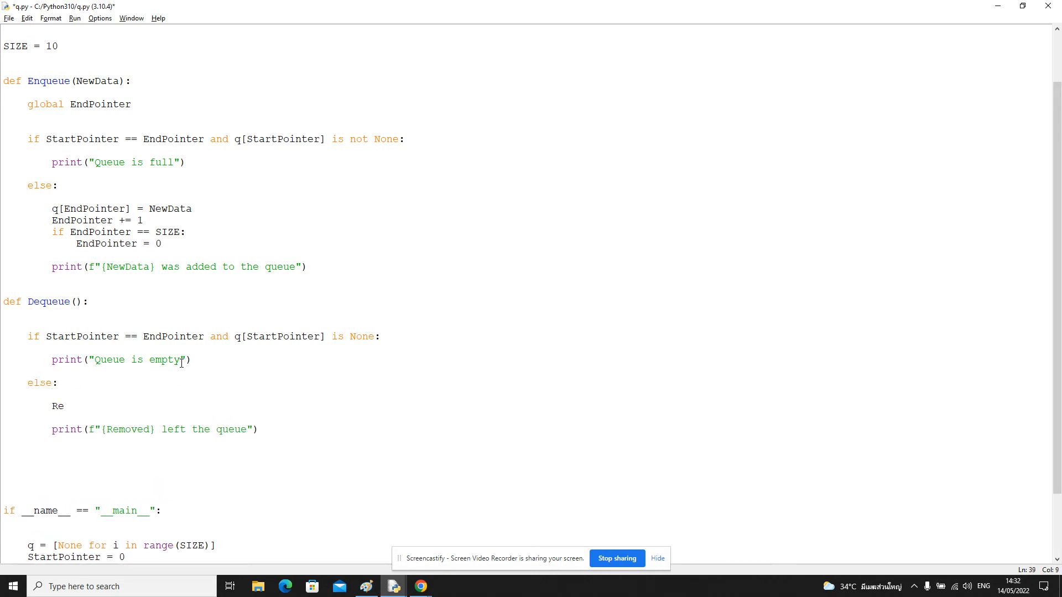
# In the else branch set Removed = q[StartPointer].
pyautogui.write('moved = q')
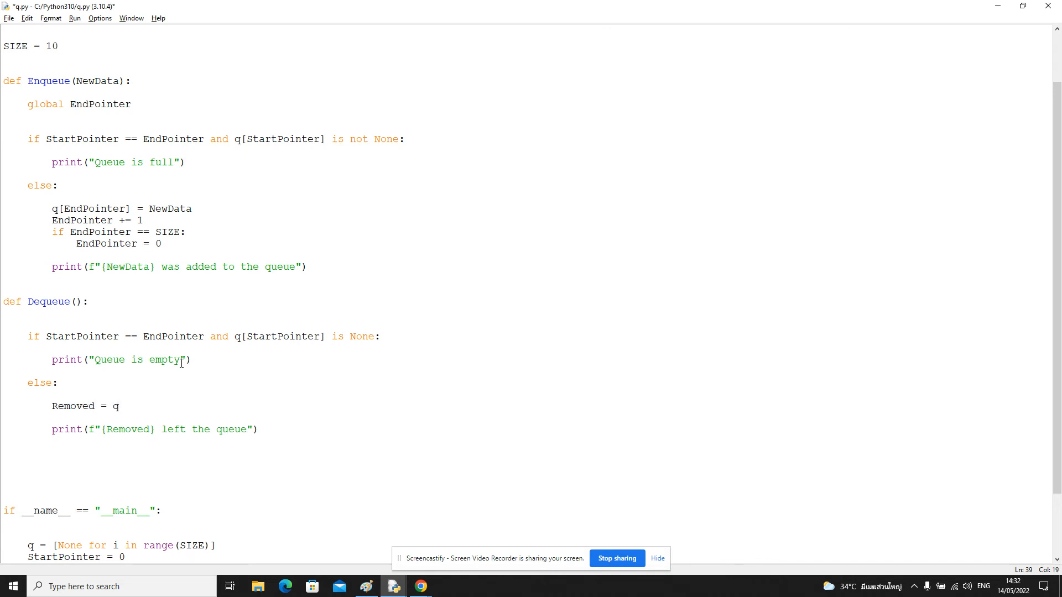
pyautogui.write('[S')
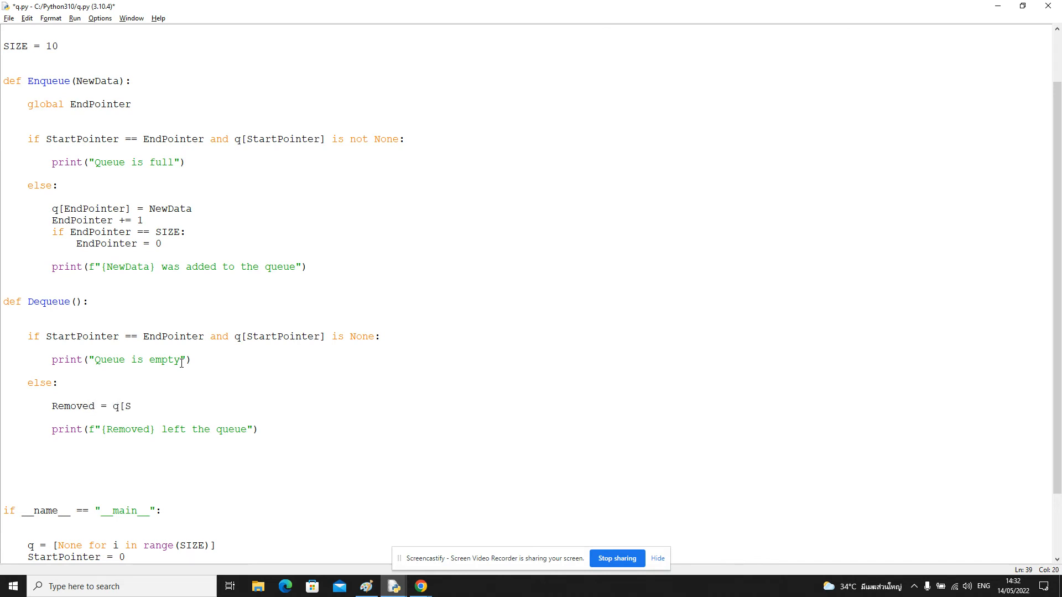
pyautogui.write('tartPointer')
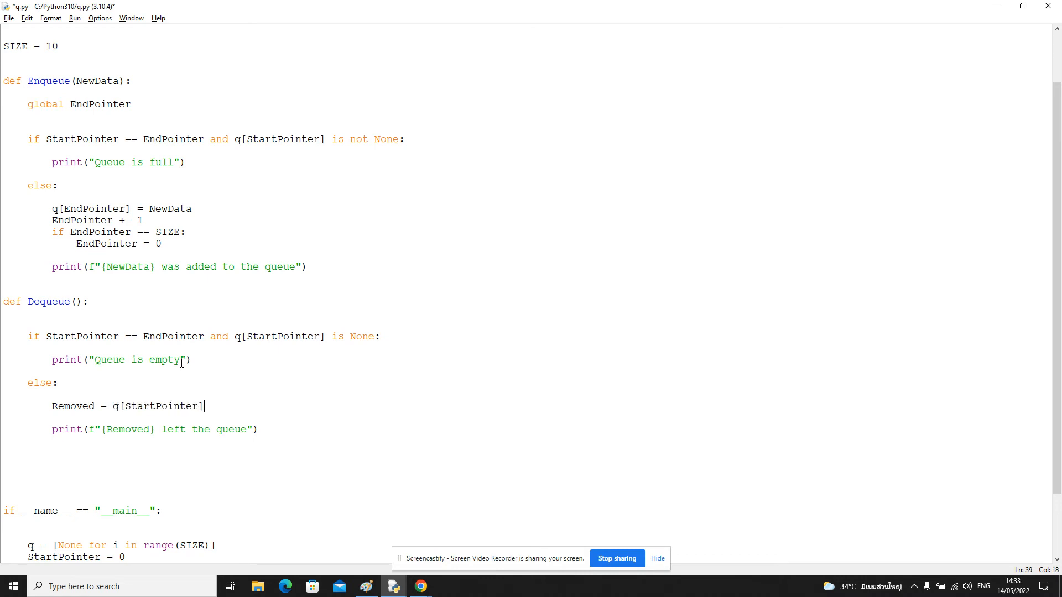
# Clear q[StartPointer] to None, then increment StartPointer with wrap to 0 at SIZE, renaming EndPointer.
pyautogui.write('q[StartPointer] = No')
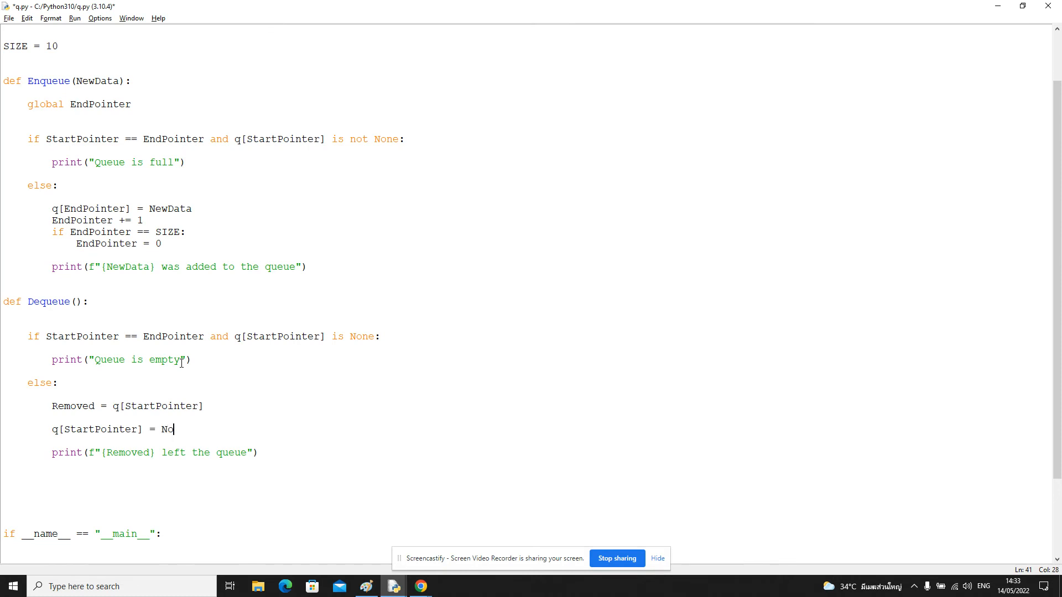
pyautogui.write('ne')
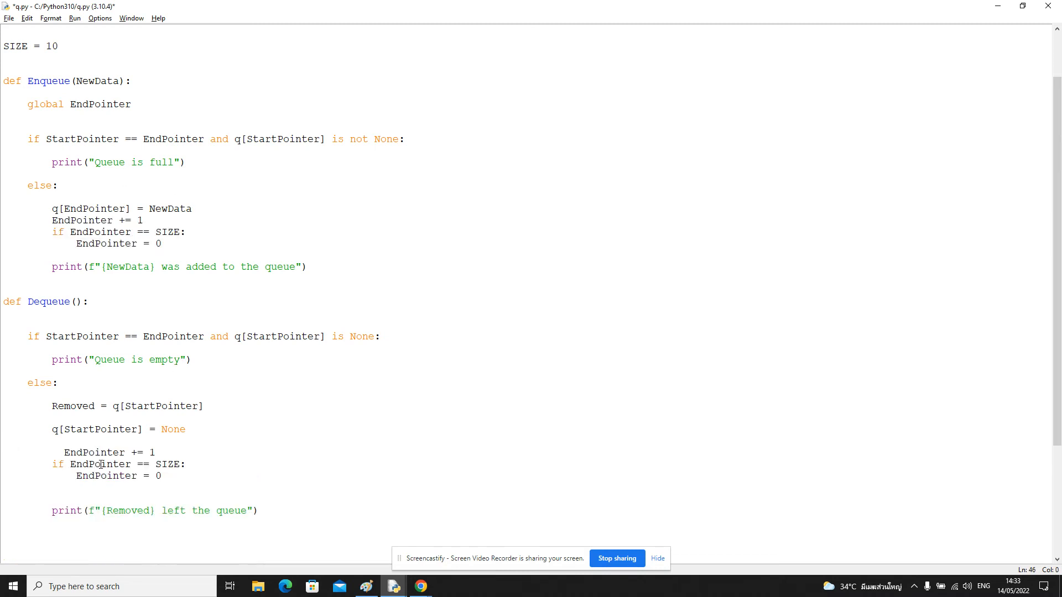
pyautogui.doubleClick(100, 429)
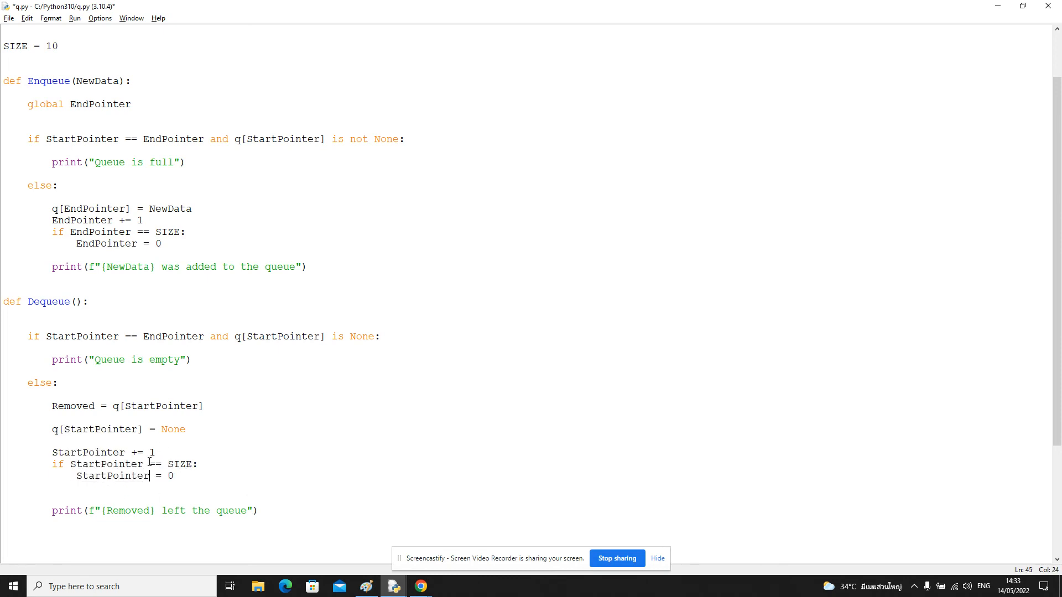
pyautogui.click(366, 586)
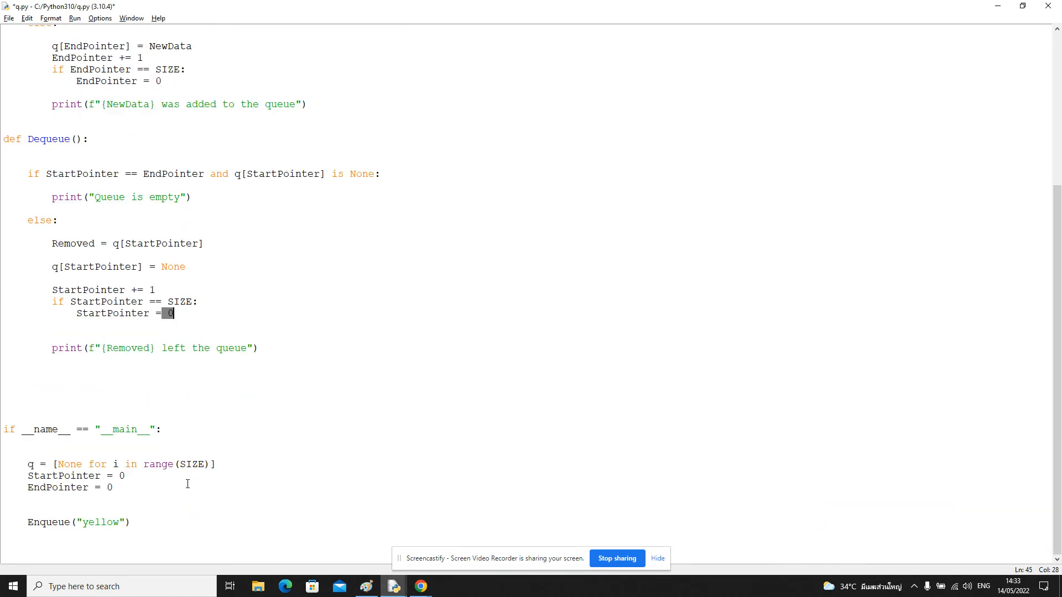
pyautogui.scroll(3)
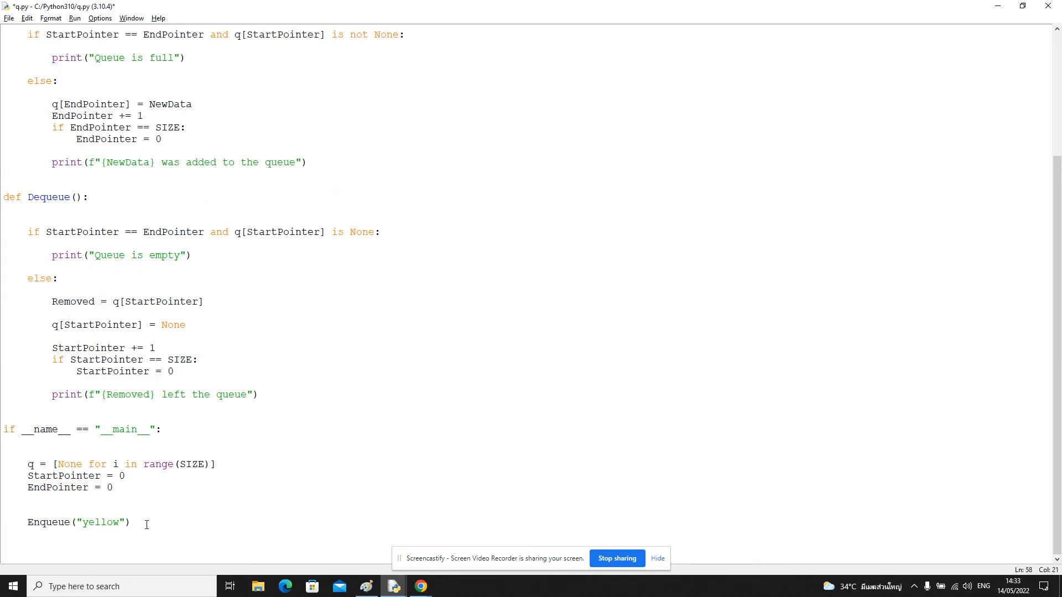
# Replace the yellow test call with a triple-quoted Colours string of colour names (yellow … aquamarine, grey).
pyautogui.tripleClick(78, 521)
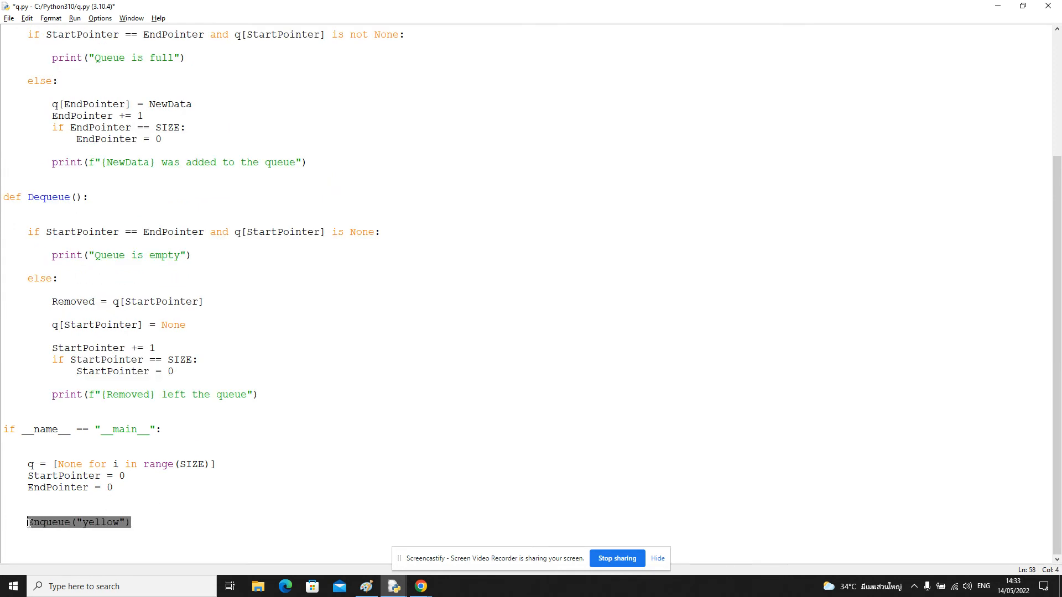
pyautogui.write('Co')
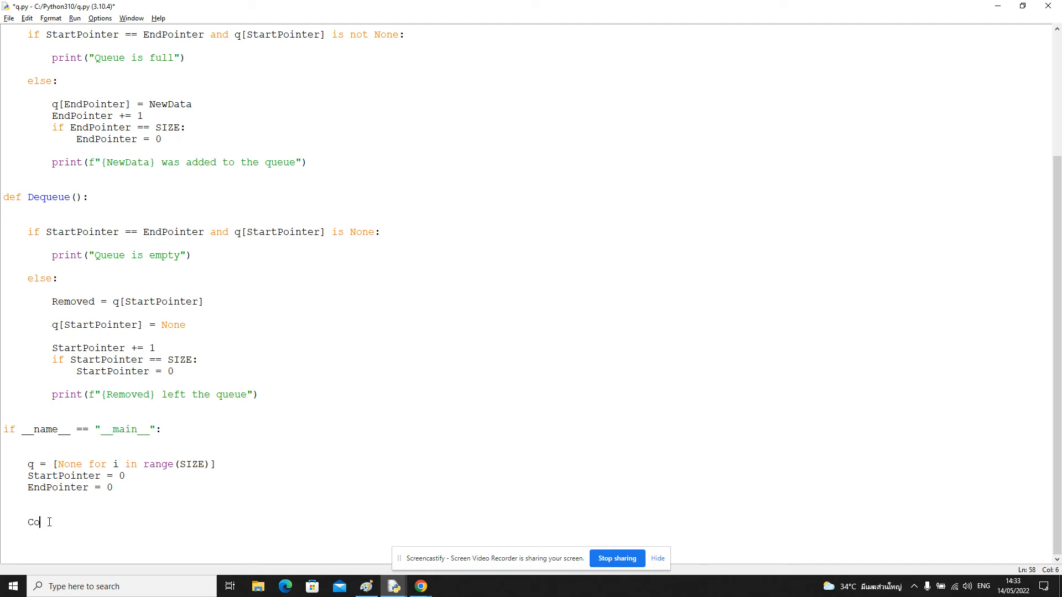
pyautogui.write("lours = '''")
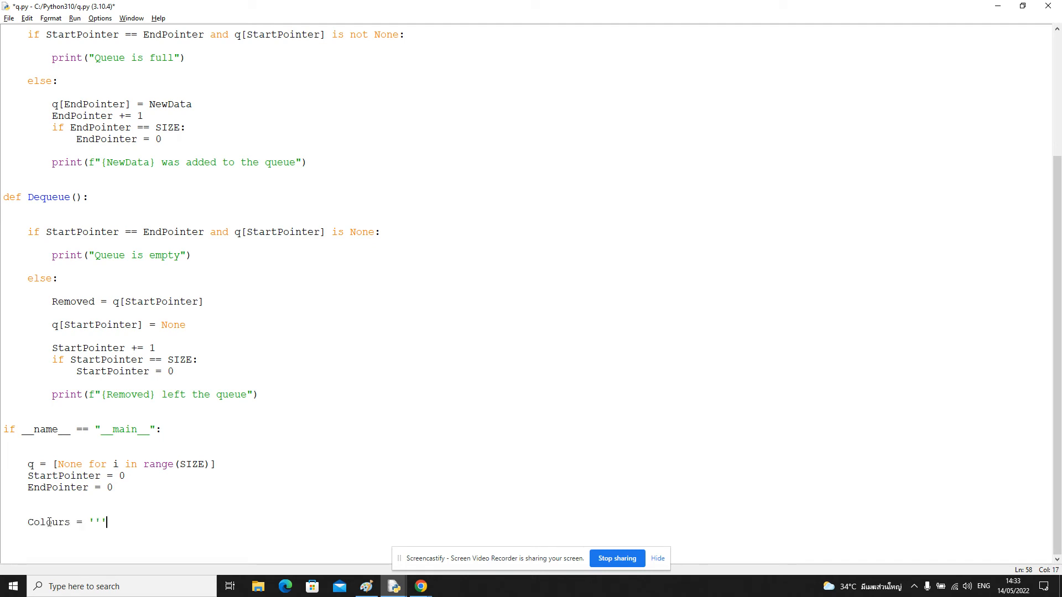
pyautogui.write('yellow')
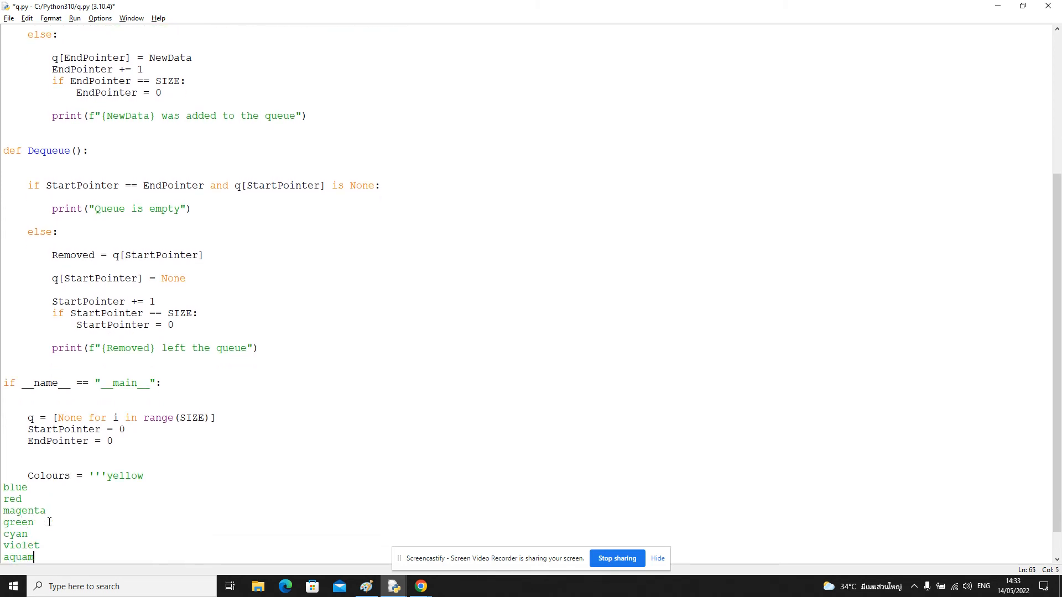
pyautogui.write('arine')
pyautogui.write('brown')
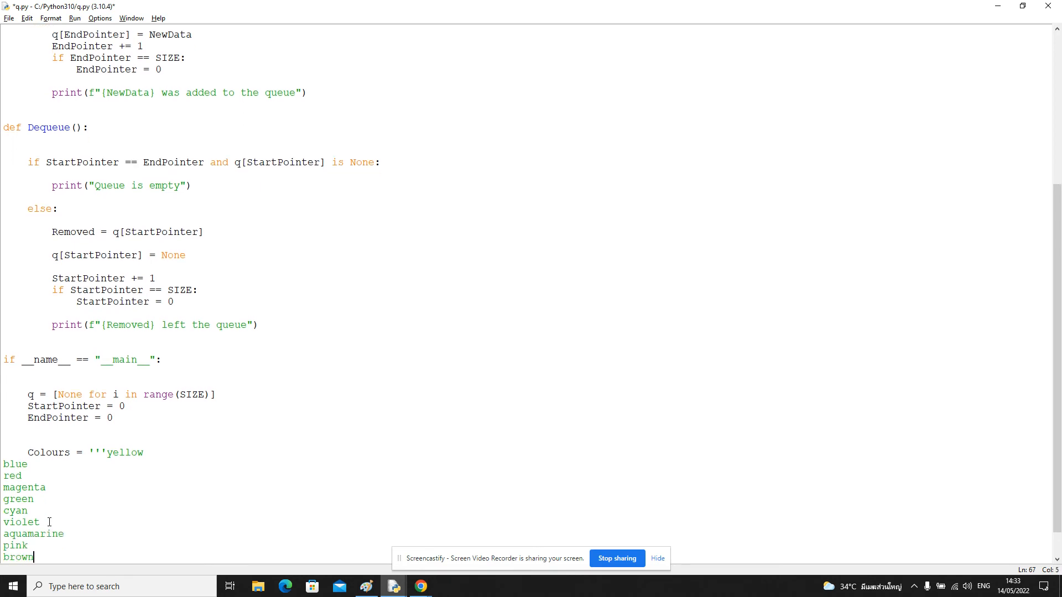
pyautogui.write('grey')
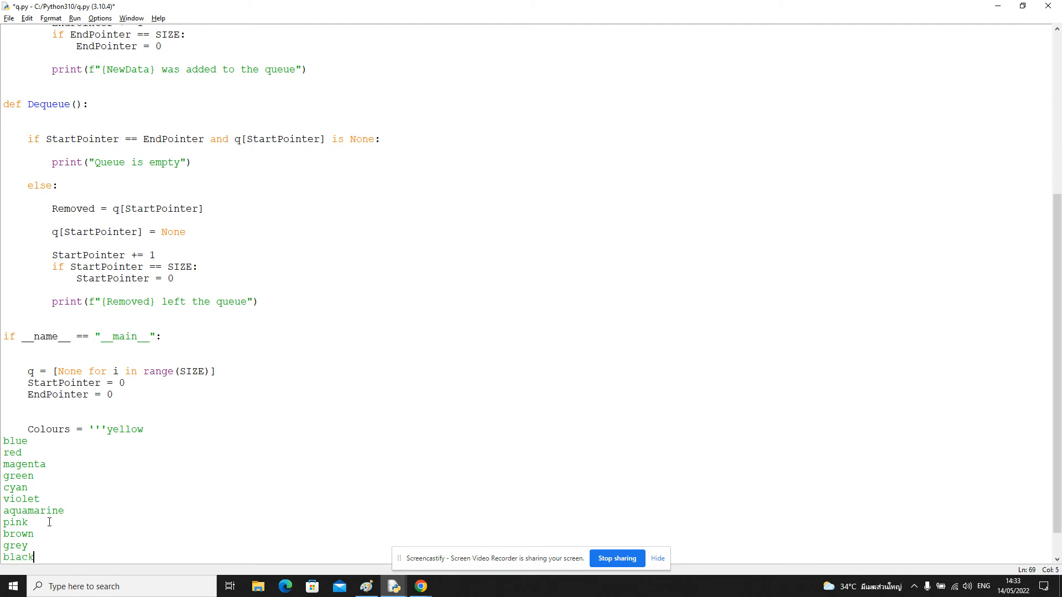
# Close the string and append .split("\n") to turn Colours into a list.
pyautogui.write('\'\'\'.split("')
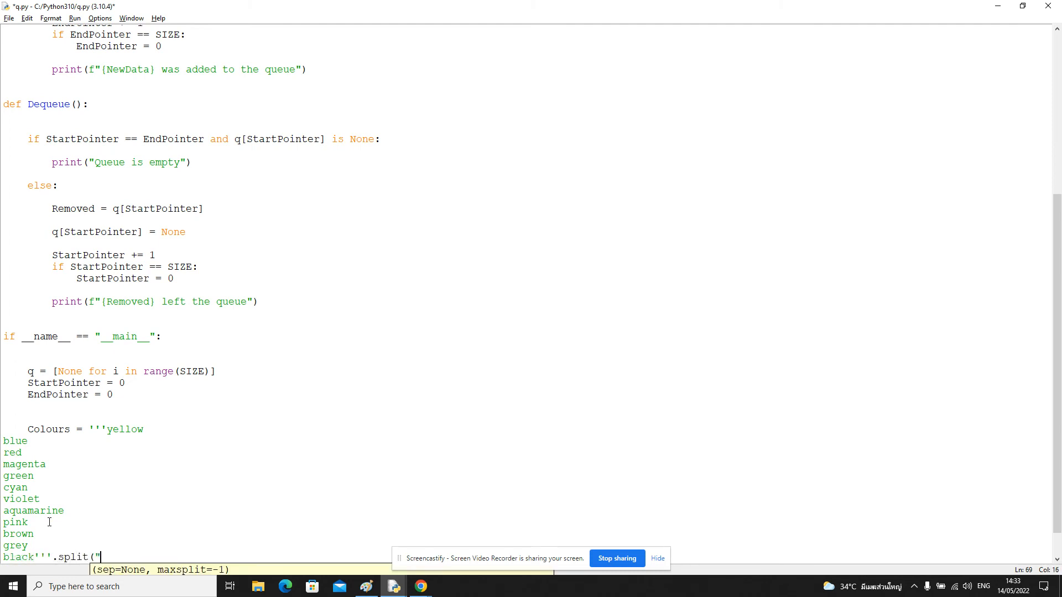
pyautogui.write('\\n')
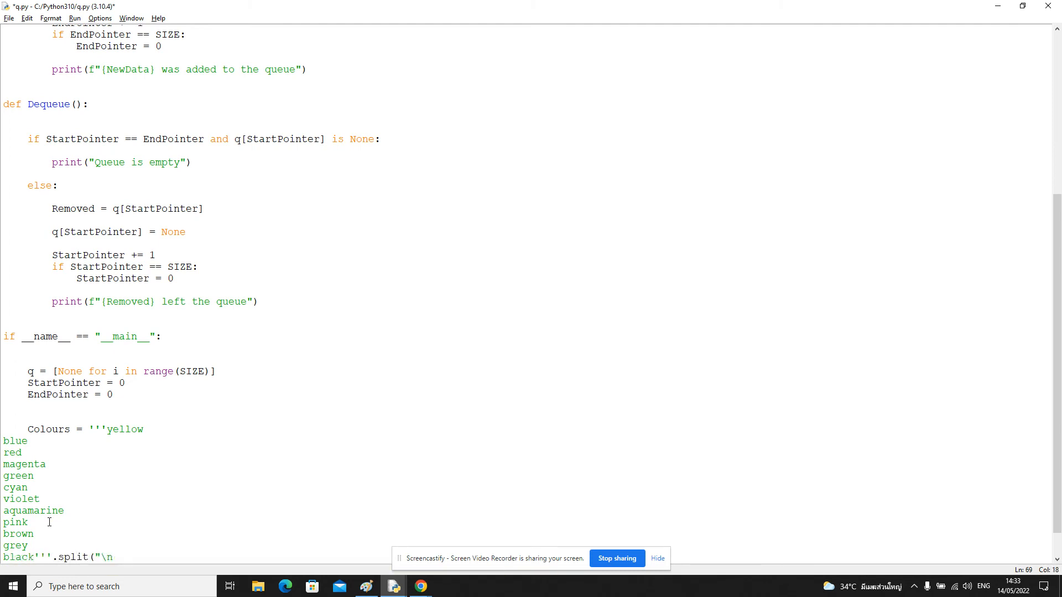
pyautogui.scroll(-3)
pyautogui.write('for c in')
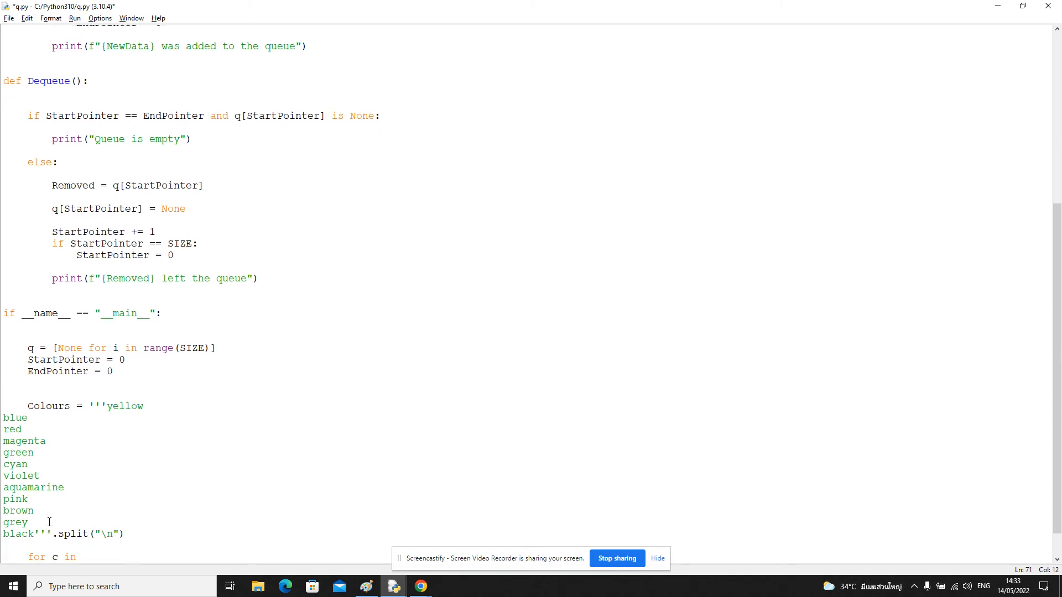
# Loop 'for Col in Colours:' calling Enqueue(Col), then run the script.
pyautogui.write('ol in Colours:')
pyautogui.write('Enqueue(Col)')
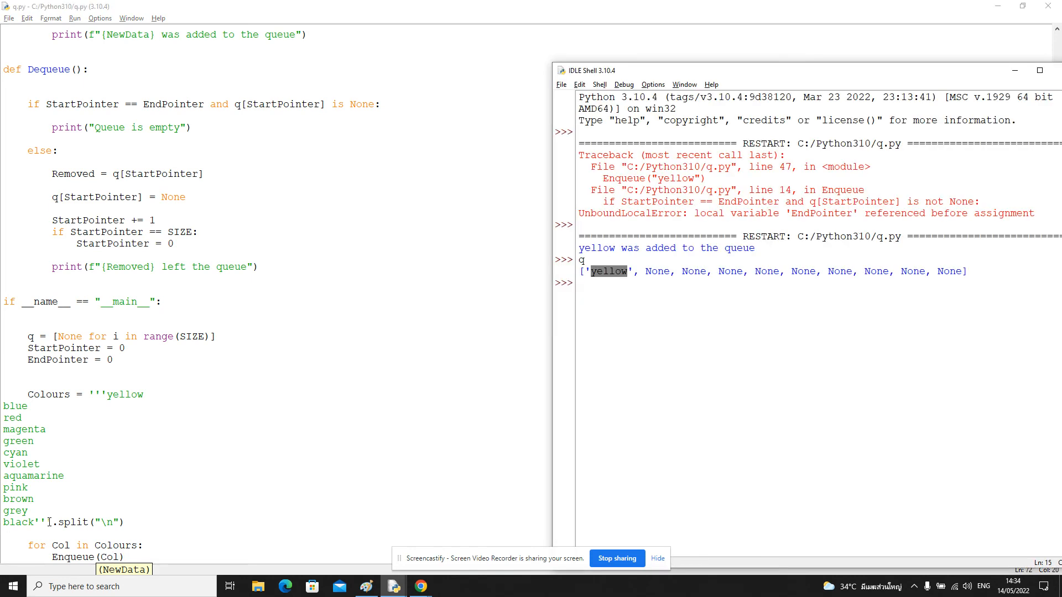
pyautogui.press('F5')
pyautogui.write('q')
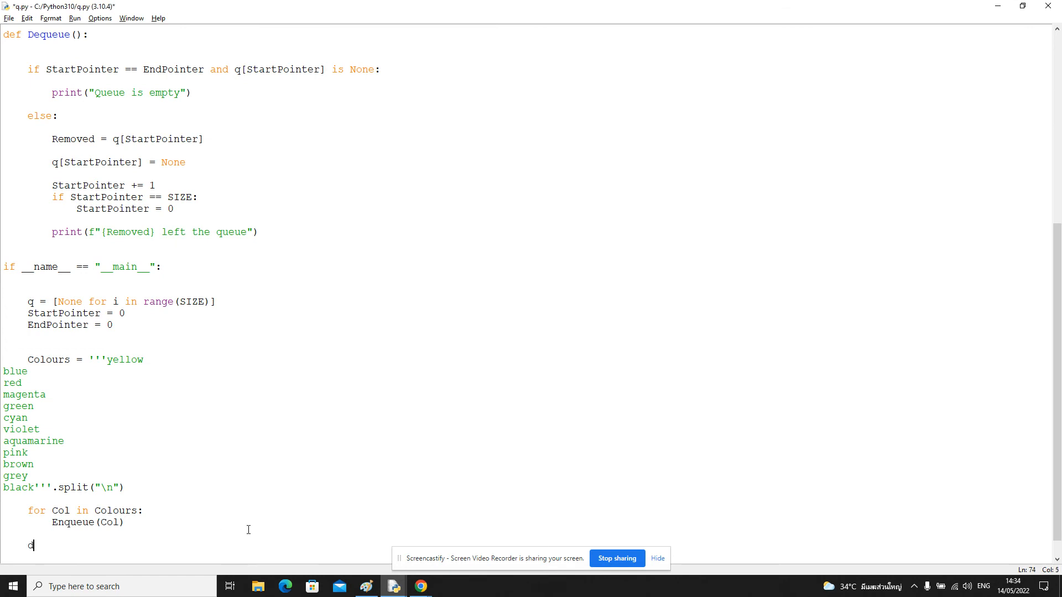
# Add 'for i in range(10): Dequeue()' and run, getting a StartPointer UnboundLocalError in Dequeue.
pyautogui.write('or i in range(10):')
pyautogui.write('D')
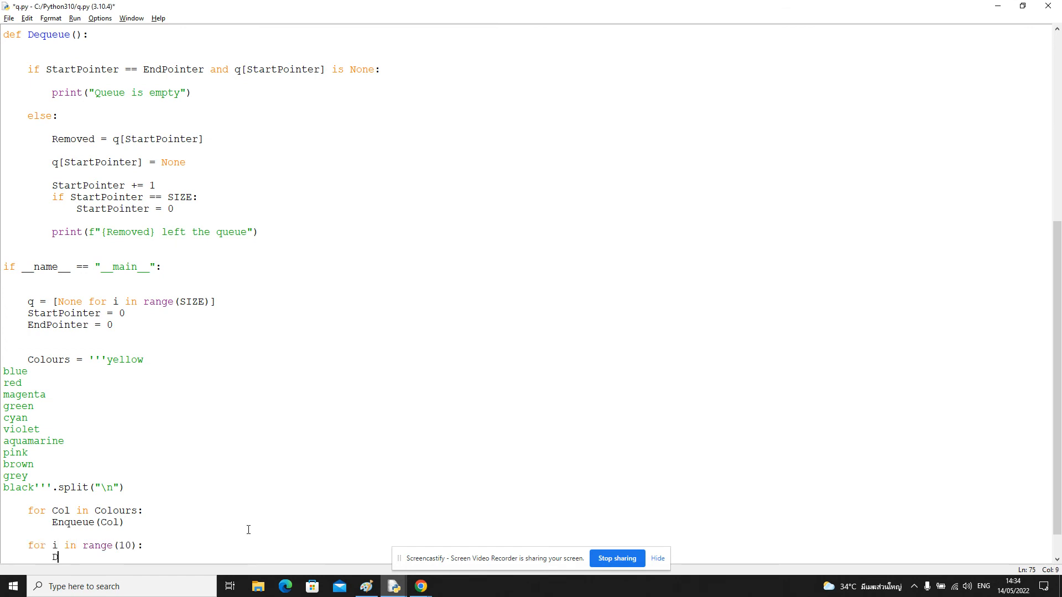
pyautogui.write('equeue(Co')
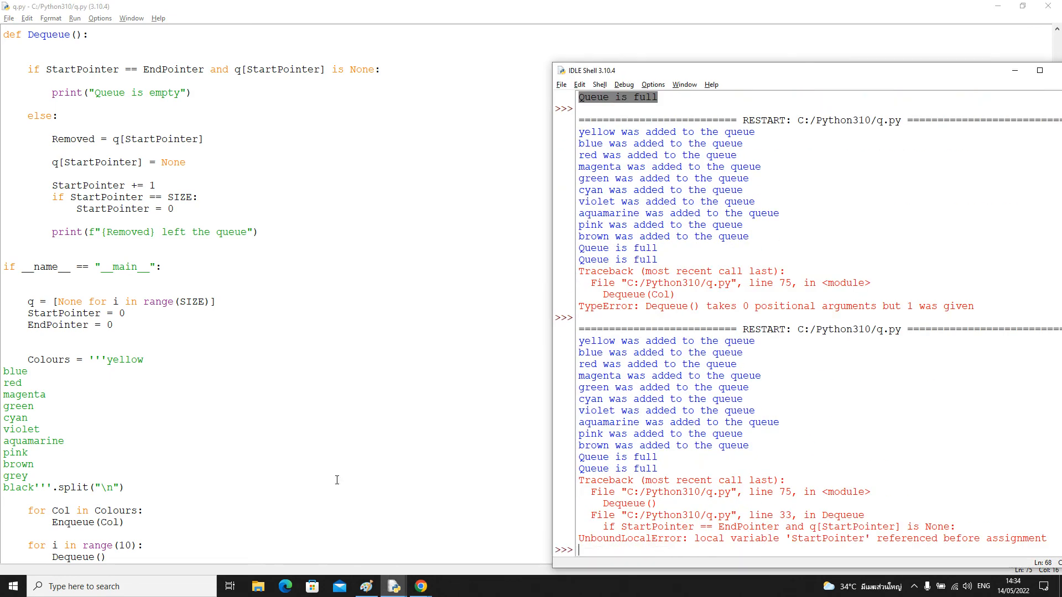
pyautogui.scroll(3)
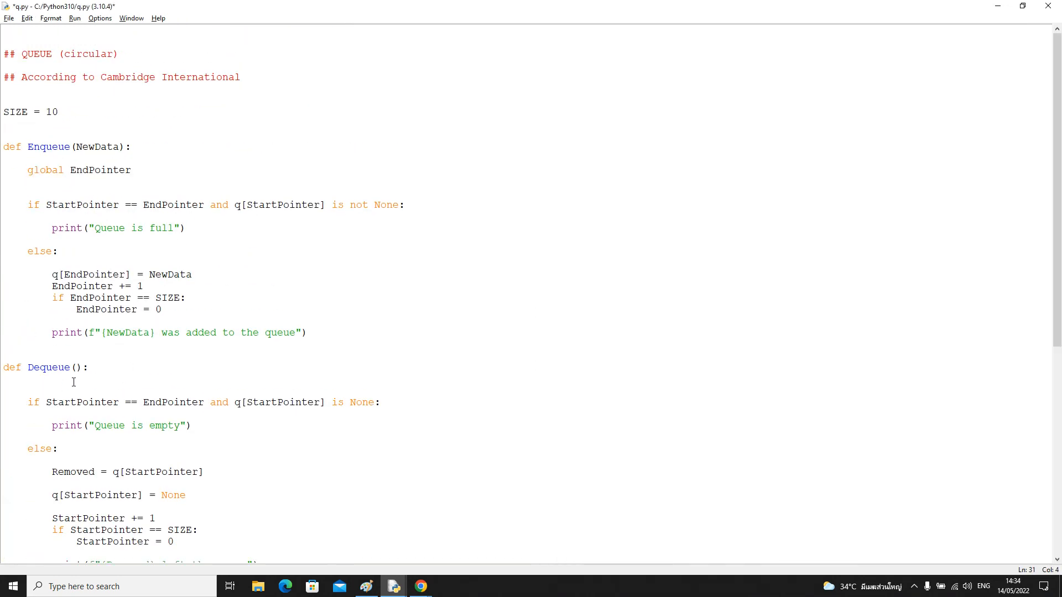
# Declare 'global q, StartPointer' at the top of Dequeue.
pyautogui.write('global')
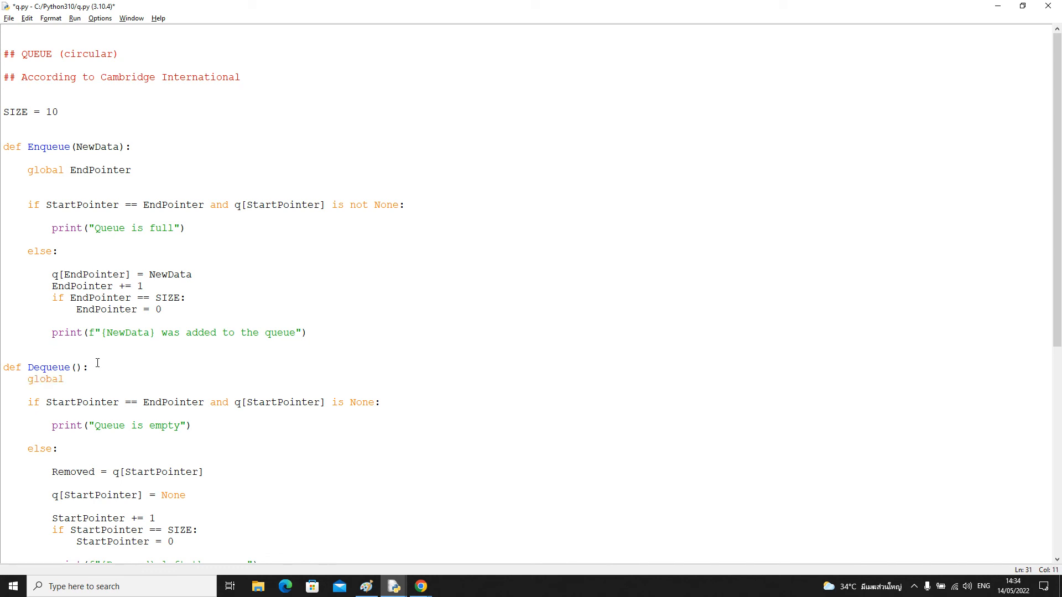
pyautogui.write('q, StartPointer')
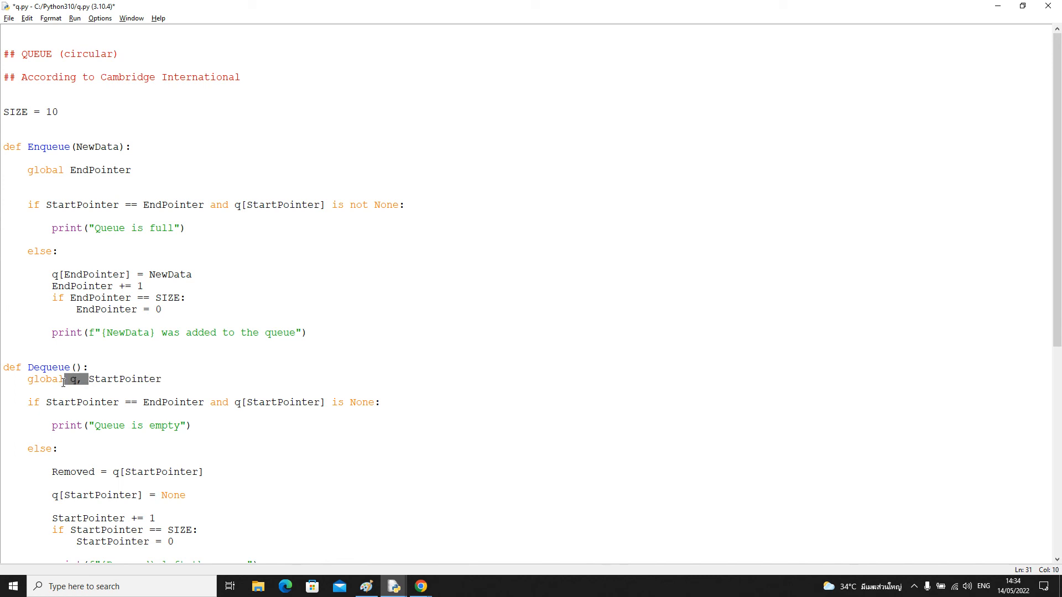
pyautogui.scroll(-3)
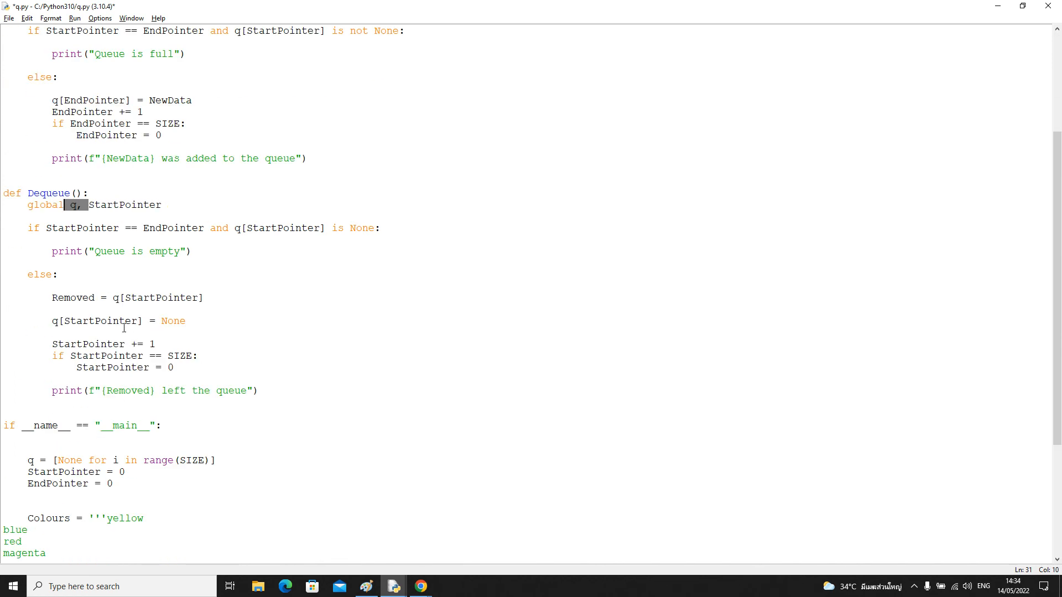
pyautogui.scroll(-3)
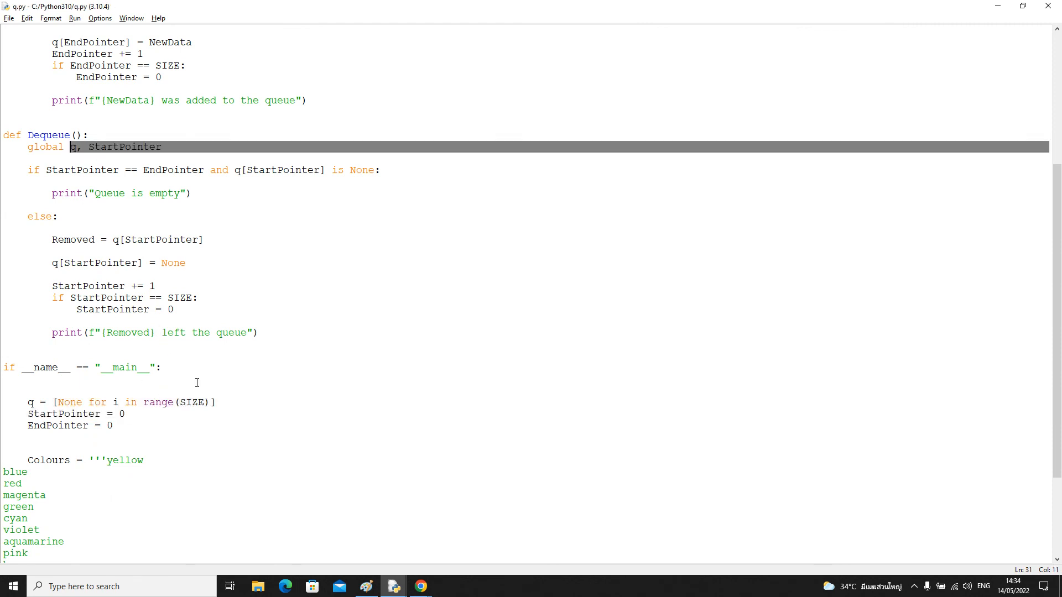
# Annotate Enqueue's parameter as NewData: str.
pyautogui.scroll(3)
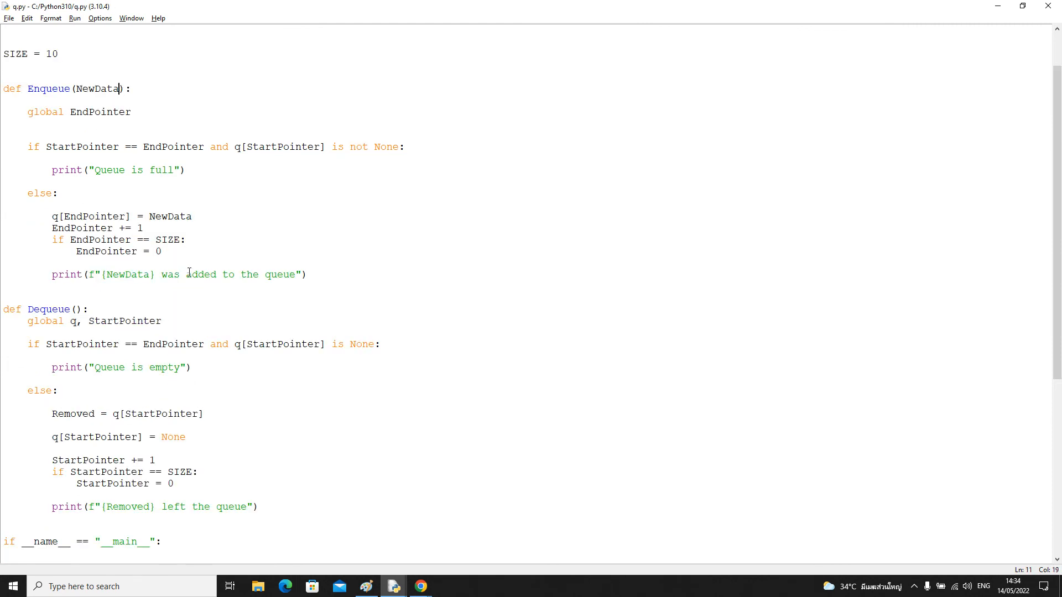
pyautogui.write(':')
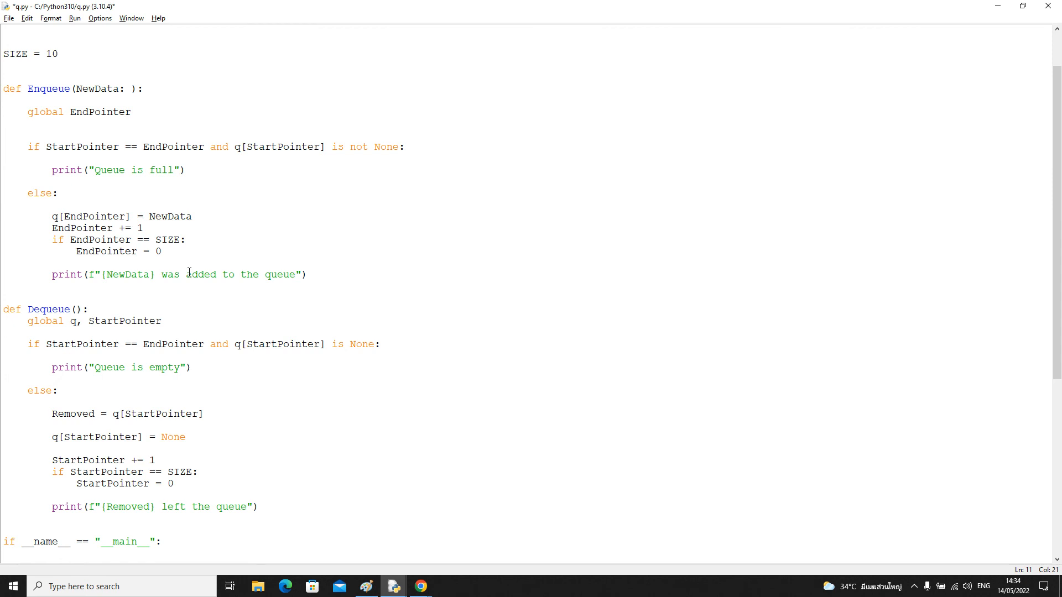
pyautogui.write('str')
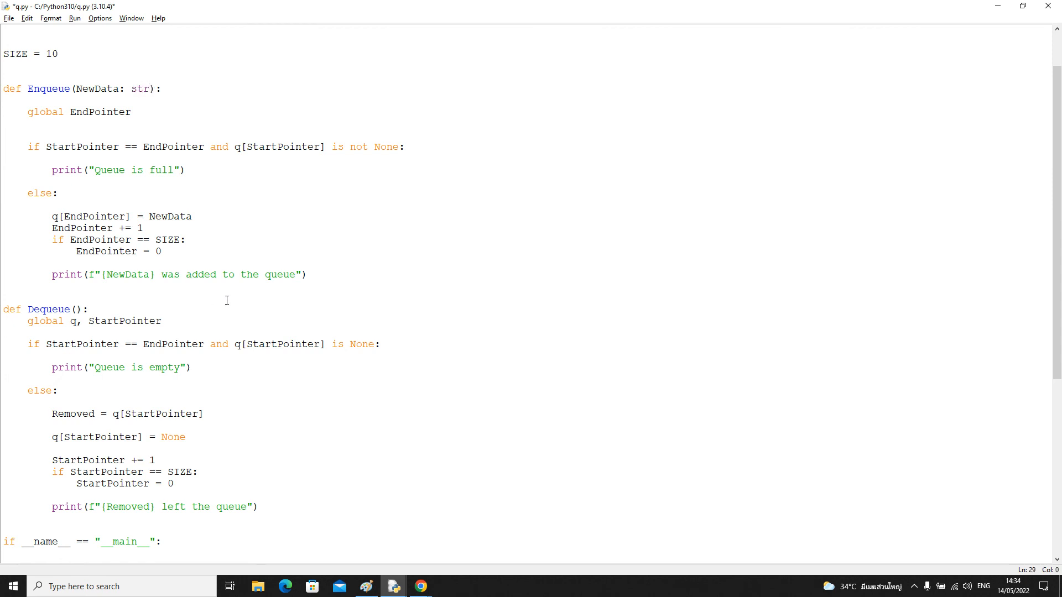
pyautogui.scroll(-3)
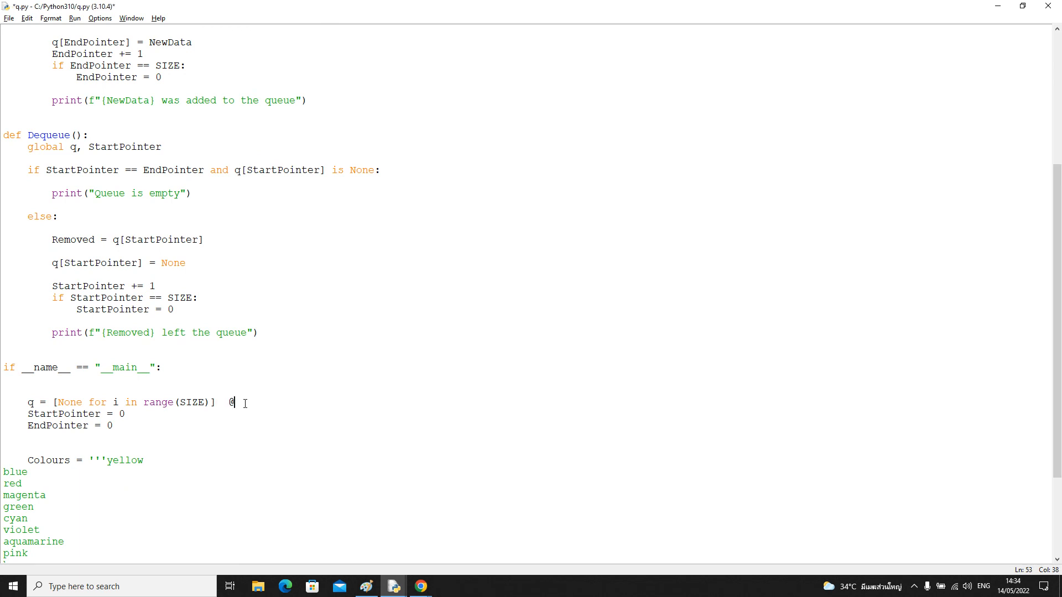
# Comment the q declaration as '# ARRAY[0:9] OF STRING'.
pyautogui.write('# ARRAY')
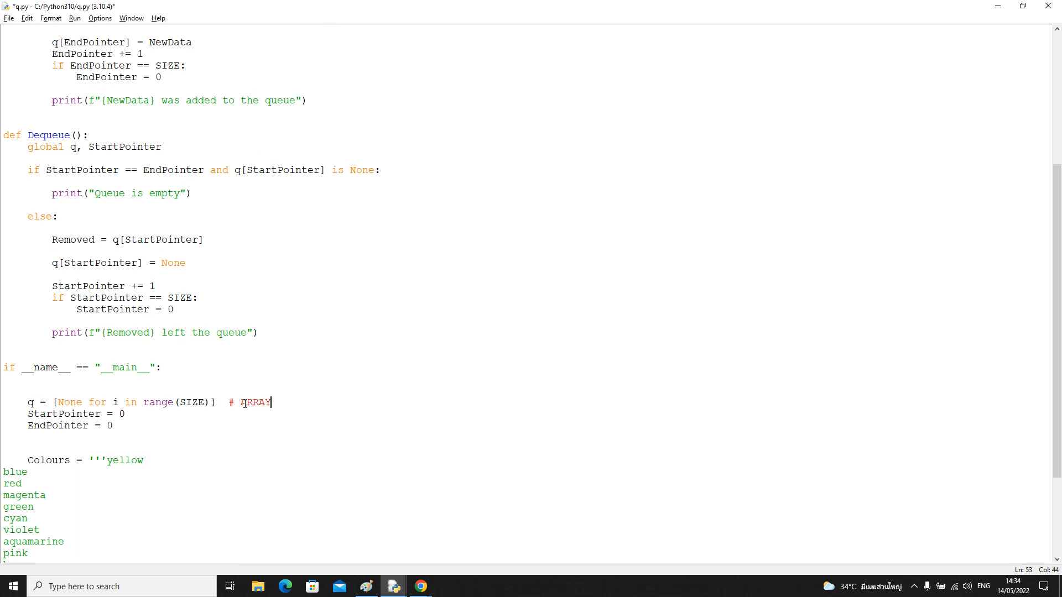
pyautogui.write('[1:')
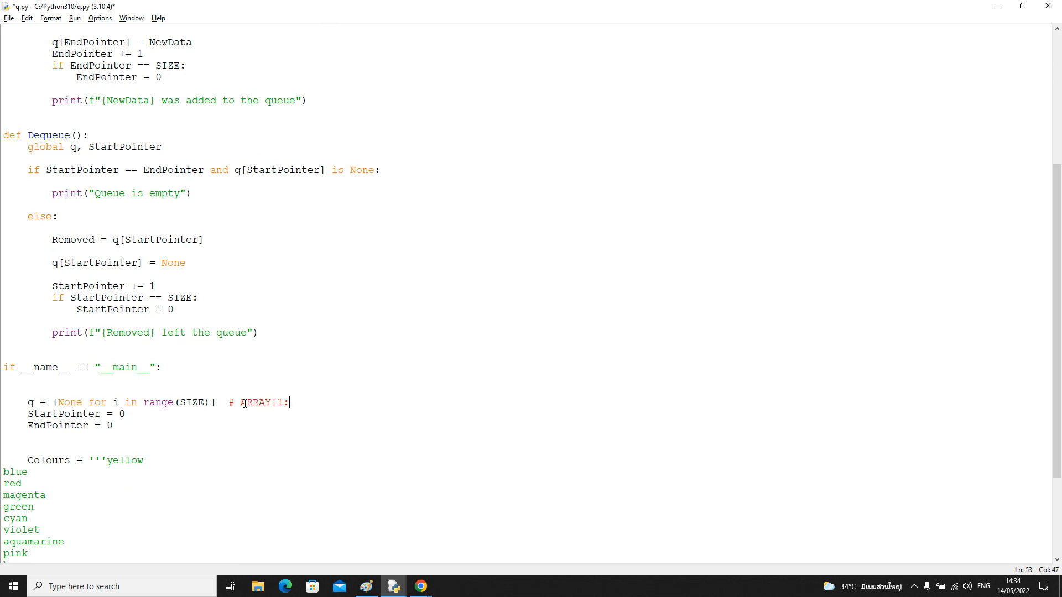
pyautogui.write('0:9]')
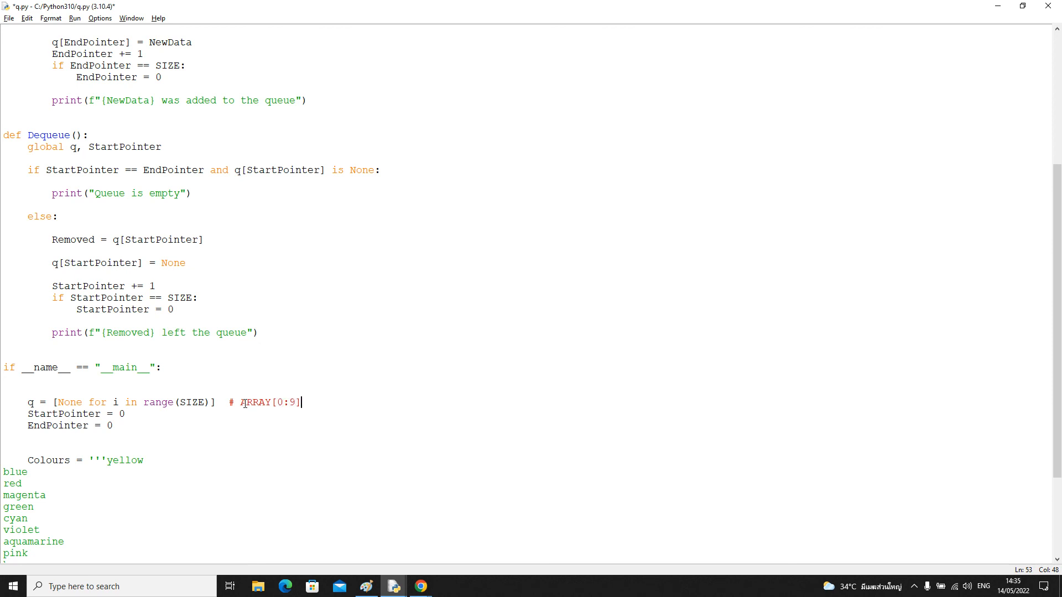
pyautogui.write('OF STRING')
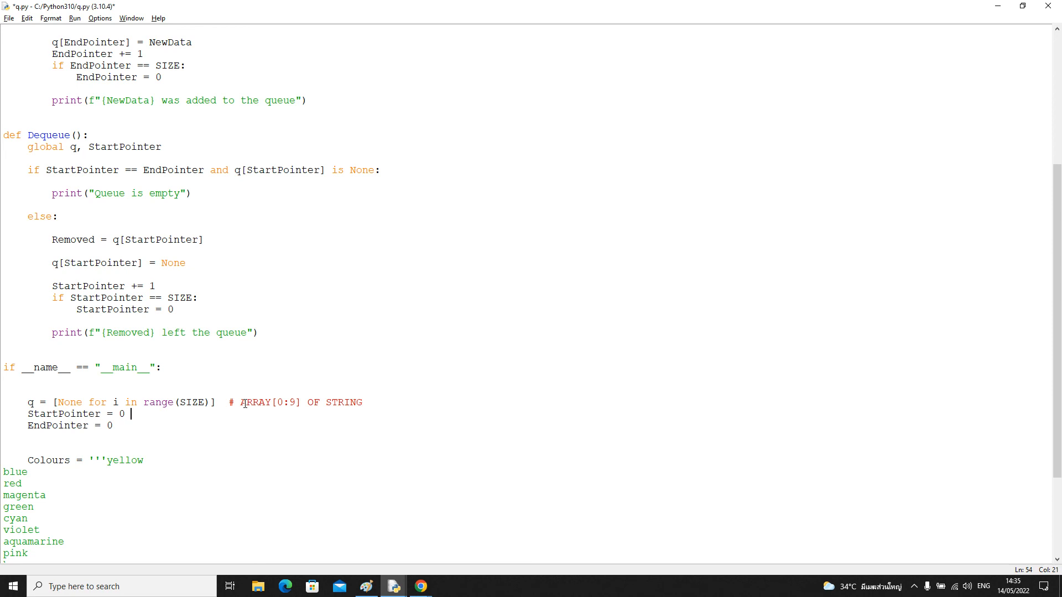
# Comment StartPointer and EndPointer as '# INTEGER / POINTER'.
pyautogui.write('# I')
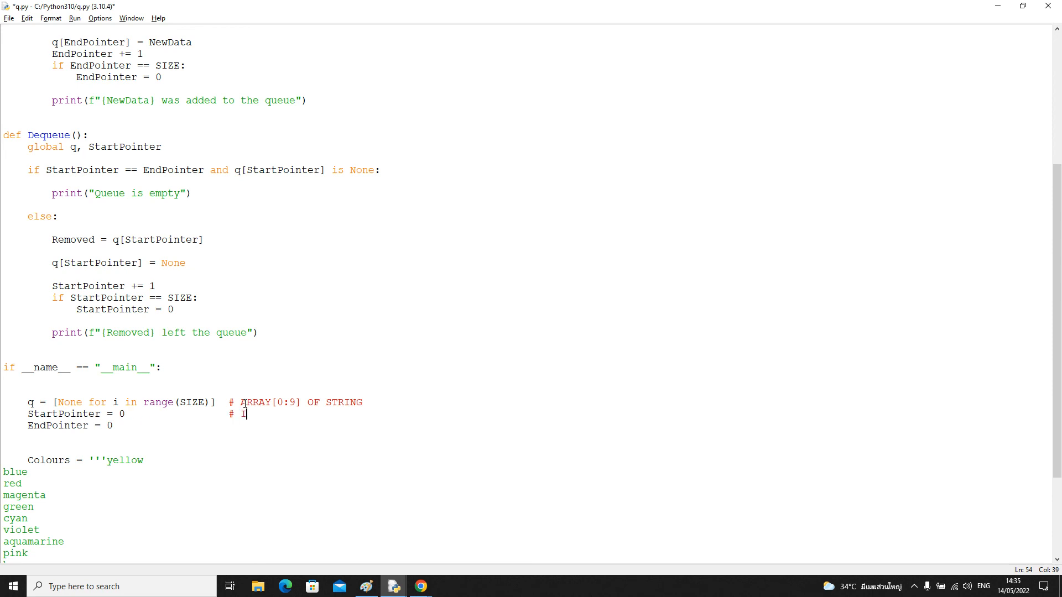
pyautogui.write('NTEGER / PON')
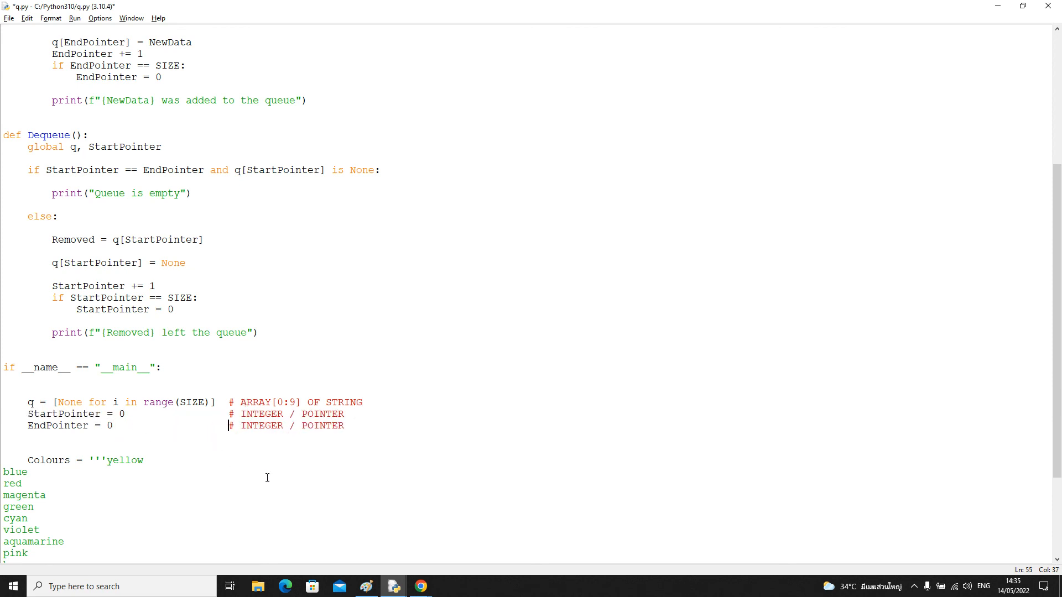
pyautogui.scroll(-3)
pyautogui.write('Dequeue(')
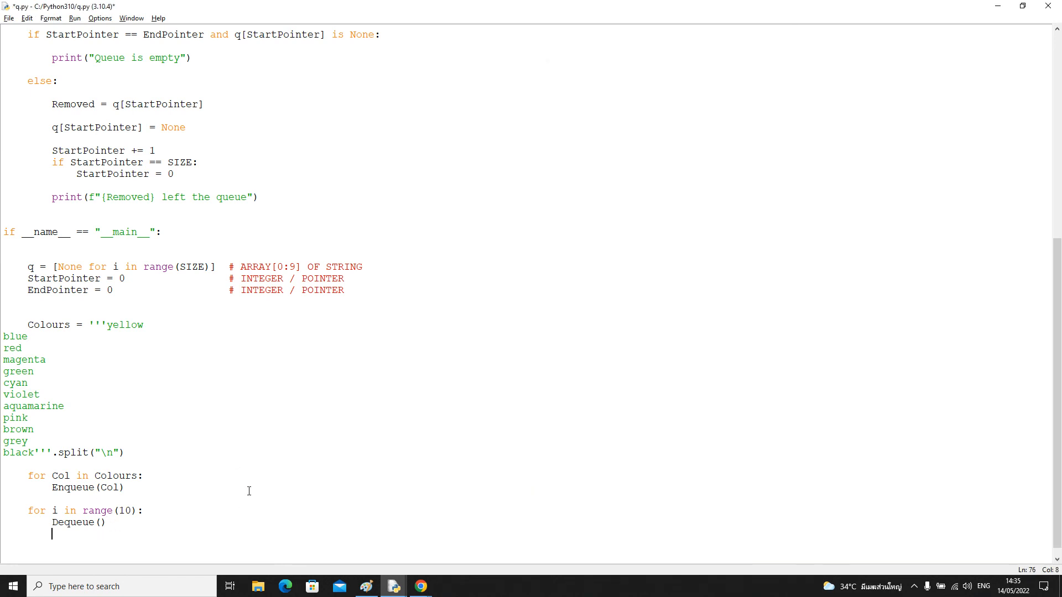
# Append test calls Enqueue("yellow"), two Dequeue() calls and Enqueue("red") after the loops.
pyautogui.write('Enqueu')
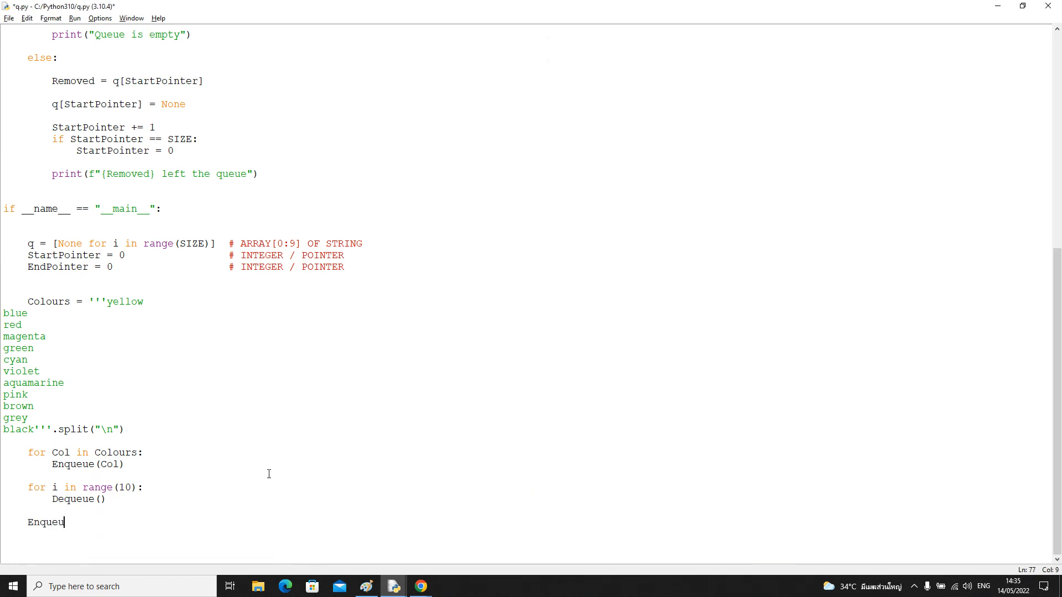
pyautogui.write('("yellow"')
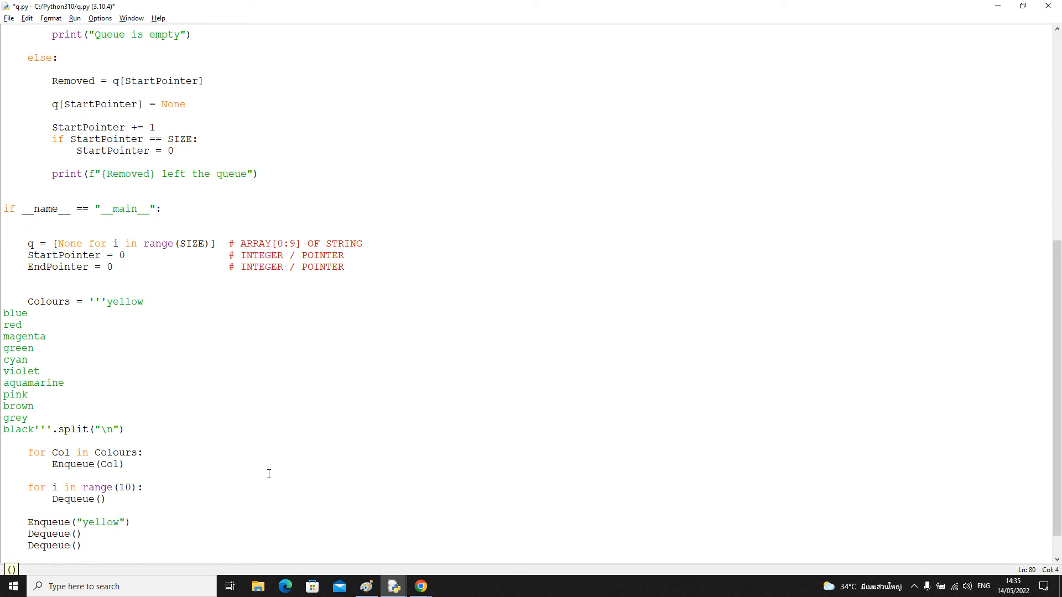
pyautogui.write('Enqueue("red"')
pyautogui.write('Enqueue("blue")')
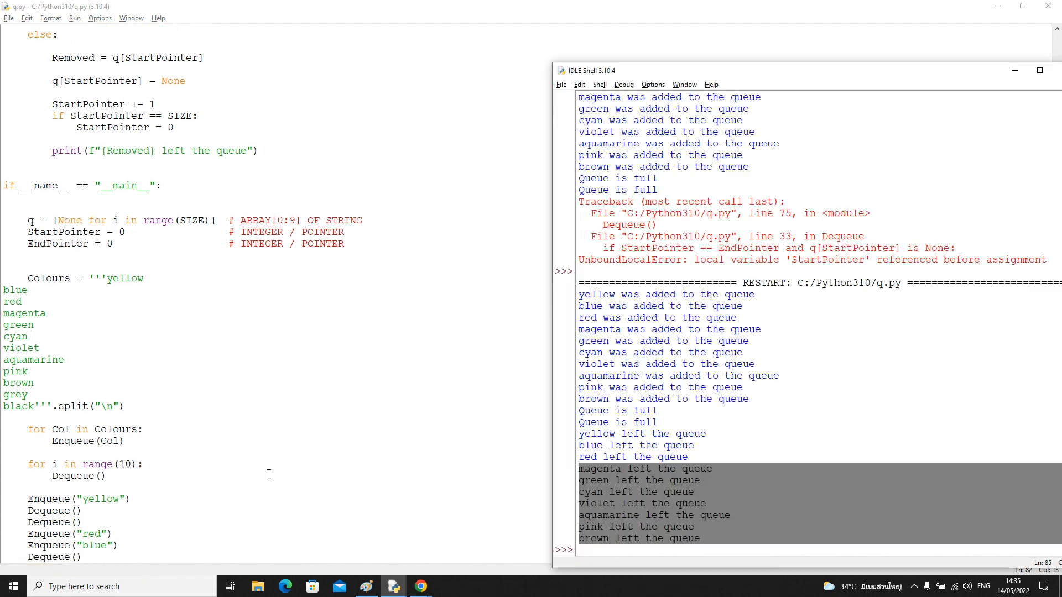
# Scroll the Shell output to verify yellow removed, 'Queue is empty', then red and blue handled.
pyautogui.scroll(-3)
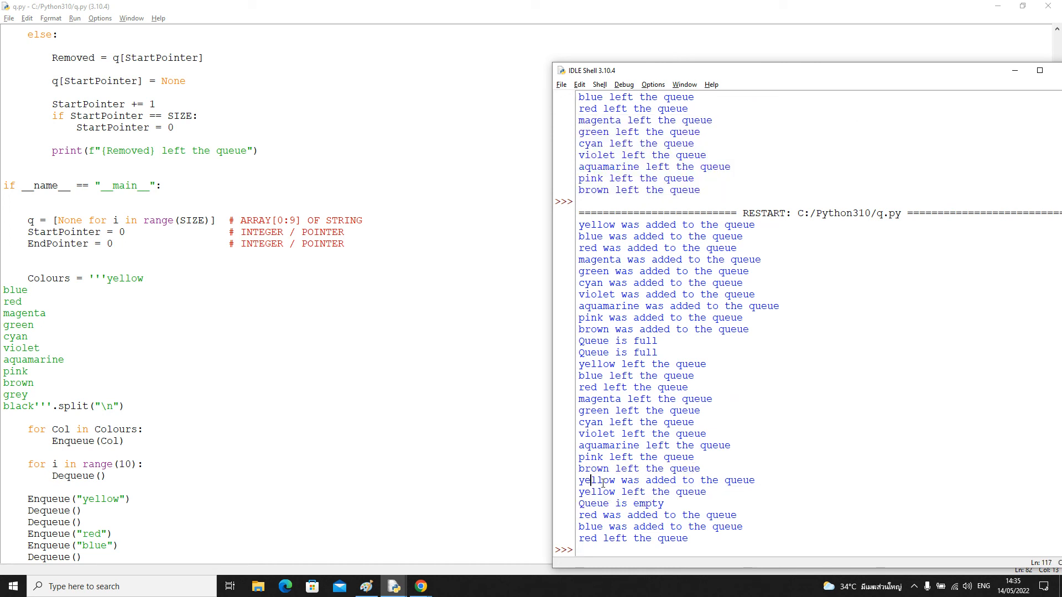
pyautogui.doubleClick(642, 491)
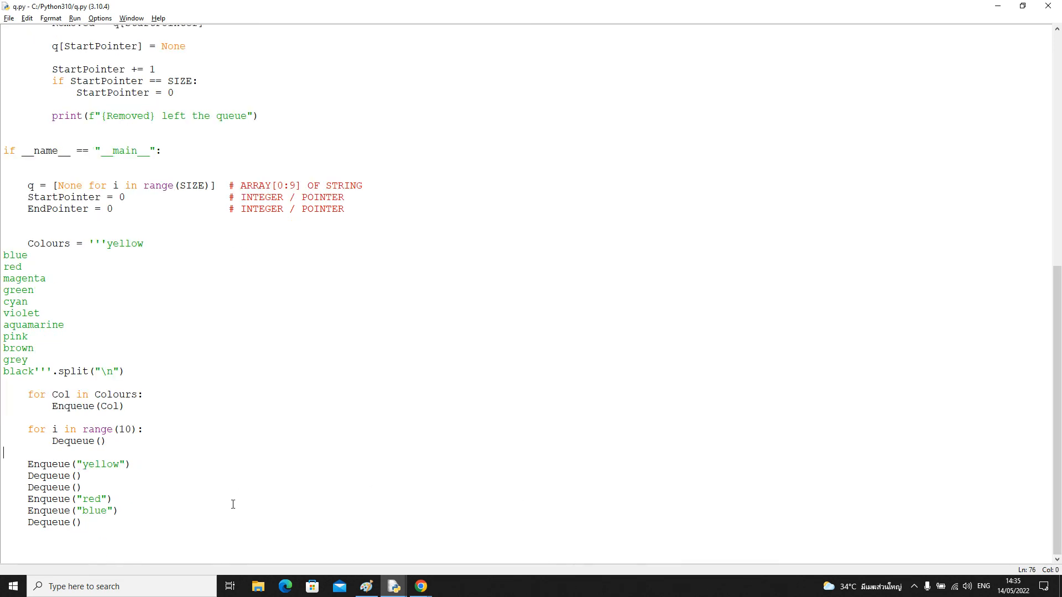
pyautogui.scroll(3)
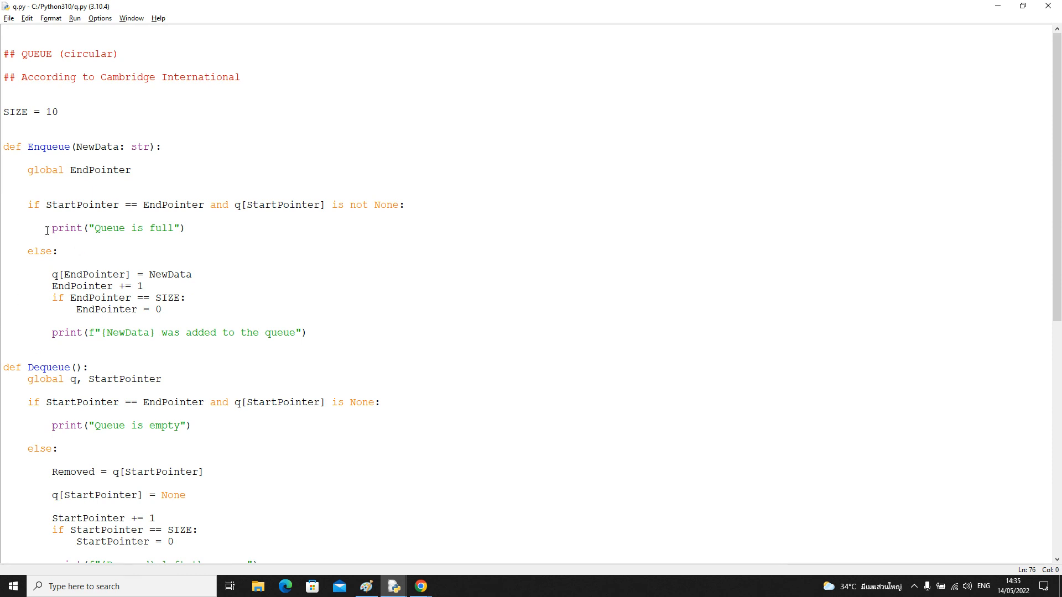
pyautogui.moveTo(198, 315)
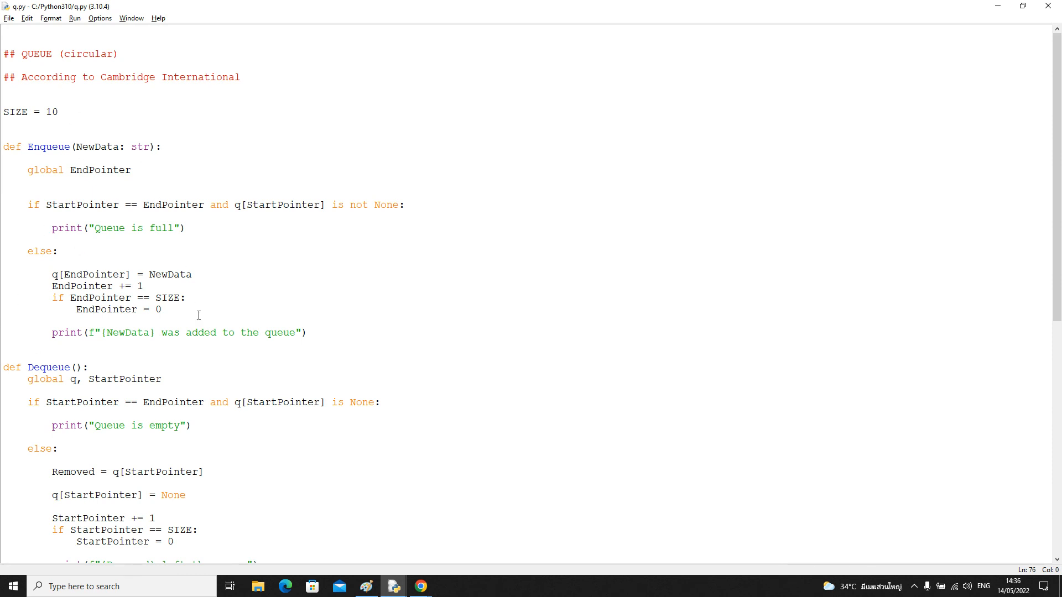